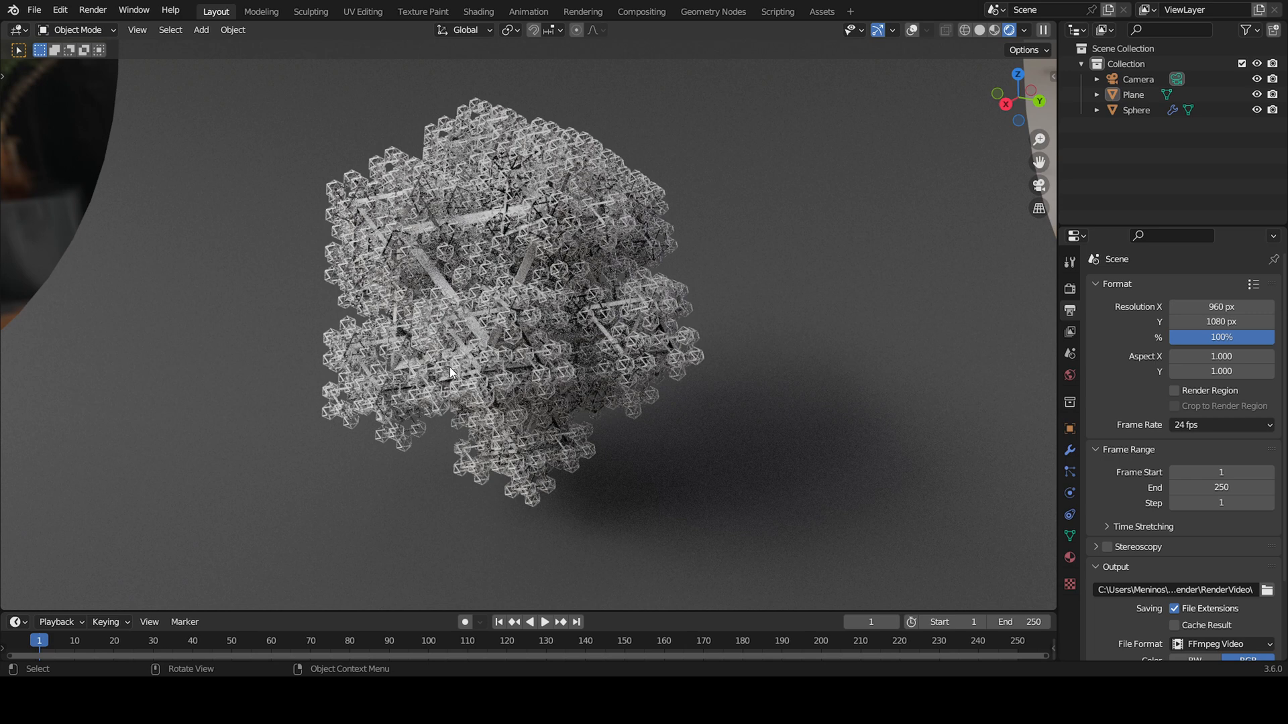
{"action": "mouse_move", "coordinate": [450, 318]}
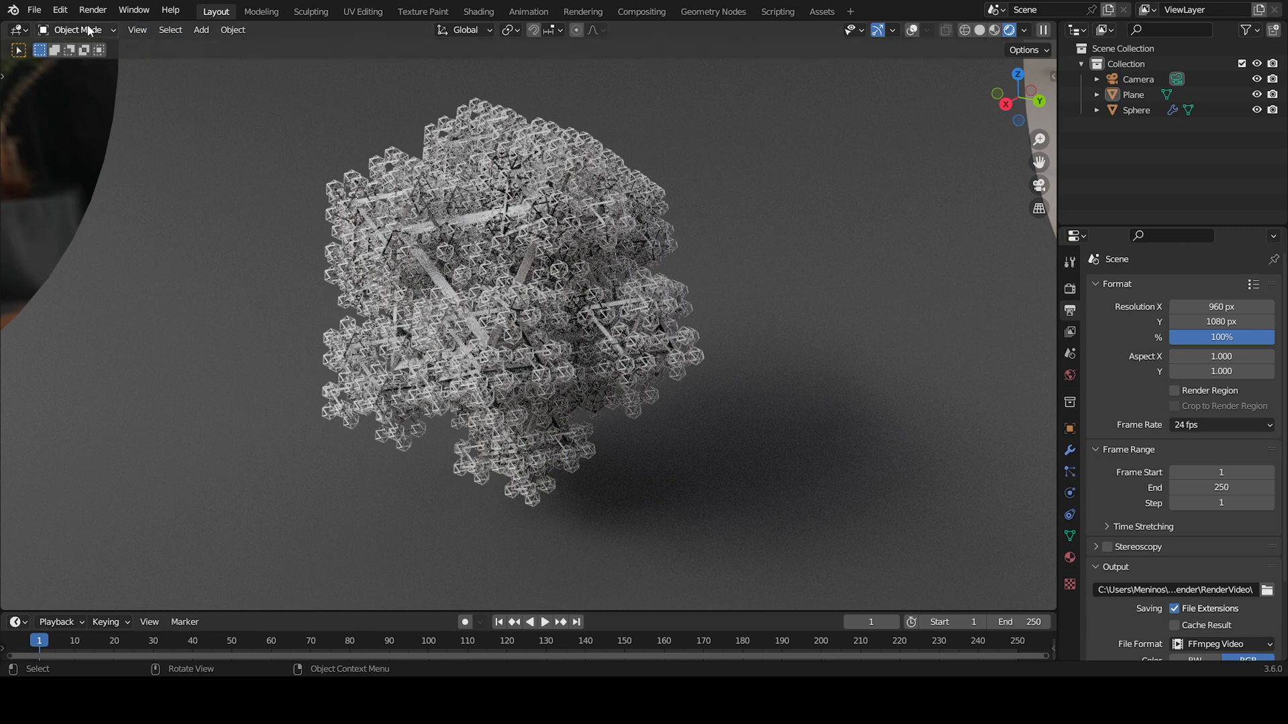
Step: Start a new General file, answering the save prompt to close the fractal scene
{"action": "left_click", "coordinate": [34, 9]}
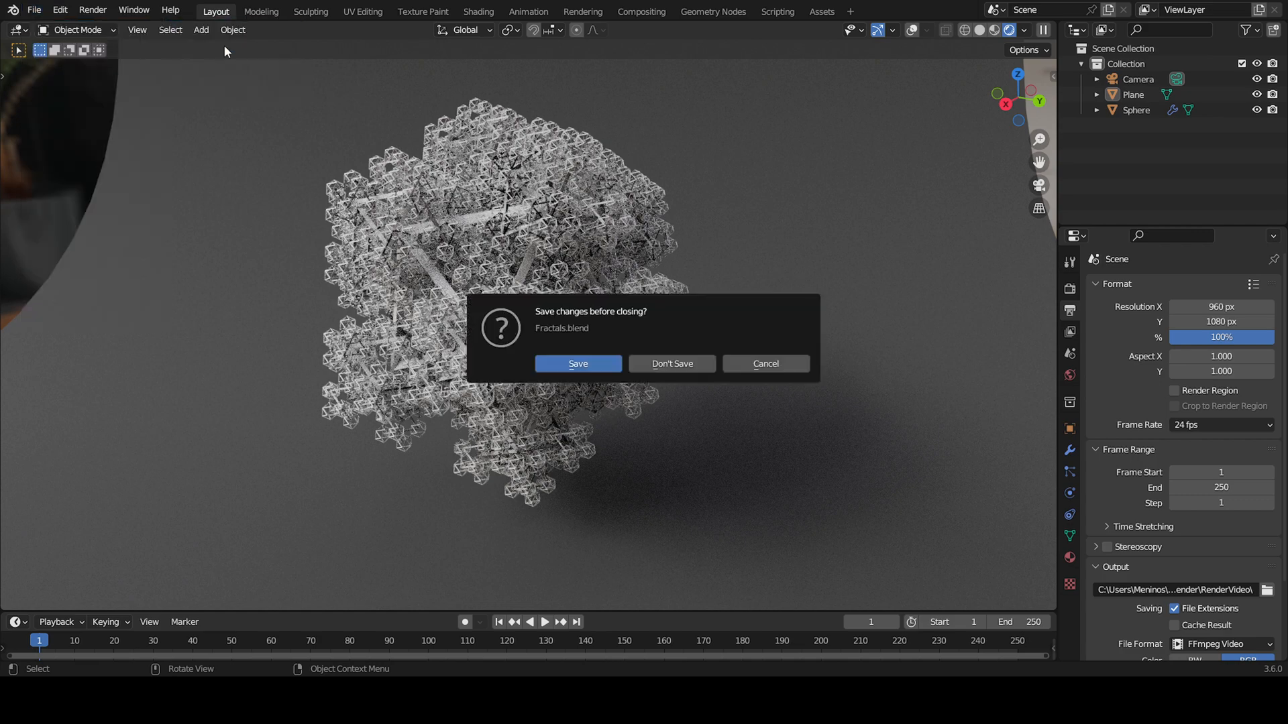
{"action": "left_click", "coordinate": [671, 364]}
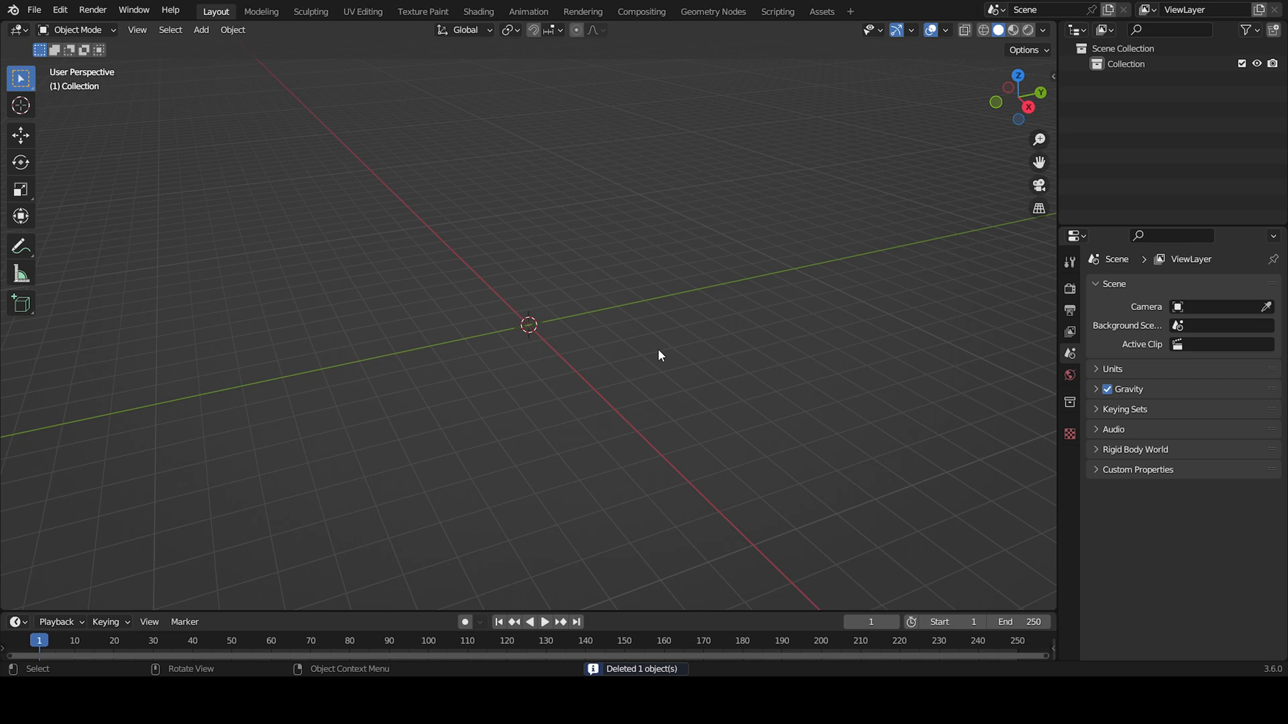
Step: Add an Ico Sphere mesh and switch to the Geometry Nodes workspace
{"action": "left_click", "coordinate": [201, 29]}
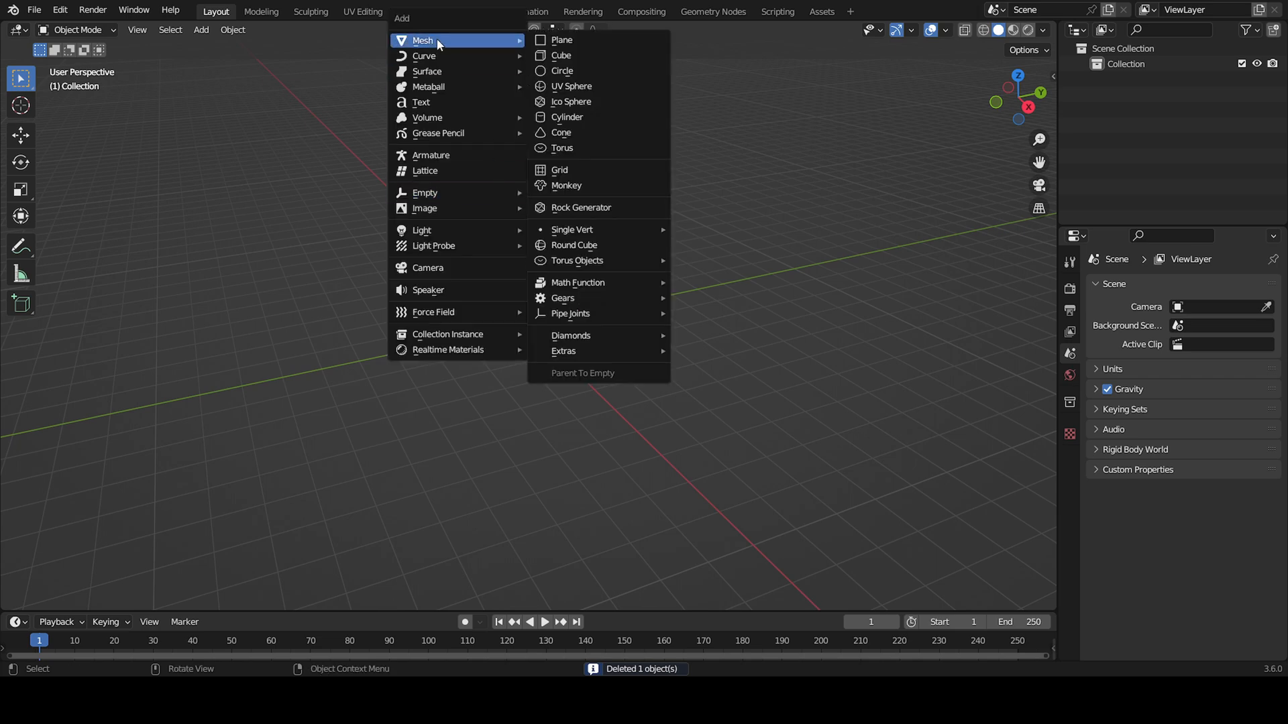
{"action": "mouse_move", "coordinate": [570, 102]}
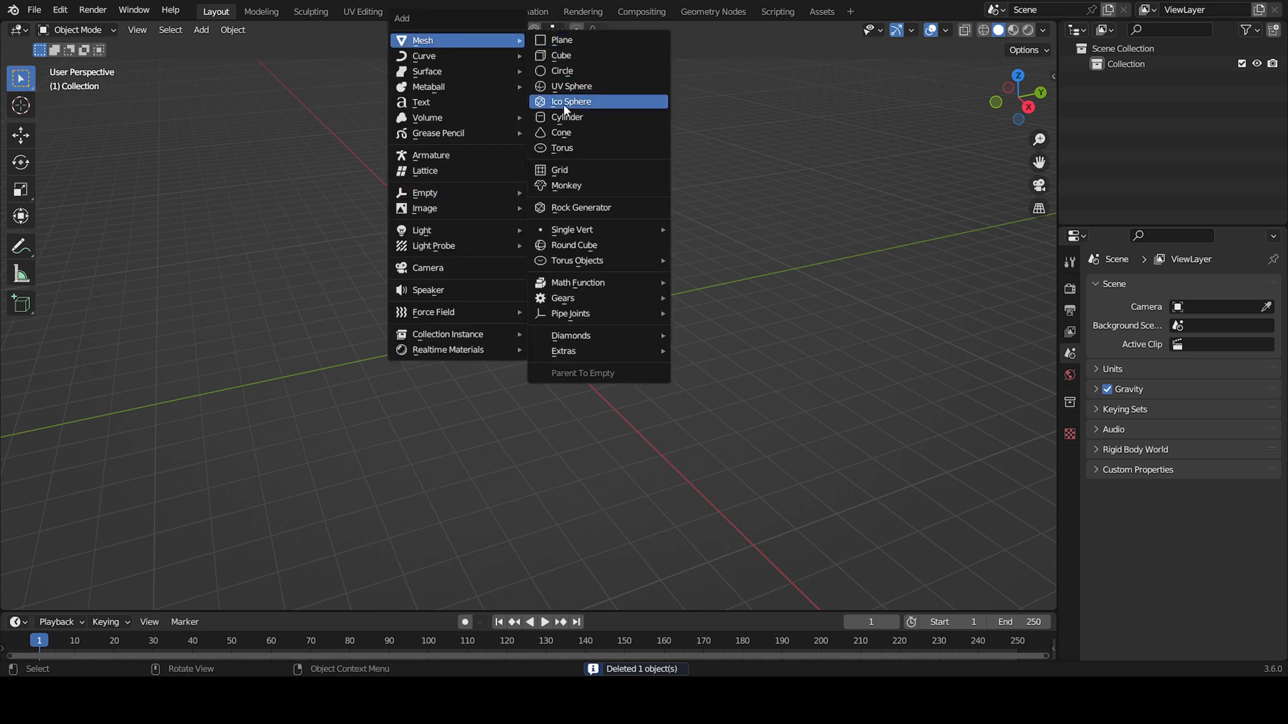
{"action": "left_click", "coordinate": [570, 102]}
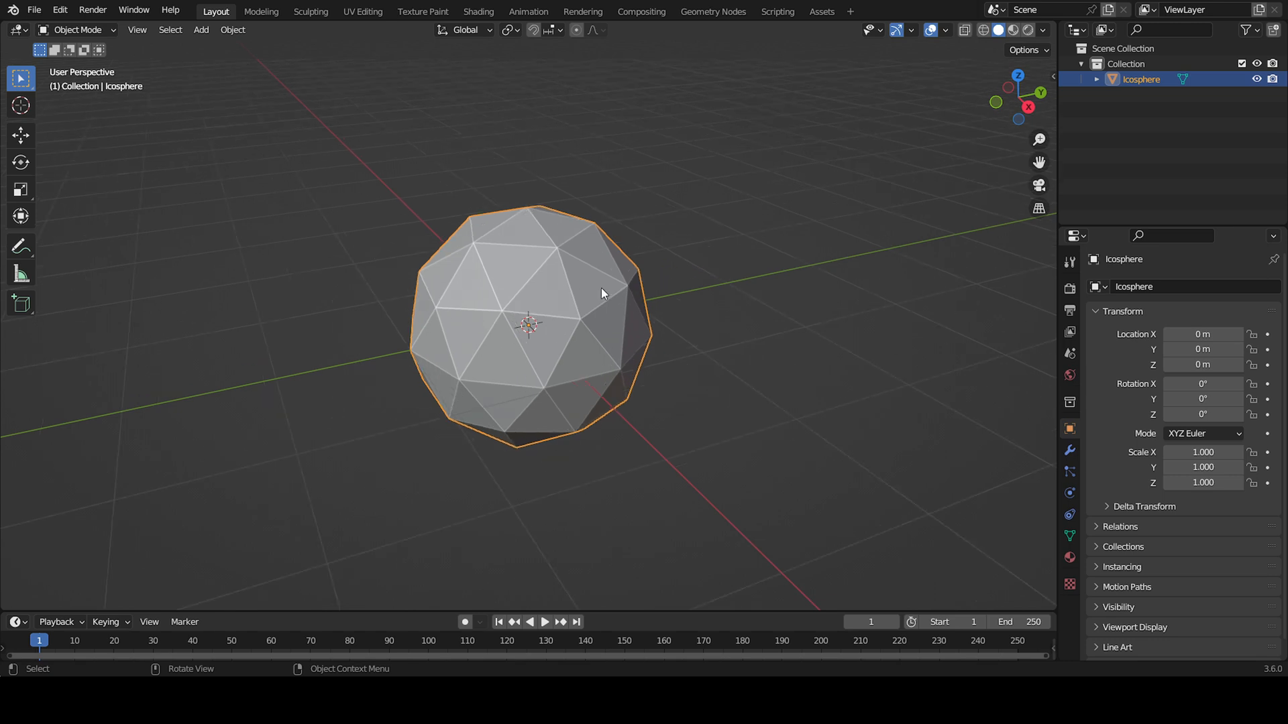
{"action": "left_click", "coordinate": [712, 11]}
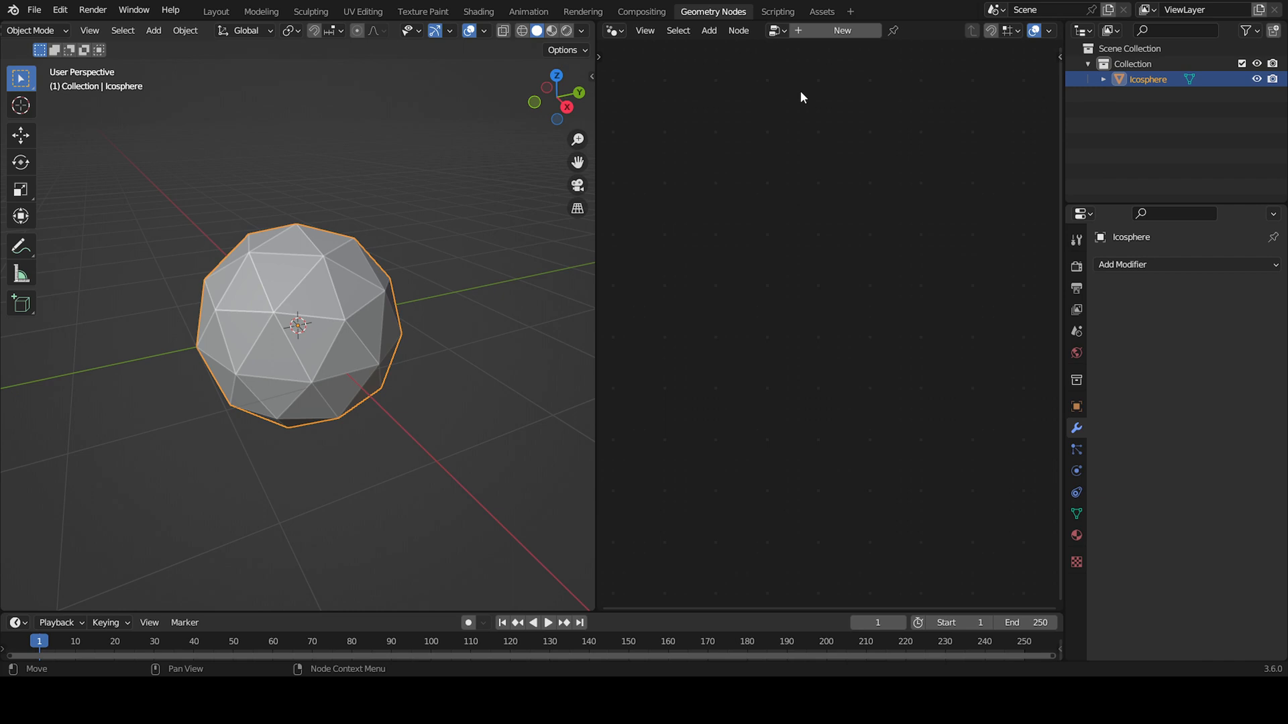
{"action": "mouse_move", "coordinate": [841, 30]}
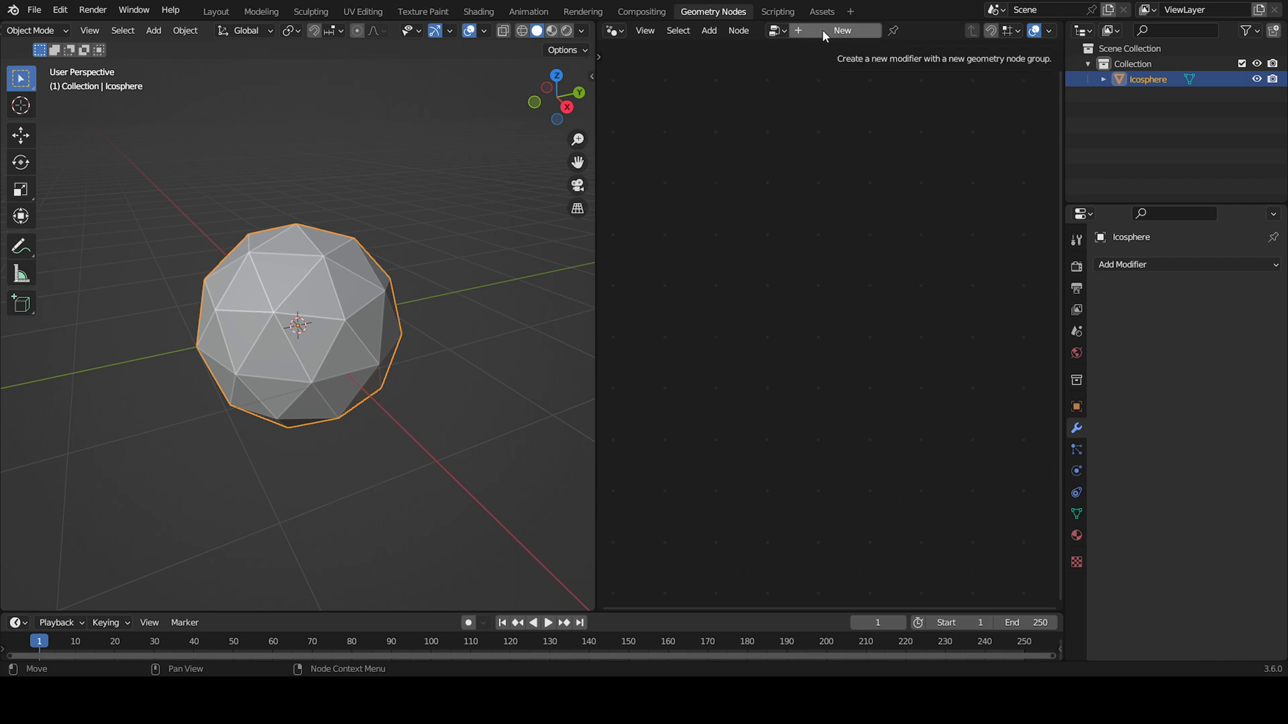
Step: Create a new node tree with an Ico Sphere node feeding Group Output, placed below Group Input
{"action": "left_click", "coordinate": [841, 30]}
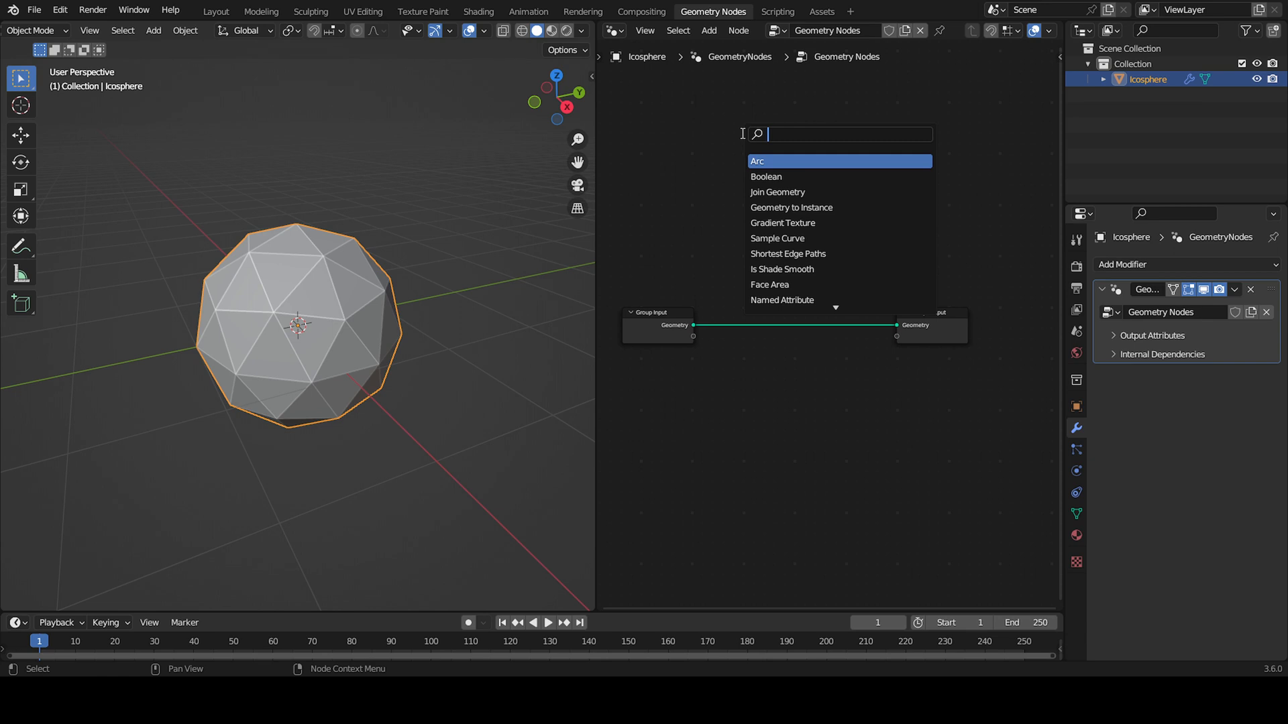
{"action": "type", "text": "ico"}
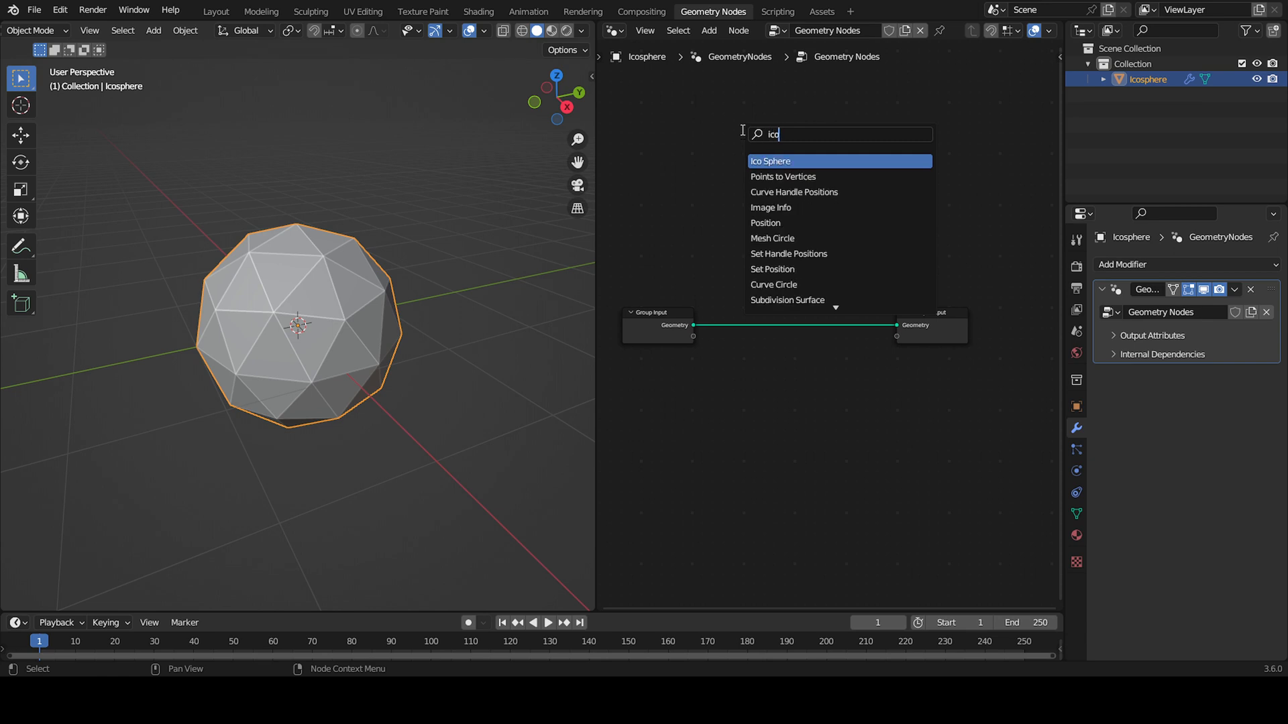
{"action": "left_click", "coordinate": [769, 161]}
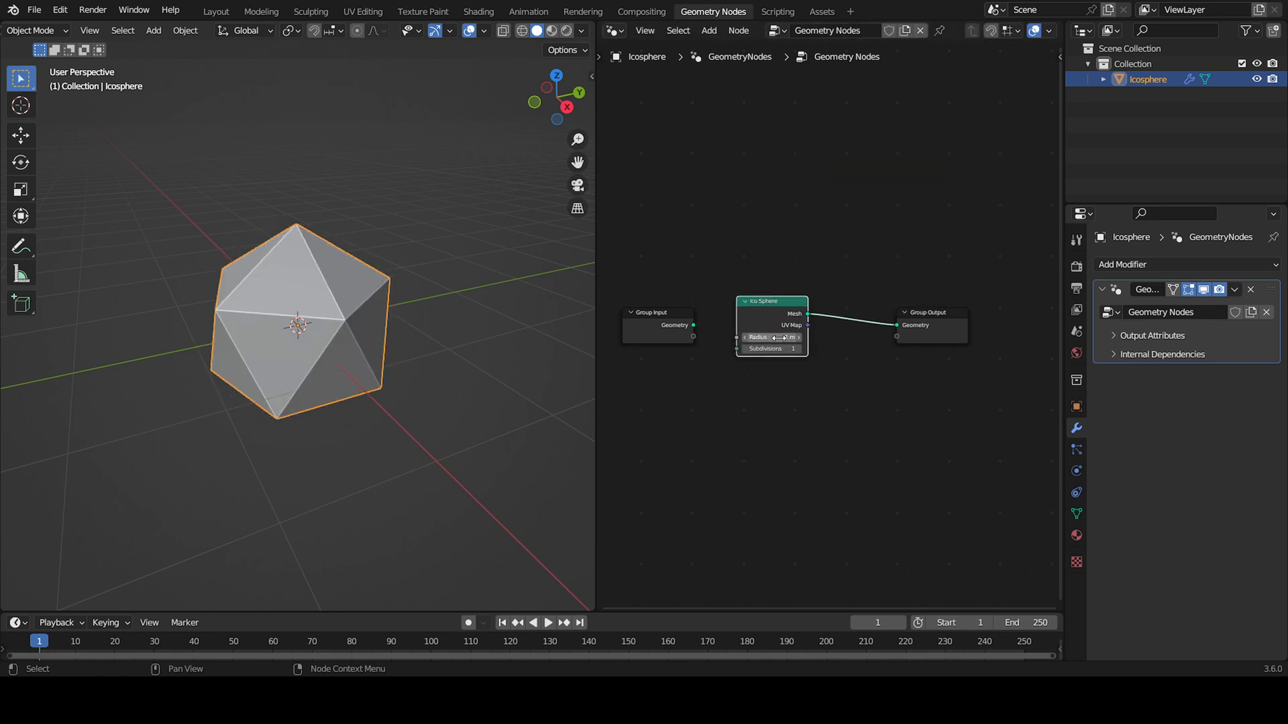
{"action": "left_click_drag", "start_coordinate": [771, 300], "coordinate": [736, 287]}
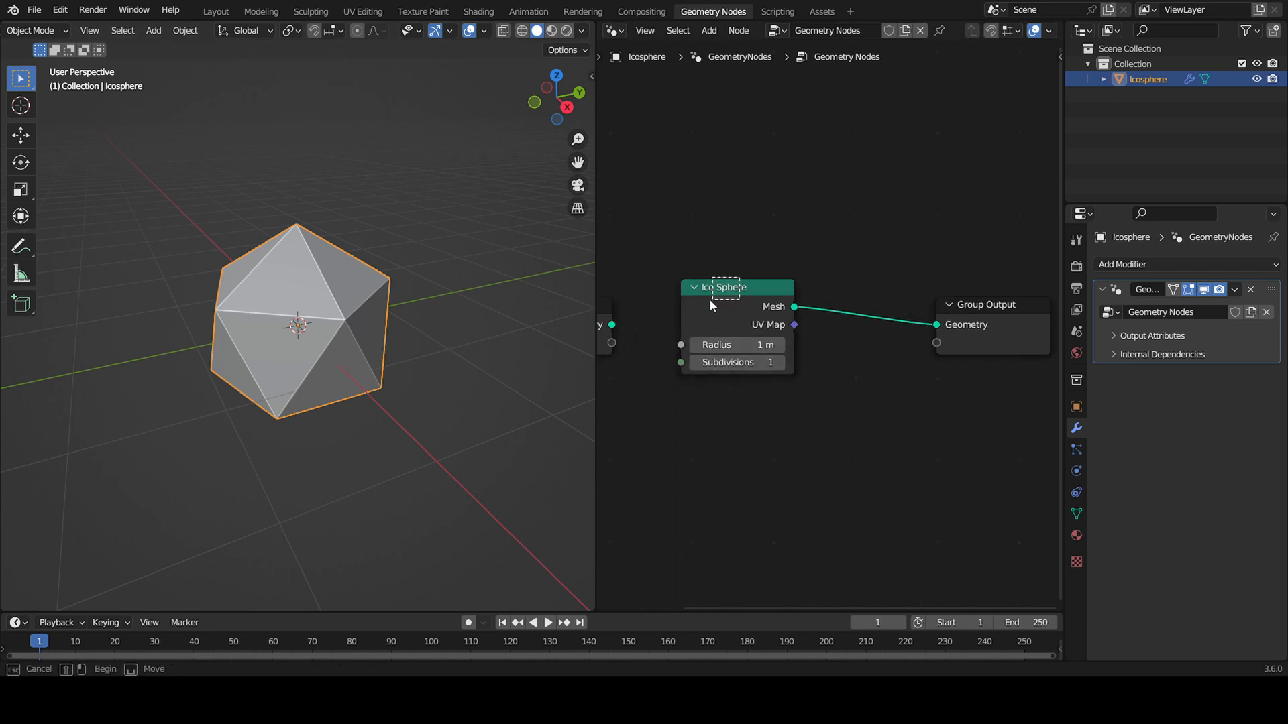
{"action": "left_click_drag", "start_coordinate": [736, 287], "coordinate": [643, 366]}
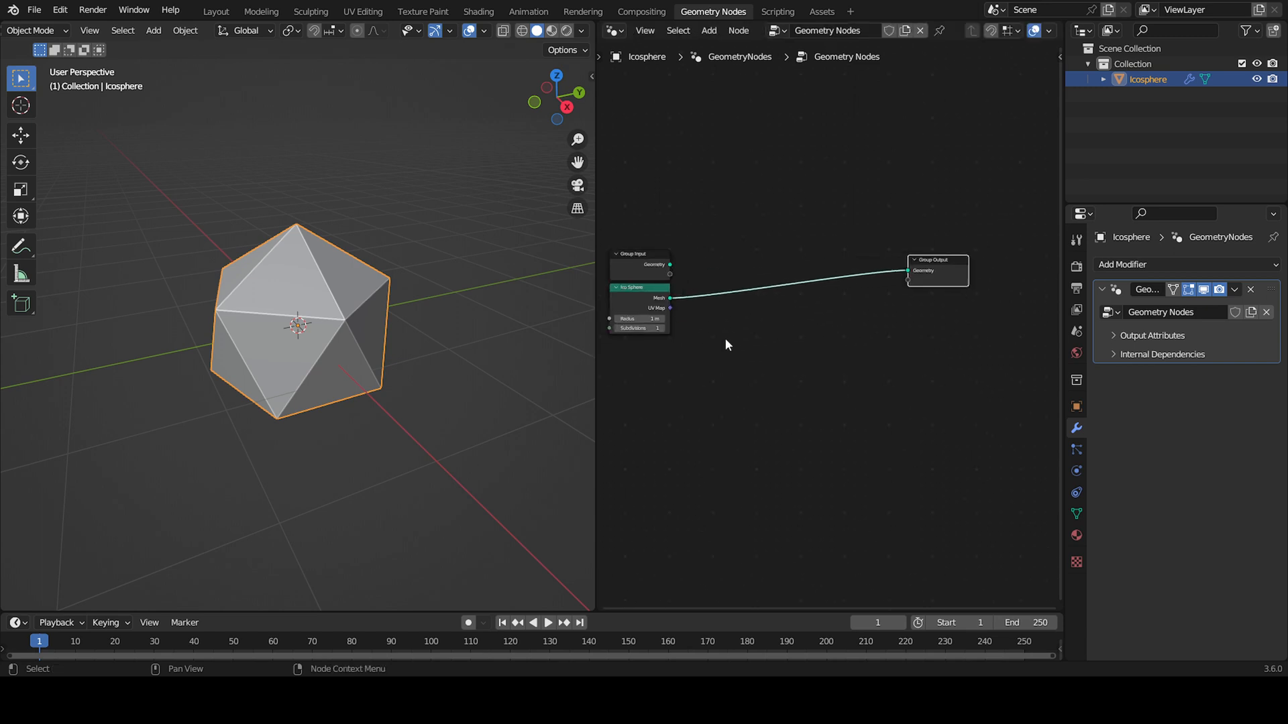
Step: Insert an Instance on Points node onto the mesh-to-output link
{"action": "left_click", "coordinate": [707, 30]}
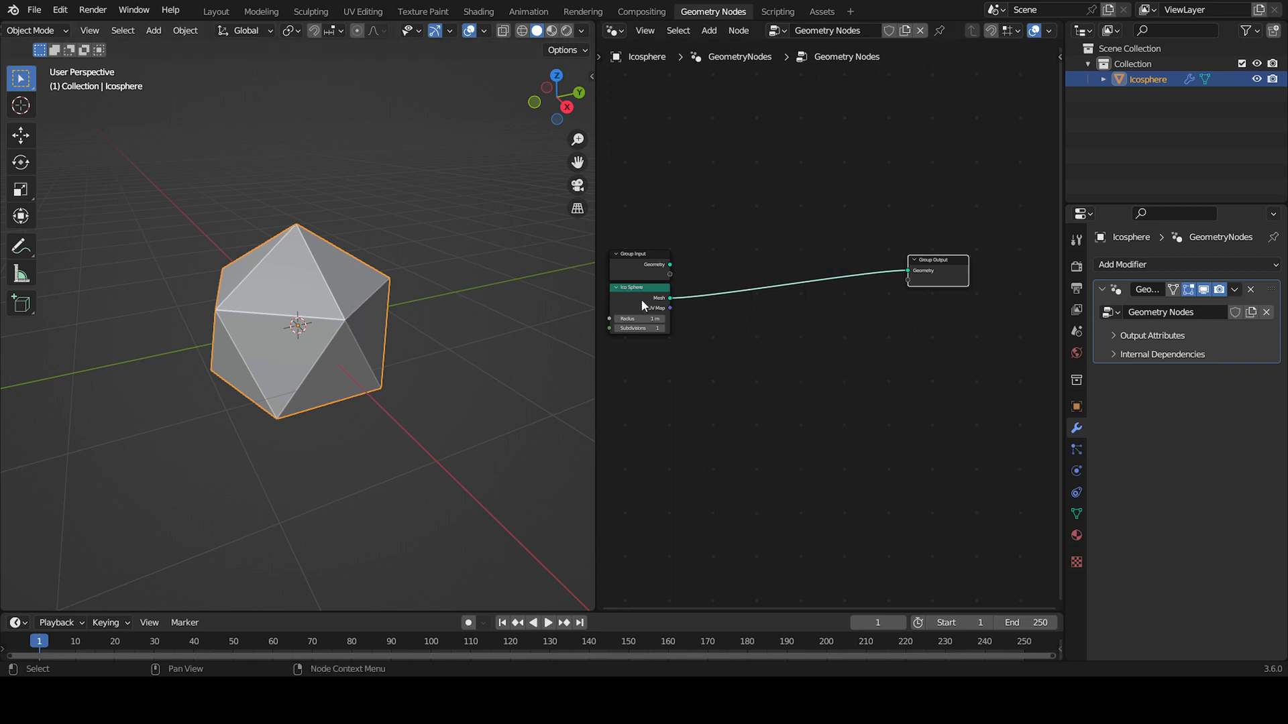
{"action": "left_click", "coordinate": [707, 31]}
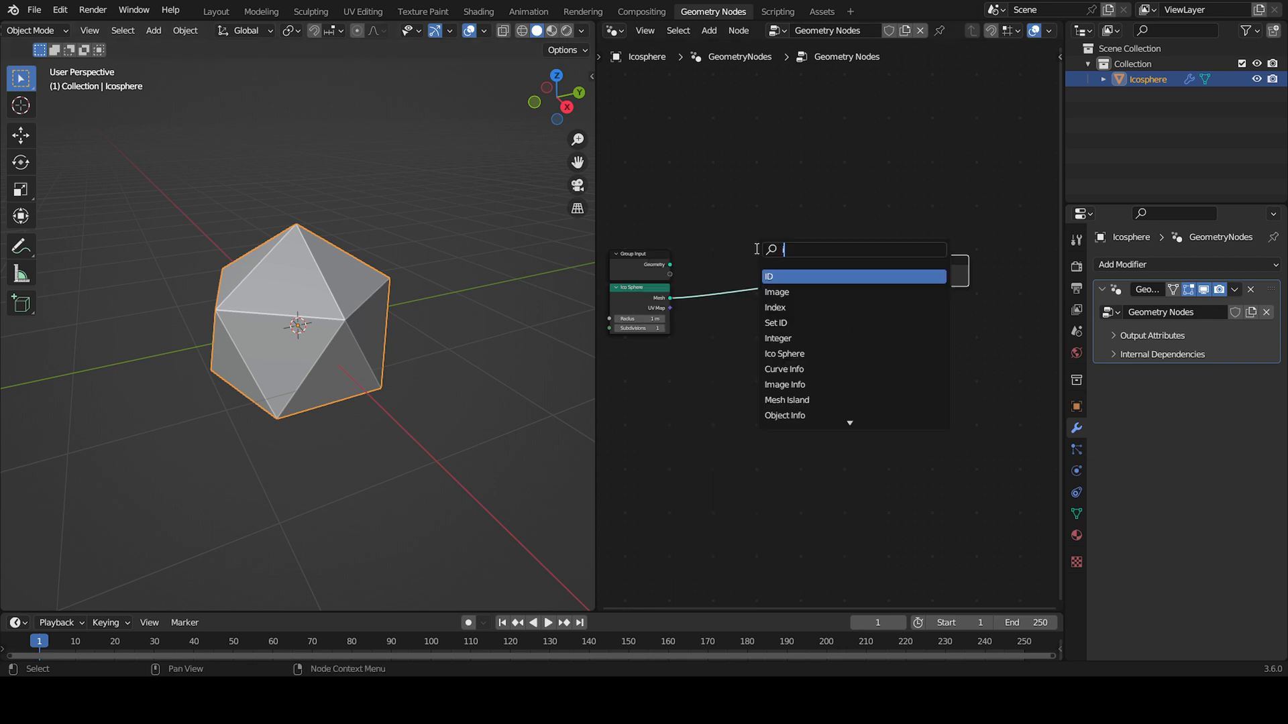
{"action": "type", "text": "instance in"}
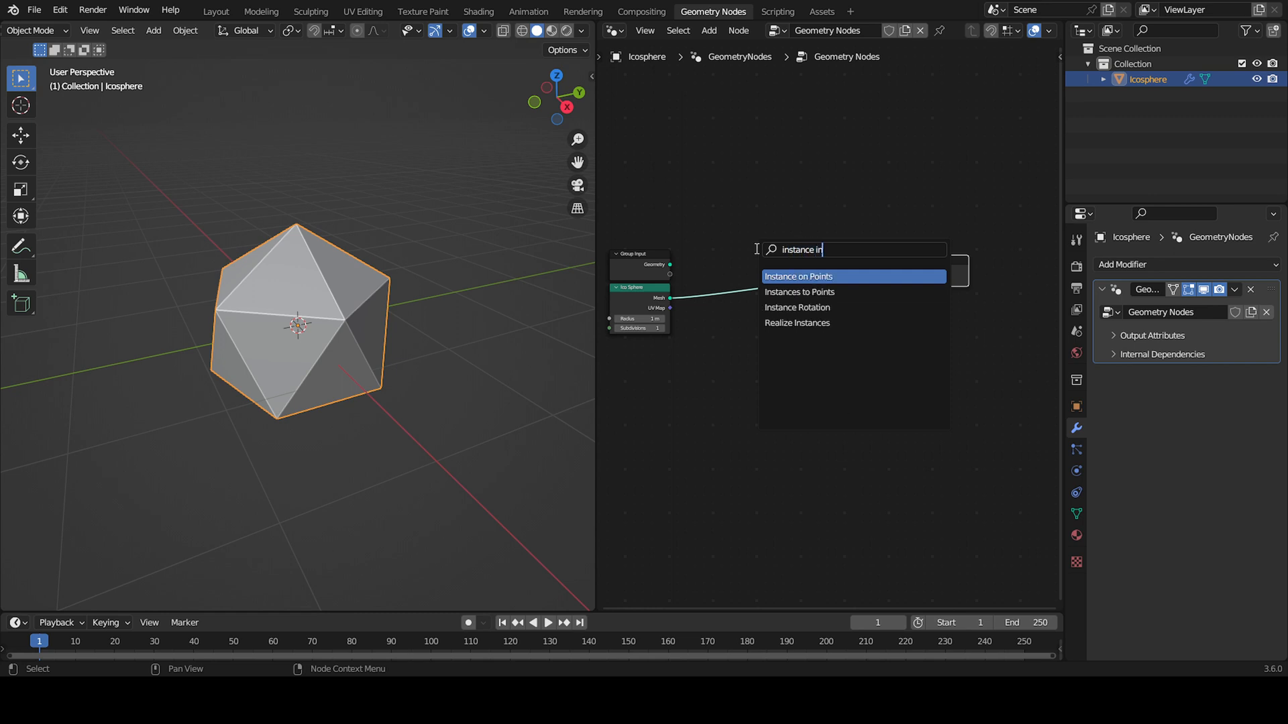
{"action": "left_click", "coordinate": [797, 275]}
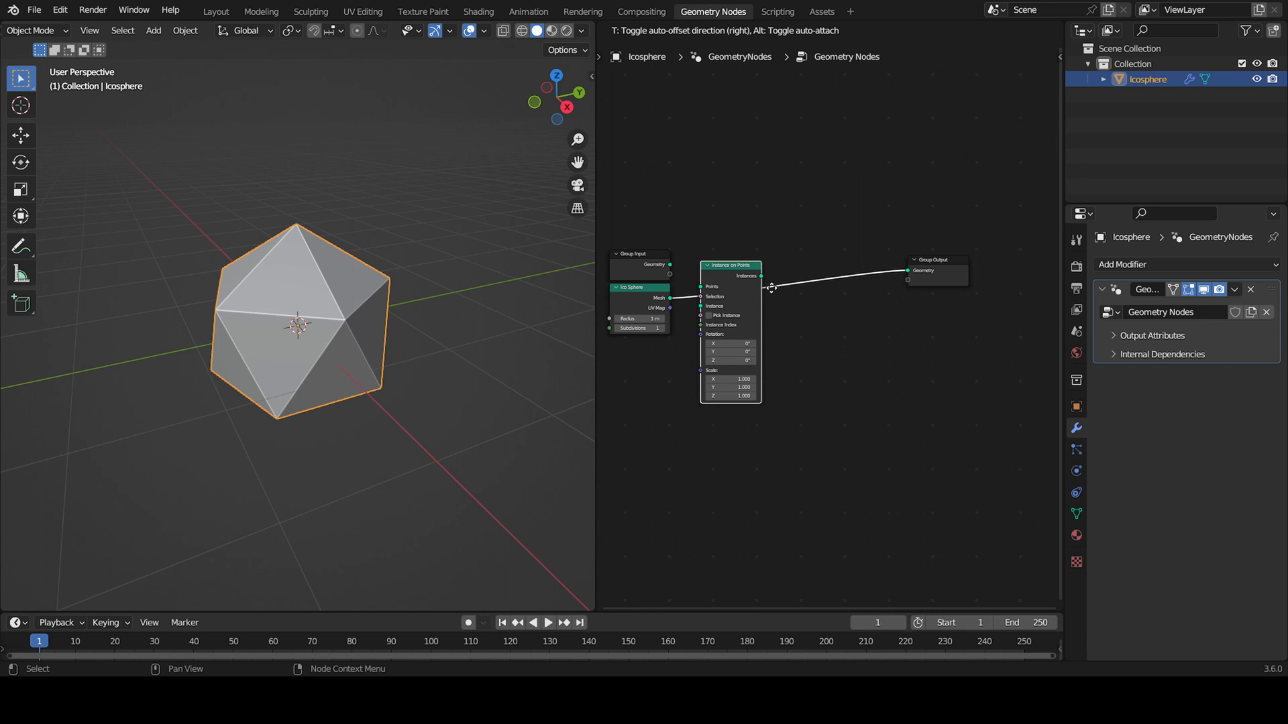
{"action": "left_click_drag", "start_coordinate": [729, 265], "coordinate": [780, 255]}
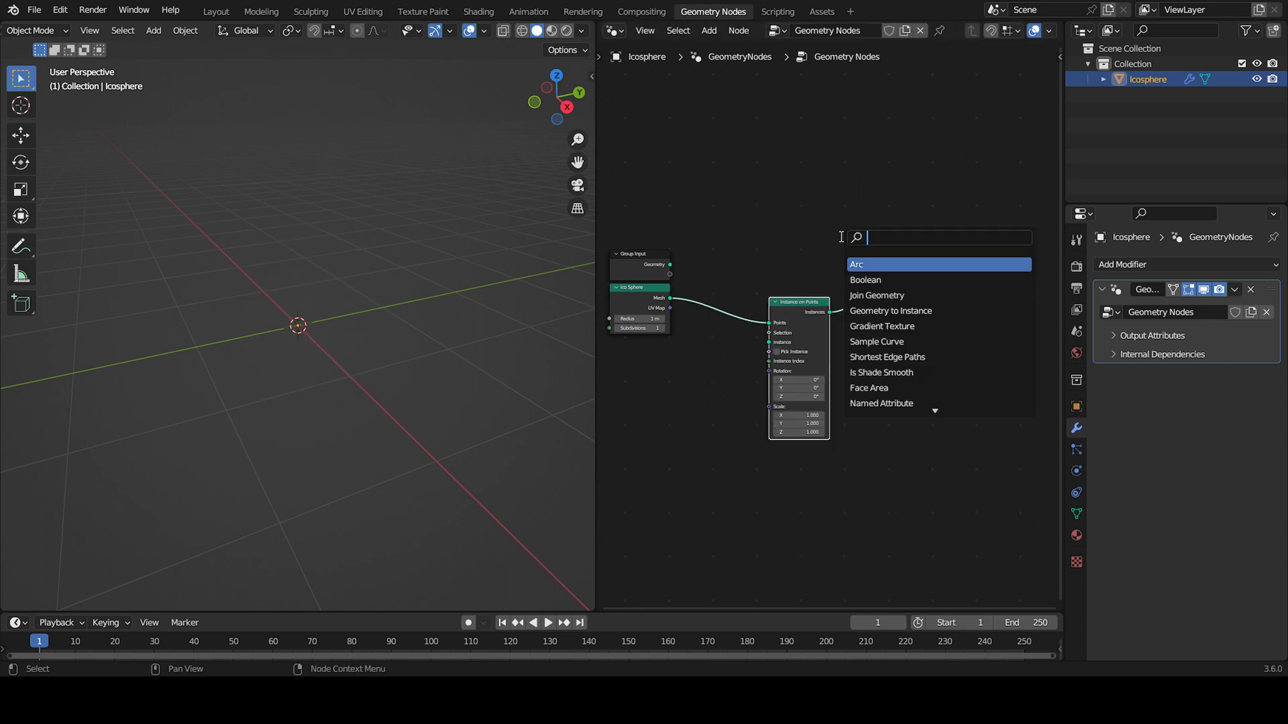
Step: Add Join Geometry, wire the Ico Sphere mesh as instance, and set Scale to 0.4
{"action": "type", "text": "join"}
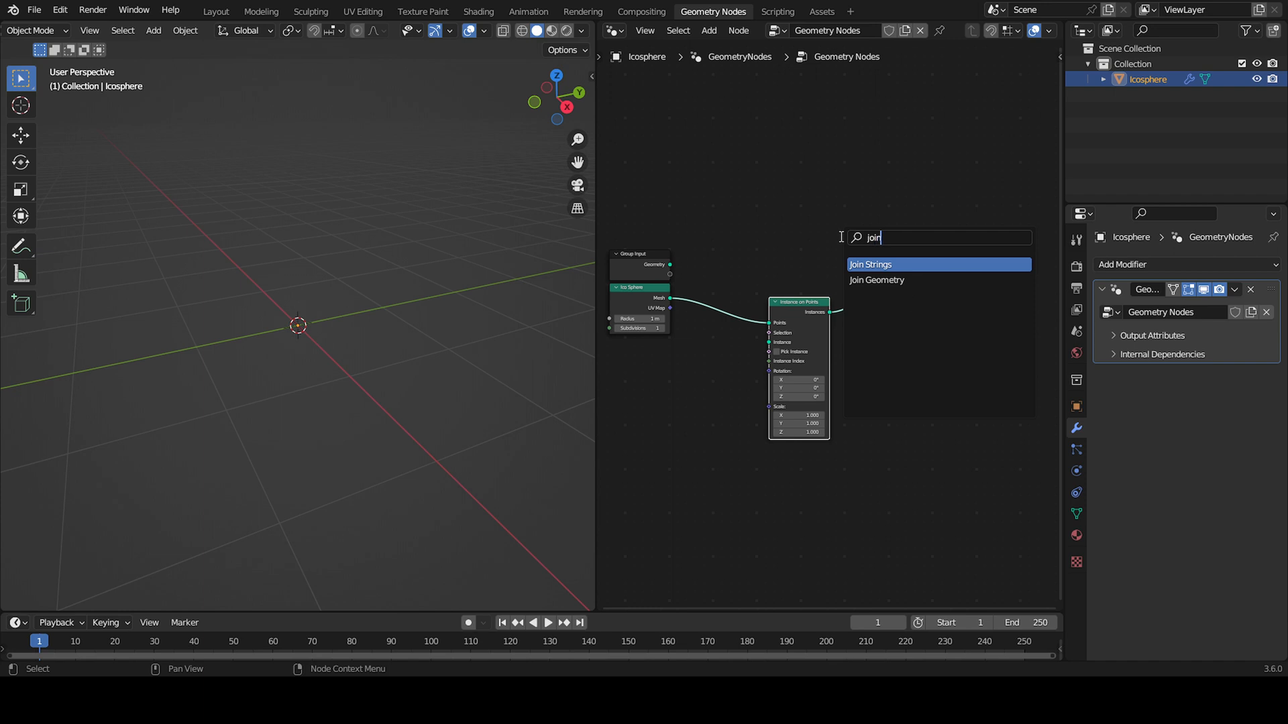
{"action": "left_click", "coordinate": [875, 281]}
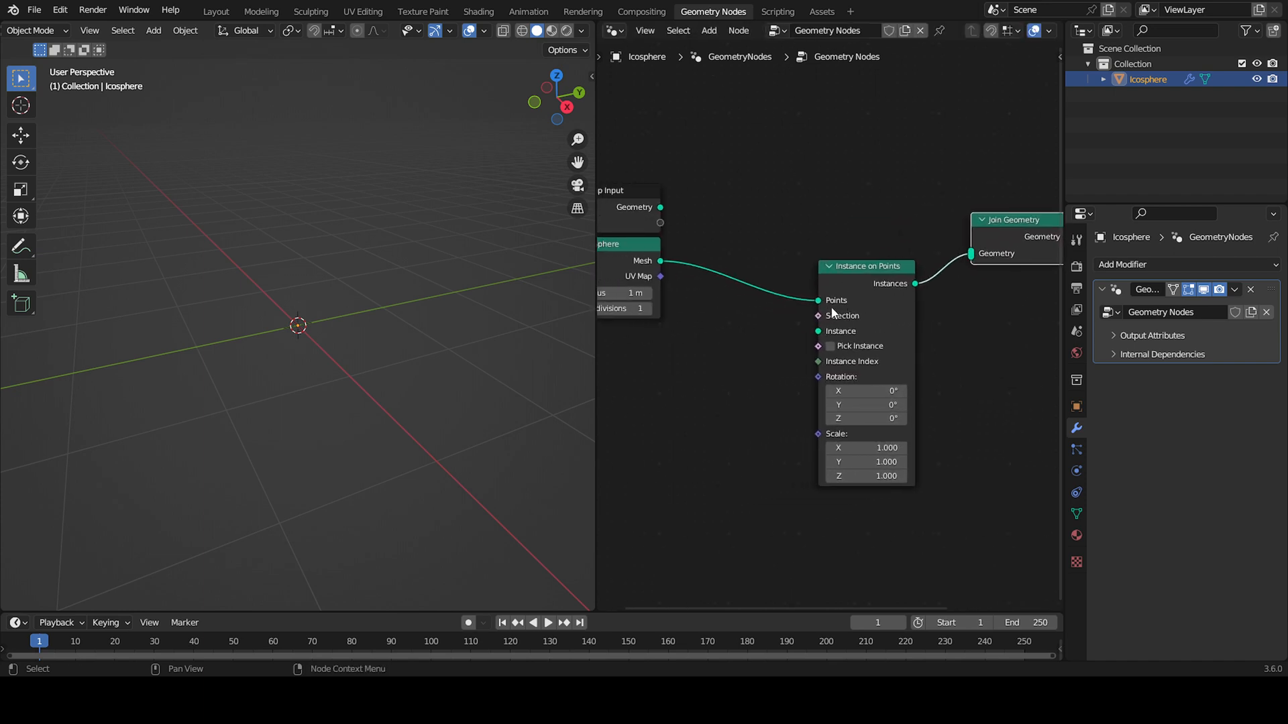
{"action": "left_click_drag", "start_coordinate": [660, 261], "coordinate": [816, 330]}
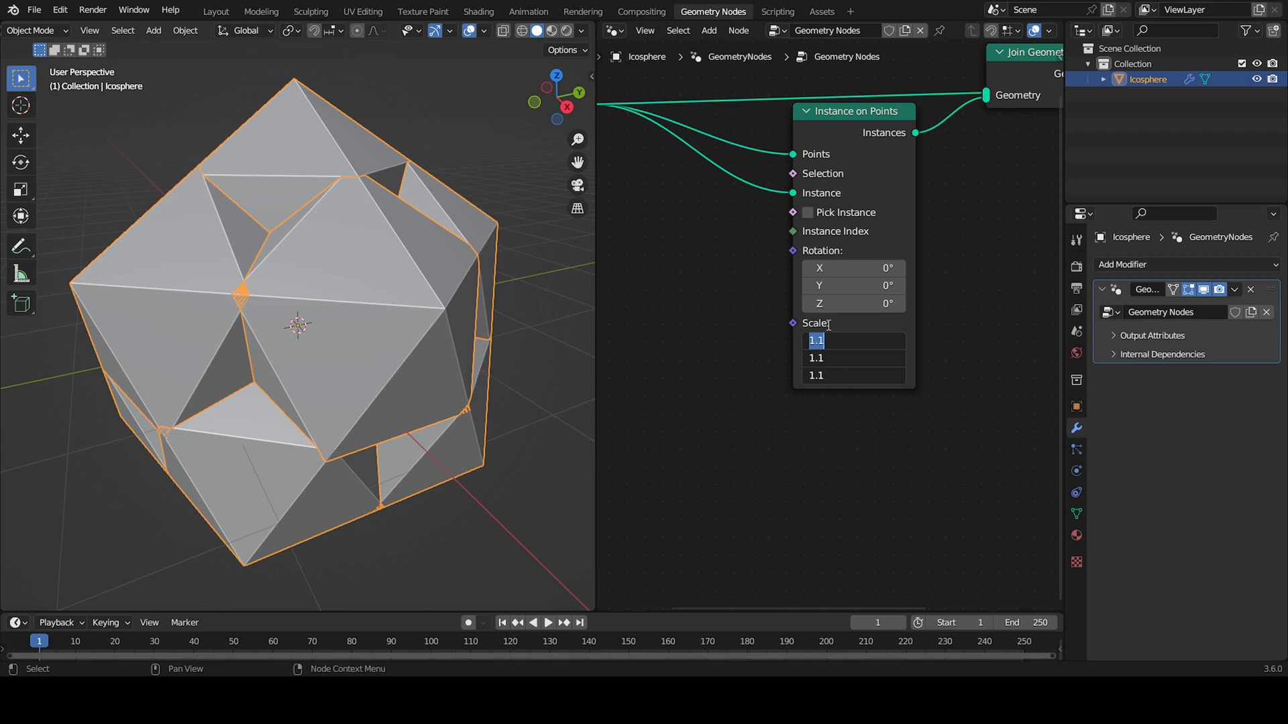
{"action": "type", "text": ".4"}
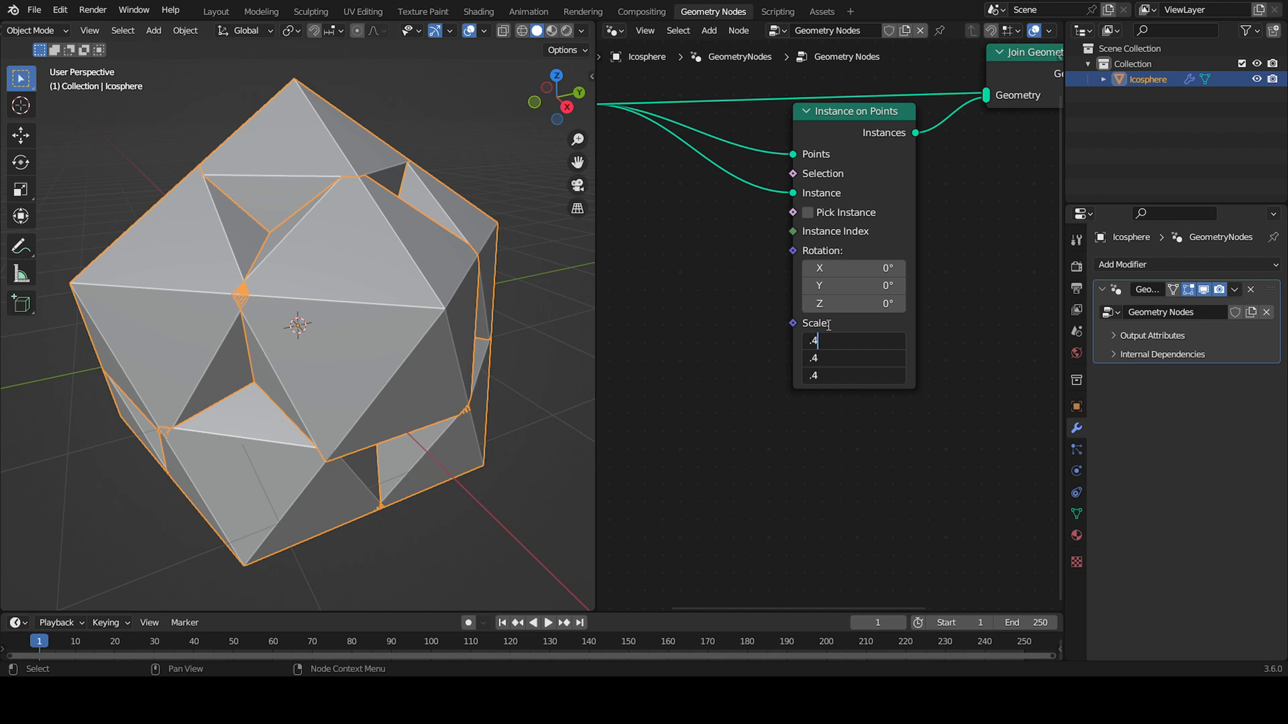
{"action": "key", "text": "Return"}
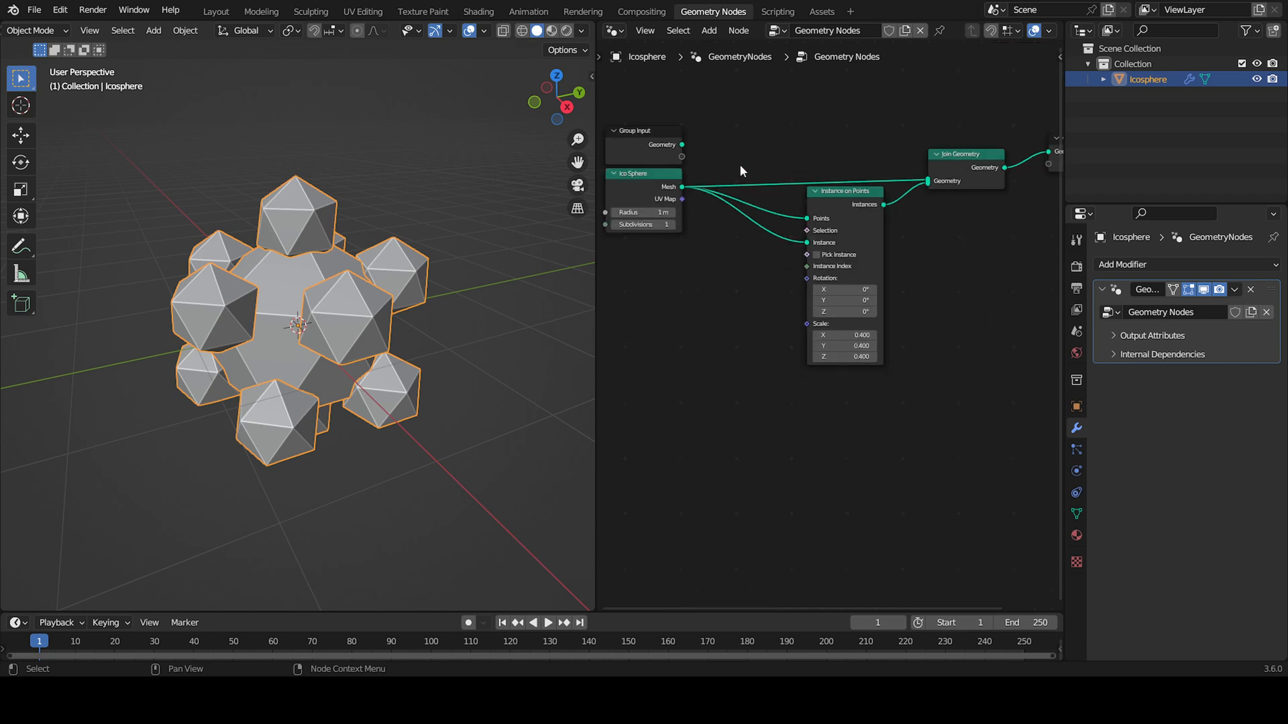
{"action": "mouse_move", "coordinate": [747, 166]}
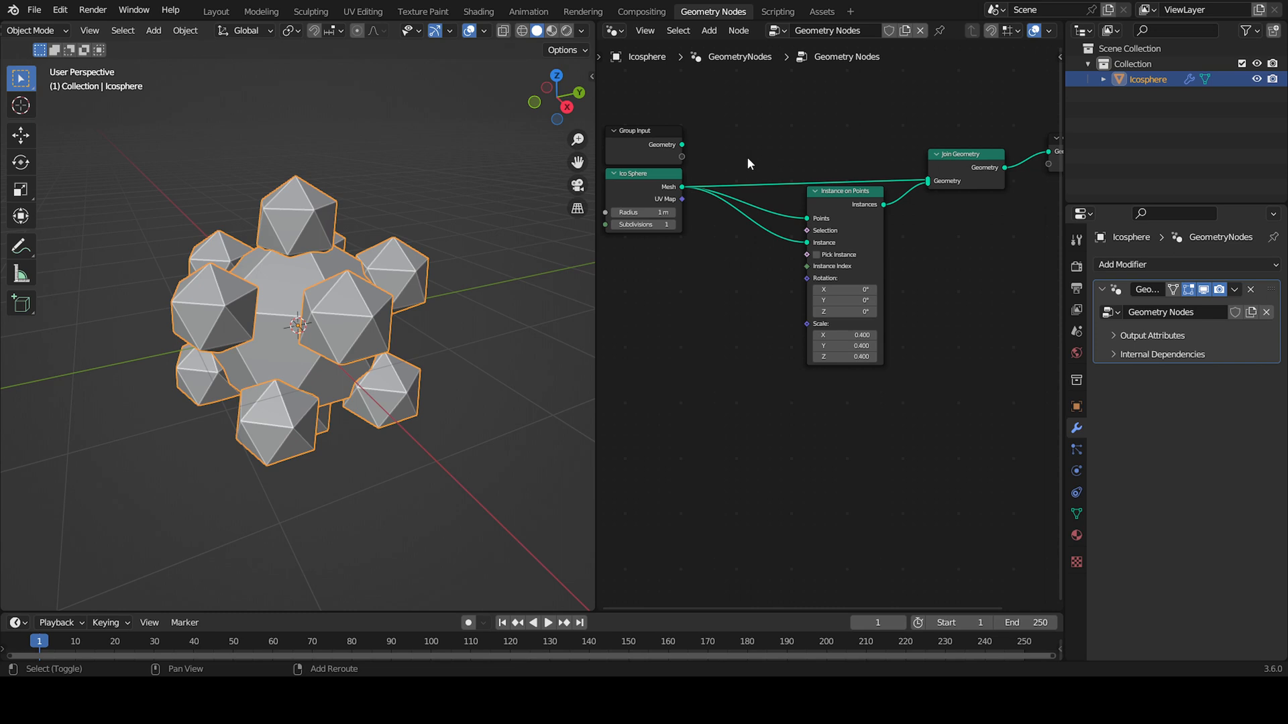
{"action": "mouse_move", "coordinate": [738, 158]}
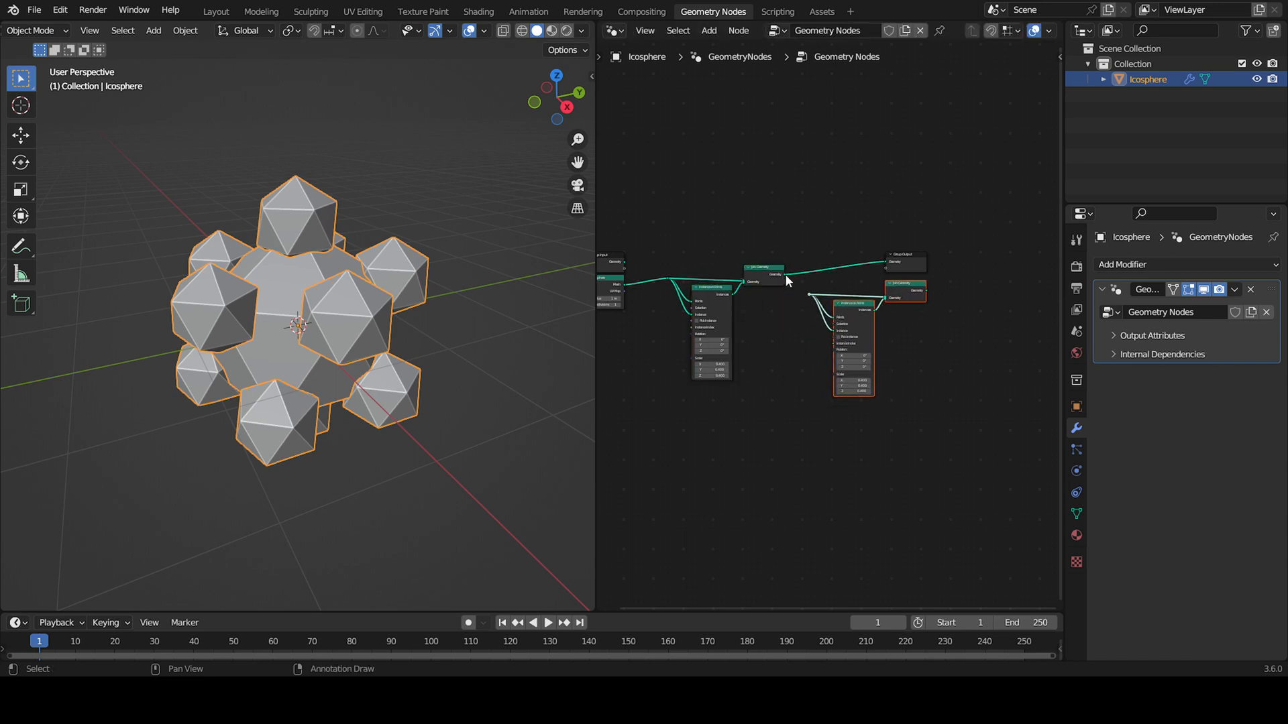
Step: Move Group Output right and link the second Join Geometry result into its Geometry socket
{"action": "left_click_drag", "start_coordinate": [903, 259], "coordinate": [951, 257]}
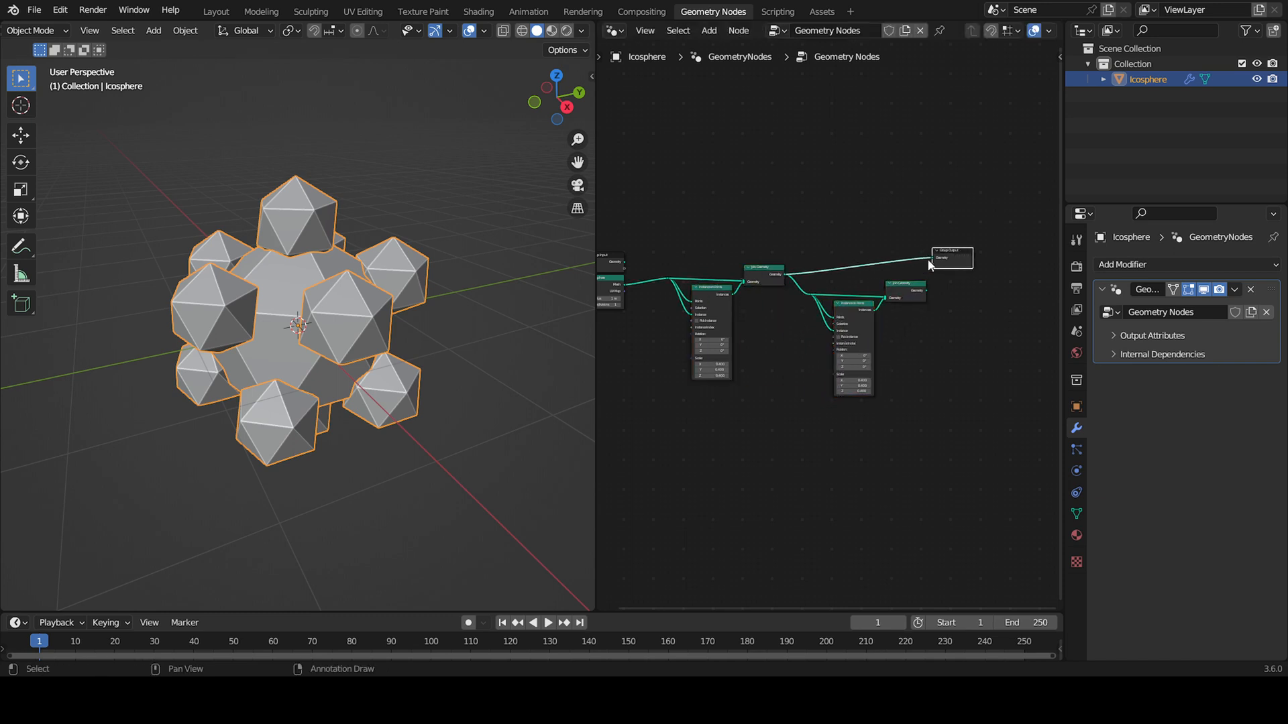
{"action": "left_click_drag", "start_coordinate": [895, 292], "coordinate": [932, 259]}
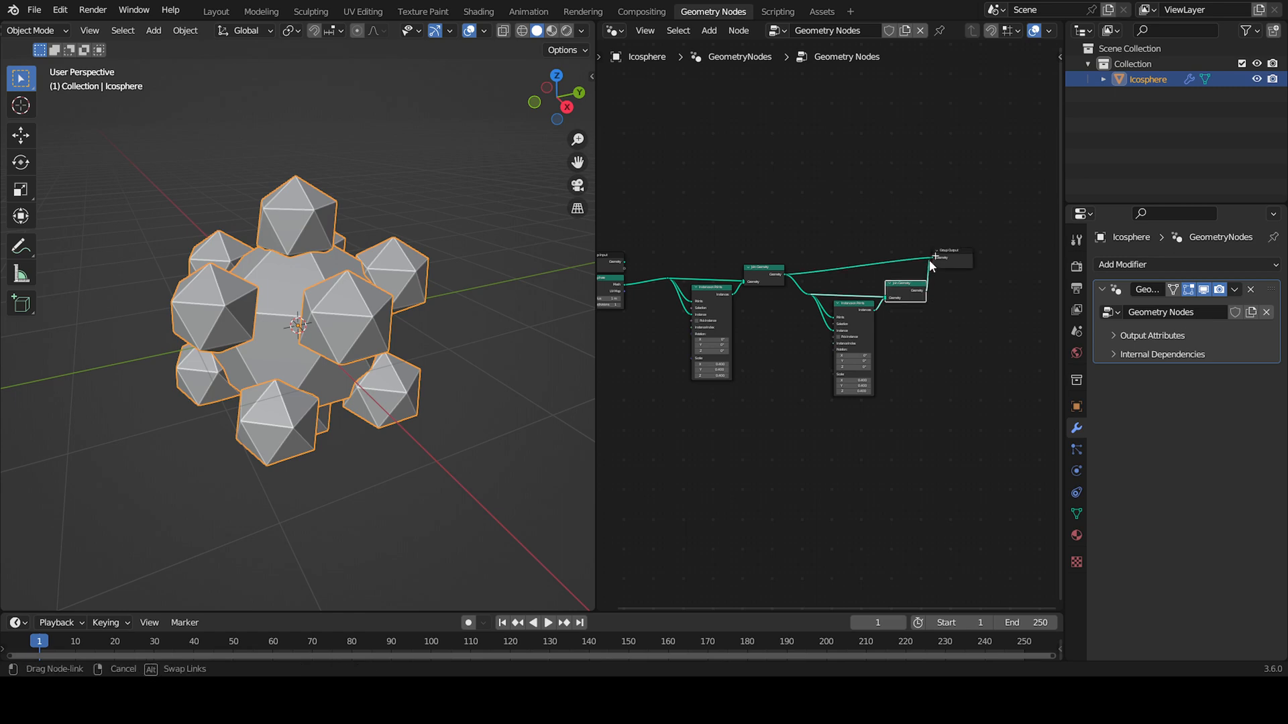
{"action": "left_click", "coordinate": [934, 257]}
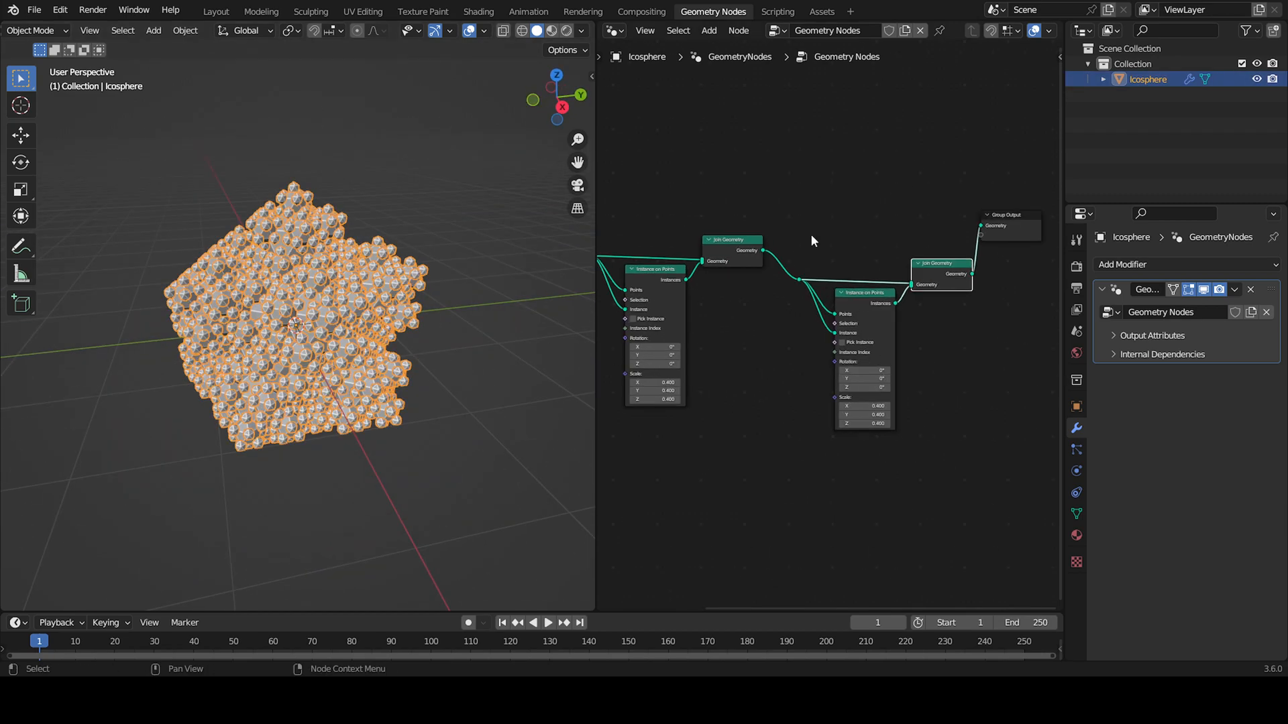
{"action": "left_click", "coordinate": [862, 293]}
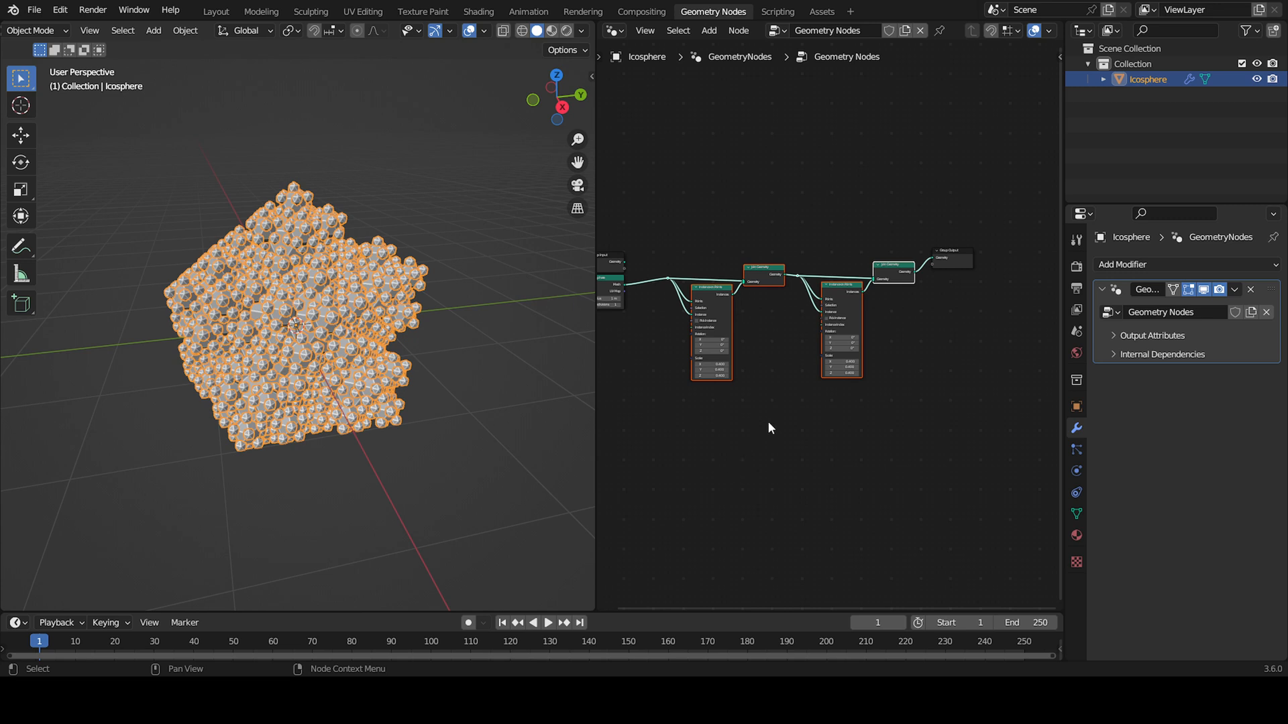
{"action": "mouse_move", "coordinate": [756, 406]}
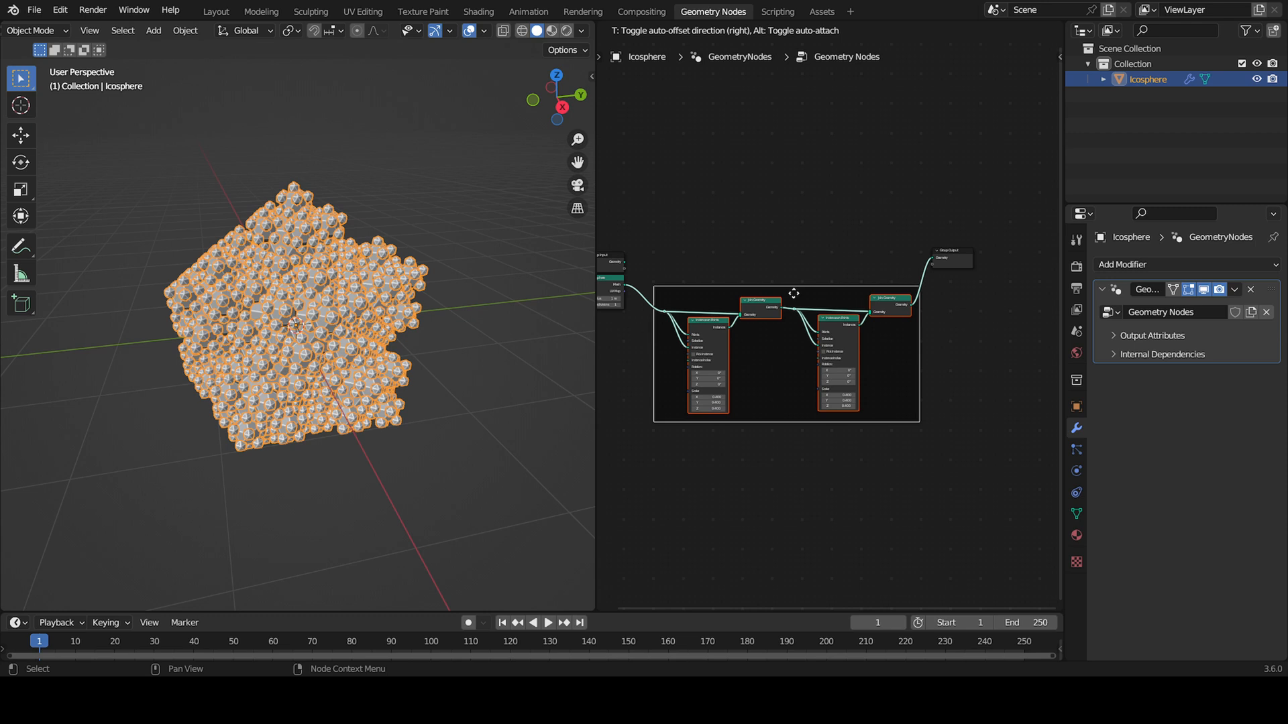
Step: Move the frame holding both instancing stages out of the way
{"action": "left_click_drag", "start_coordinate": [789, 294], "coordinate": [739, 340]}
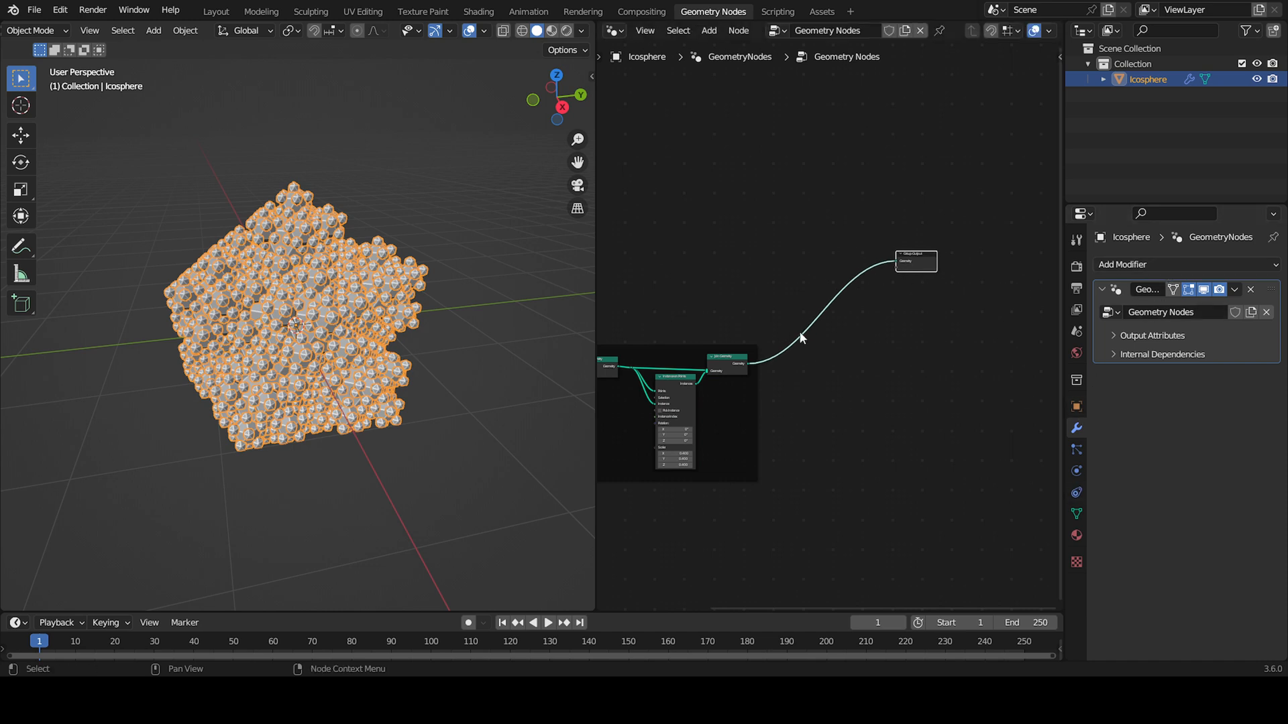
{"action": "mouse_move", "coordinate": [855, 344]}
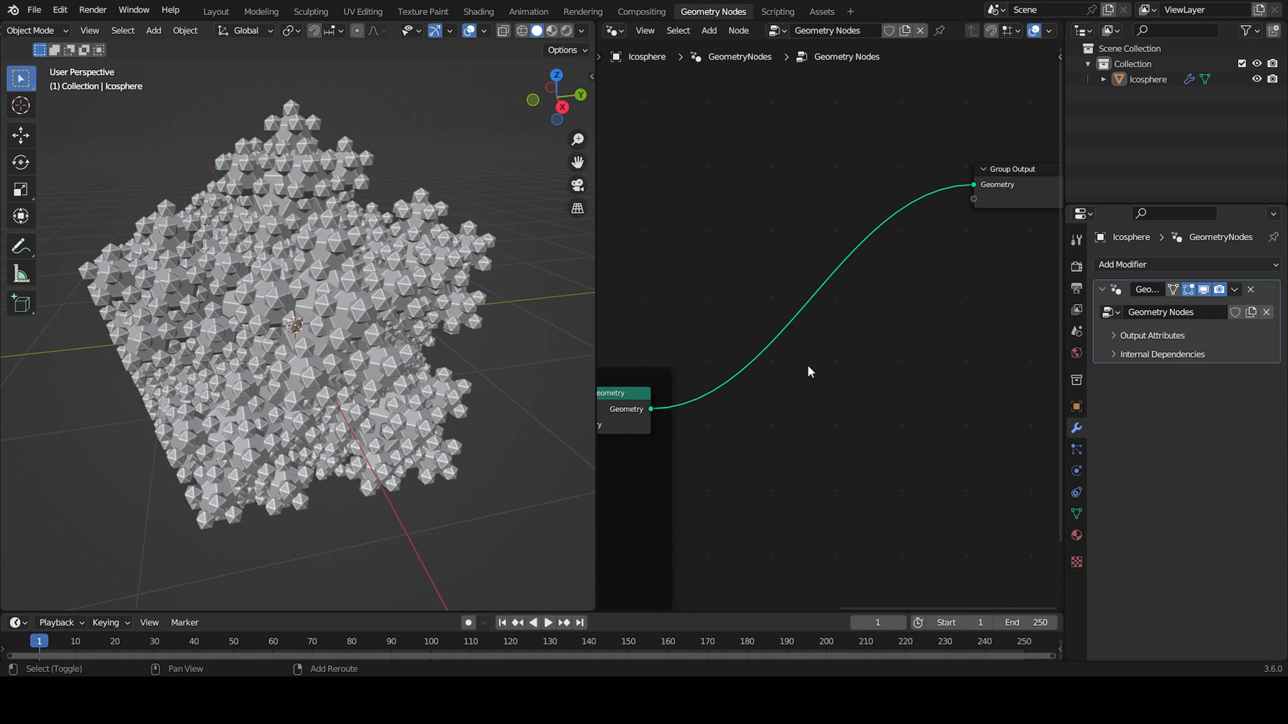
Step: Insert Mesh to Curve and Curve to Mesh nodes before the output, then inspect the wireframe
{"action": "left_click", "coordinate": [808, 371]}
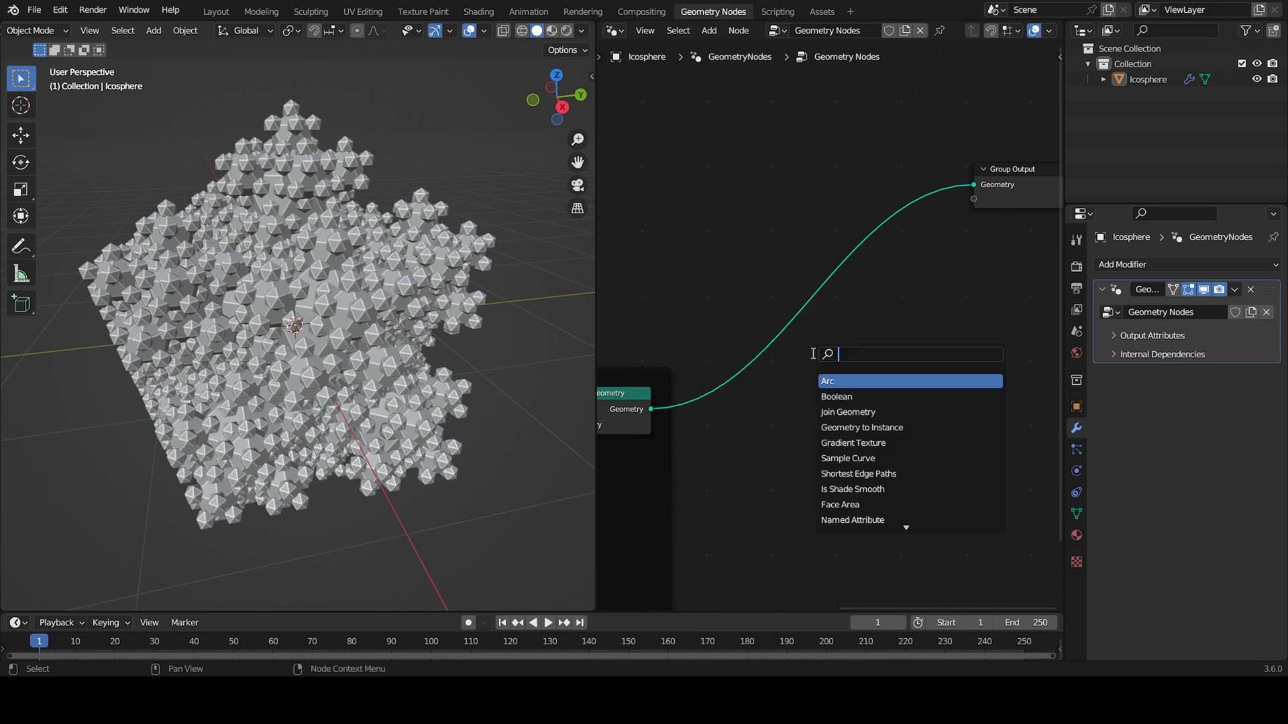
{"action": "type", "text": "mesh"}
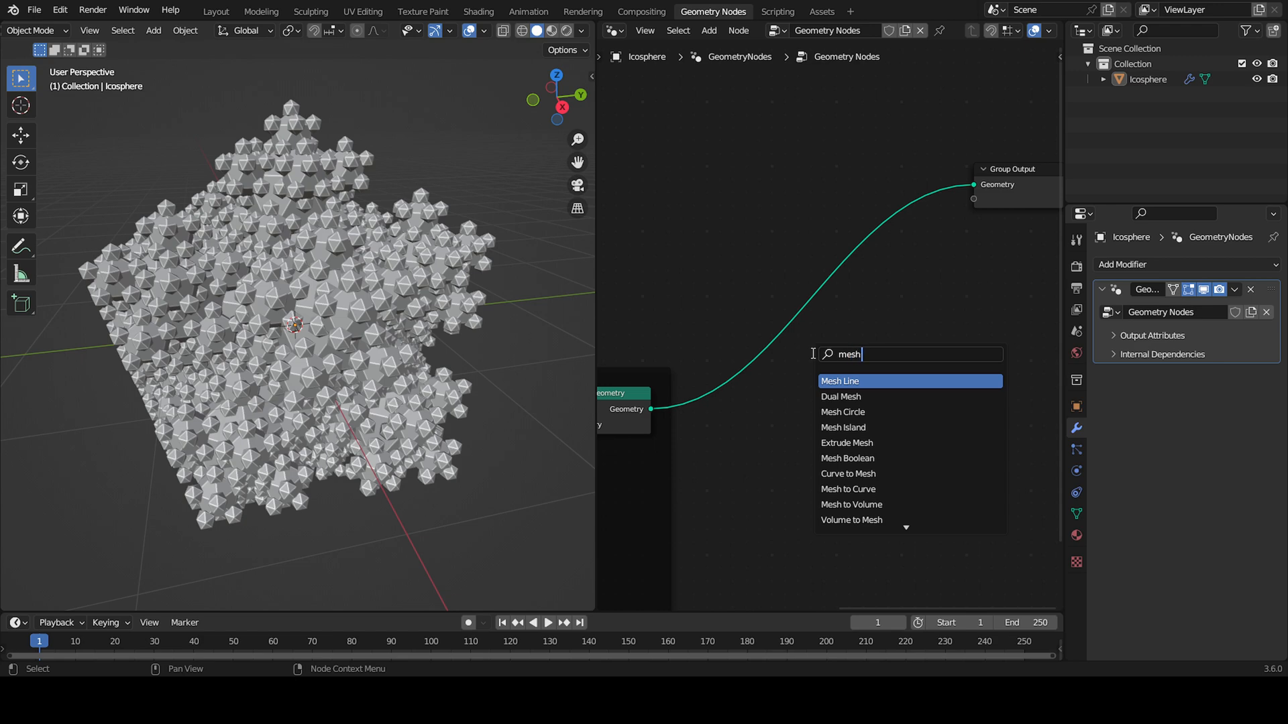
{"action": "type", "text": "to cu"}
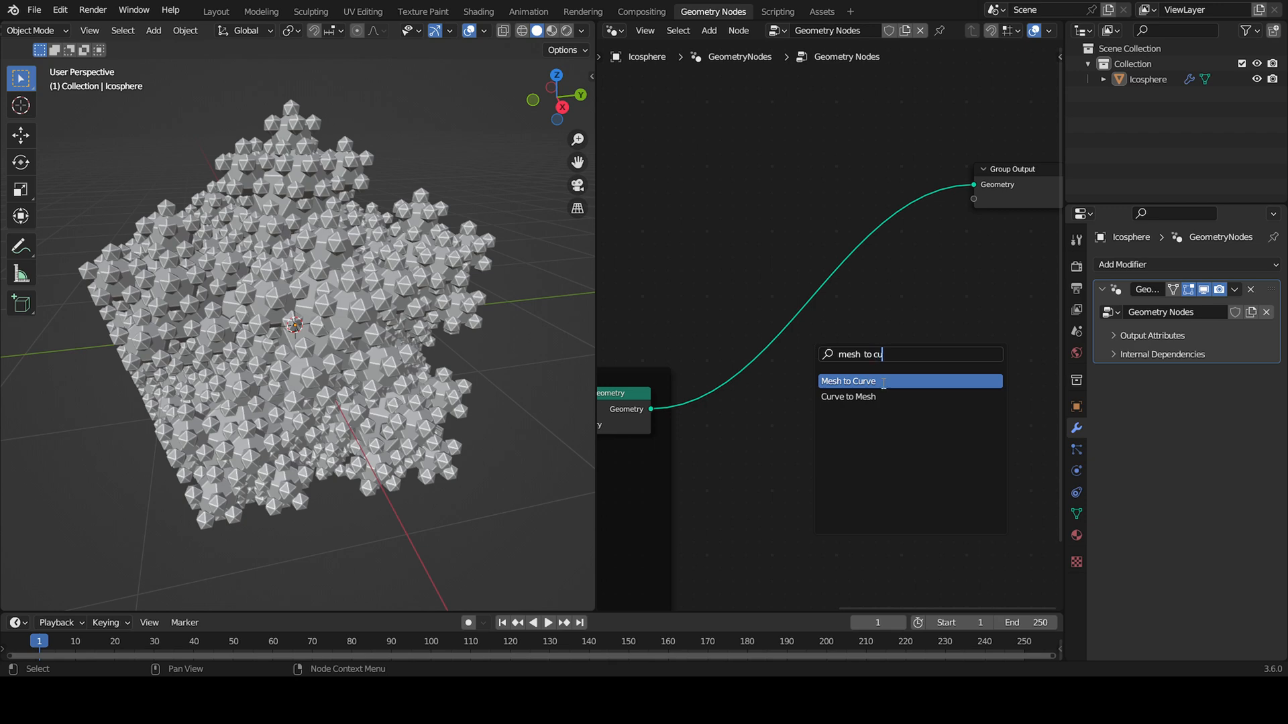
{"action": "left_click", "coordinate": [848, 380]}
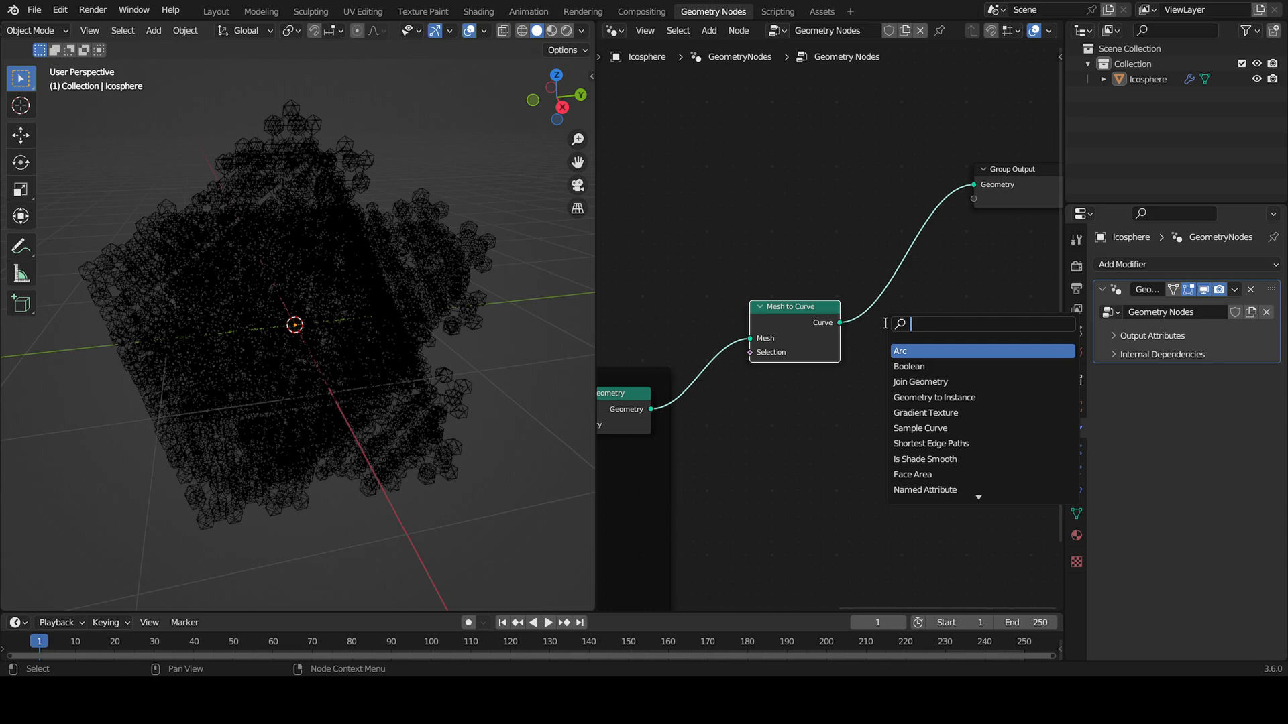
{"action": "type", "text": "curve t"}
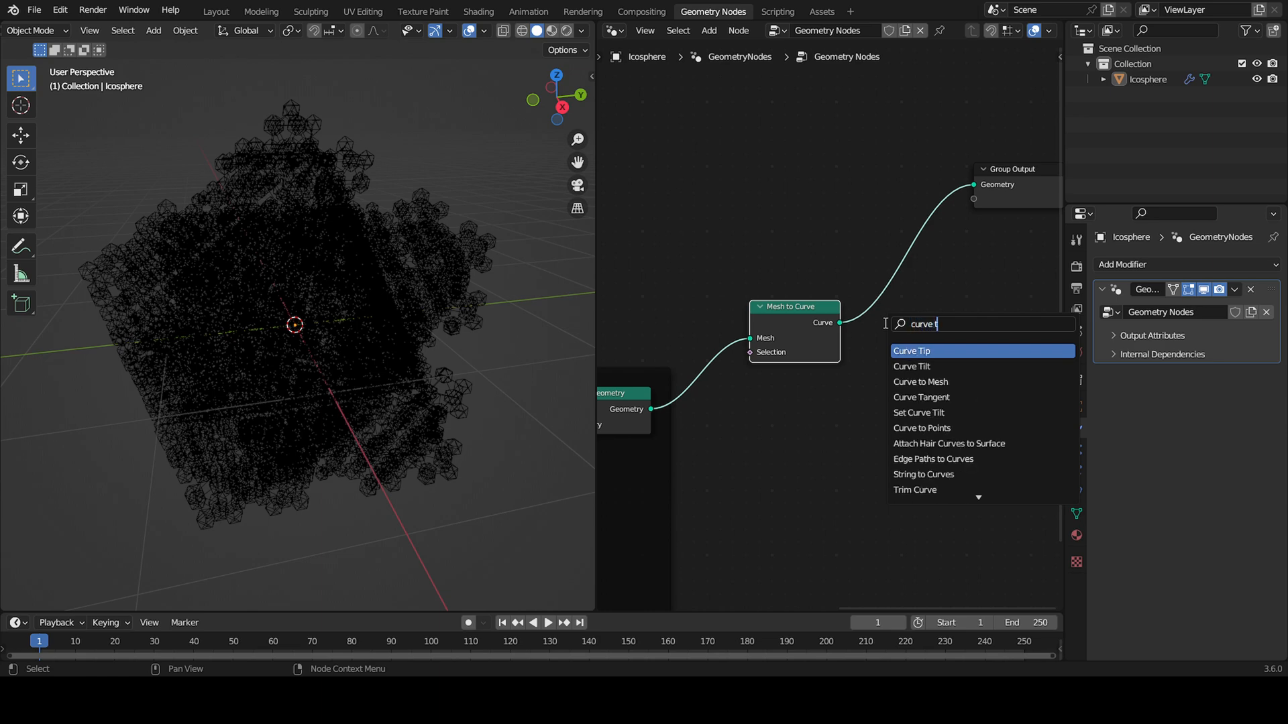
{"action": "left_click", "coordinate": [919, 381]}
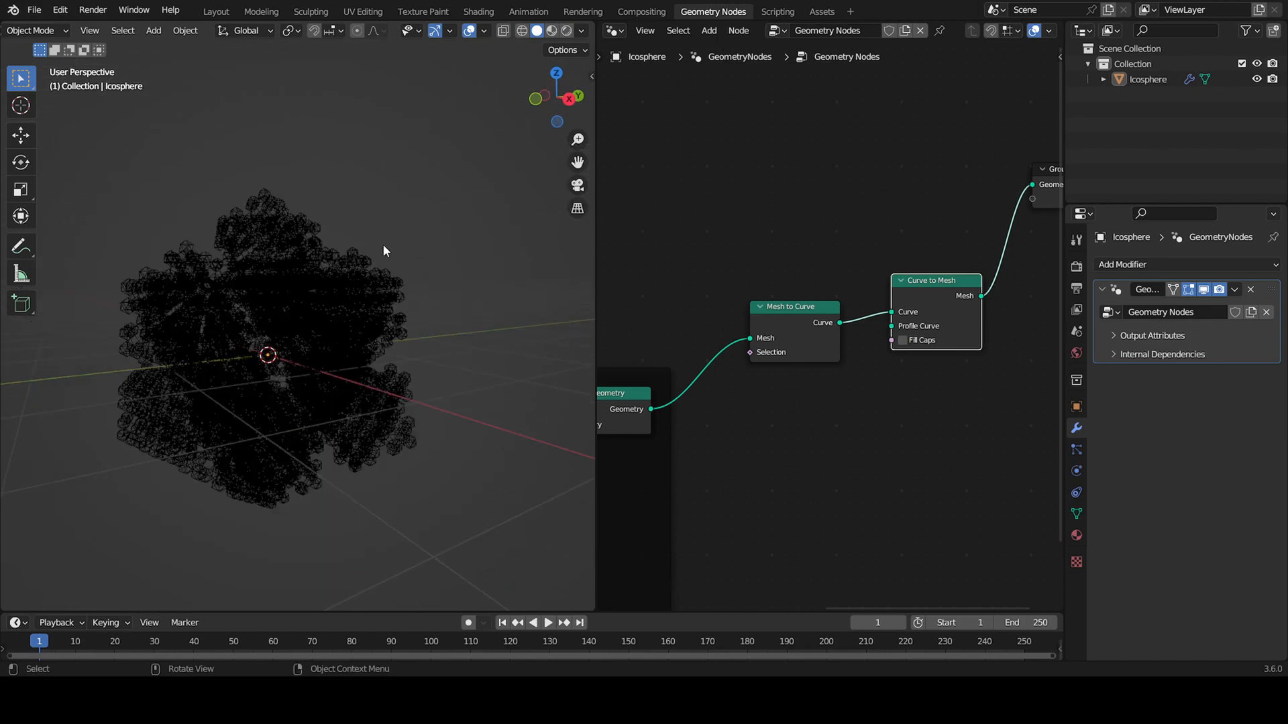
{"action": "left_click_drag", "start_coordinate": [382, 250], "coordinate": [354, 319]}
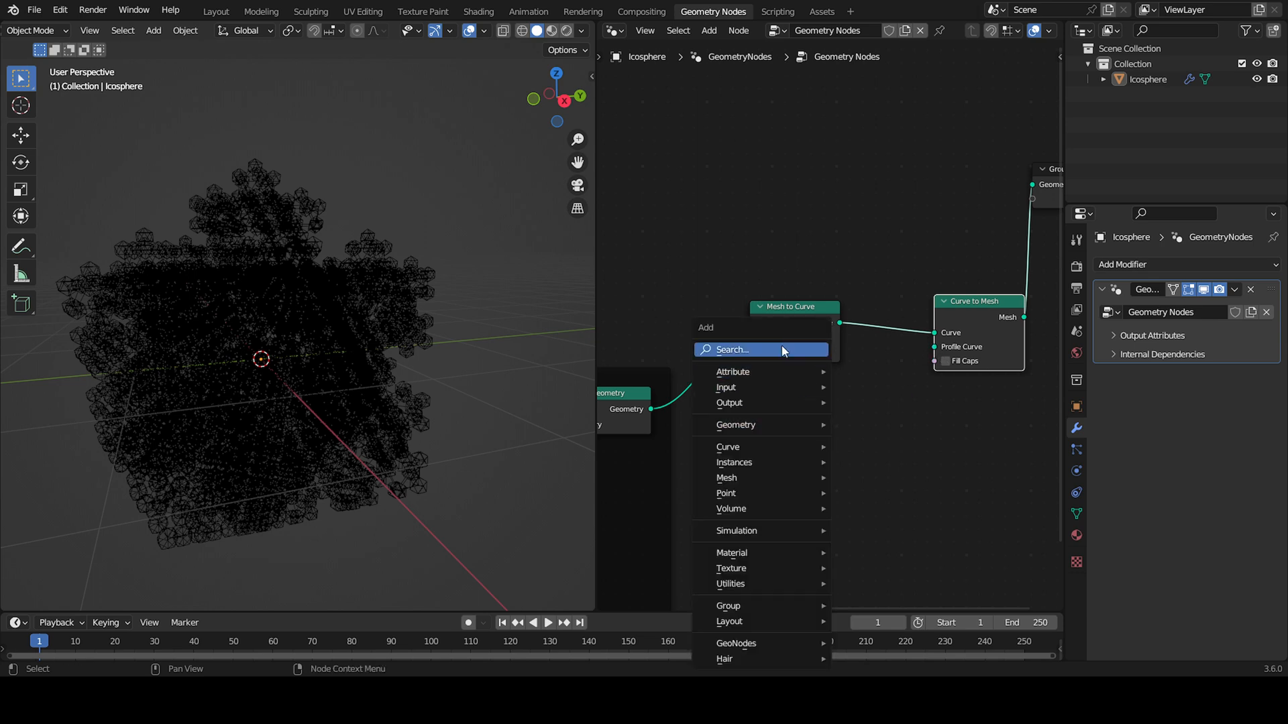
Step: Add a Curve Circle profile node with resolution 3 and radius 0.08
{"action": "type", "text": "curve cir"}
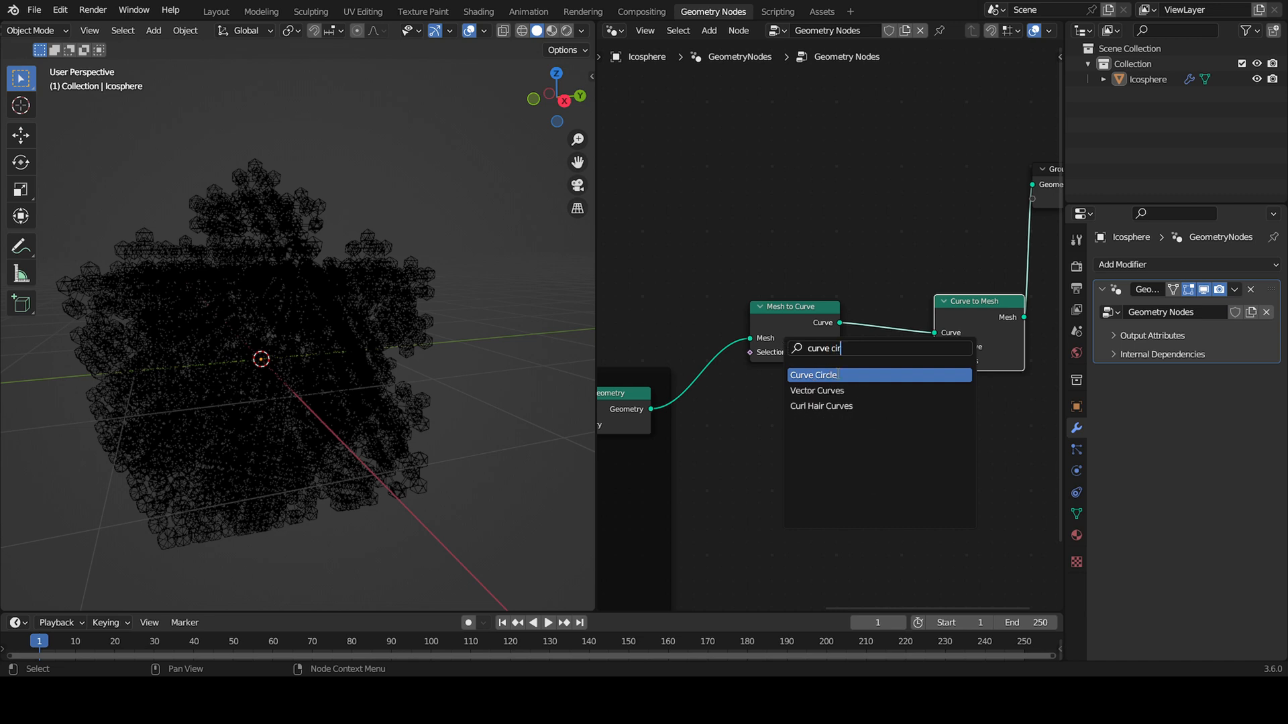
{"action": "left_click", "coordinate": [814, 374]}
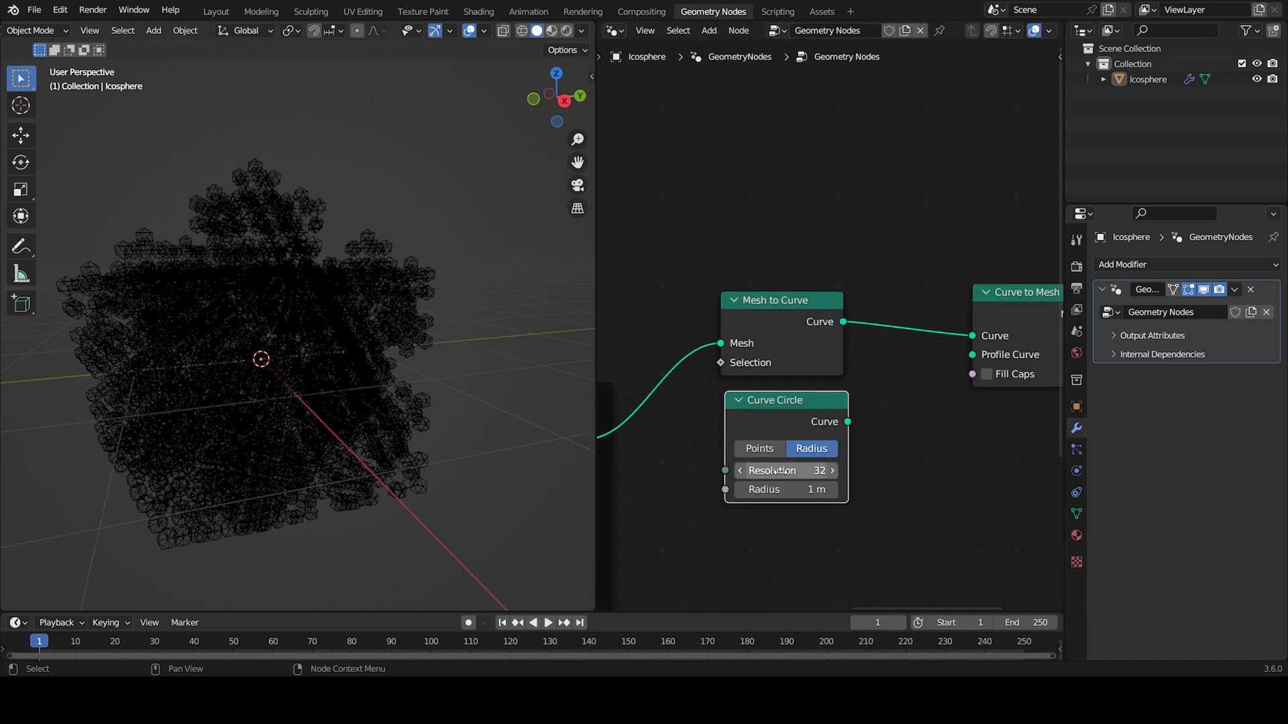
{"action": "double_click", "coordinate": [784, 470]}
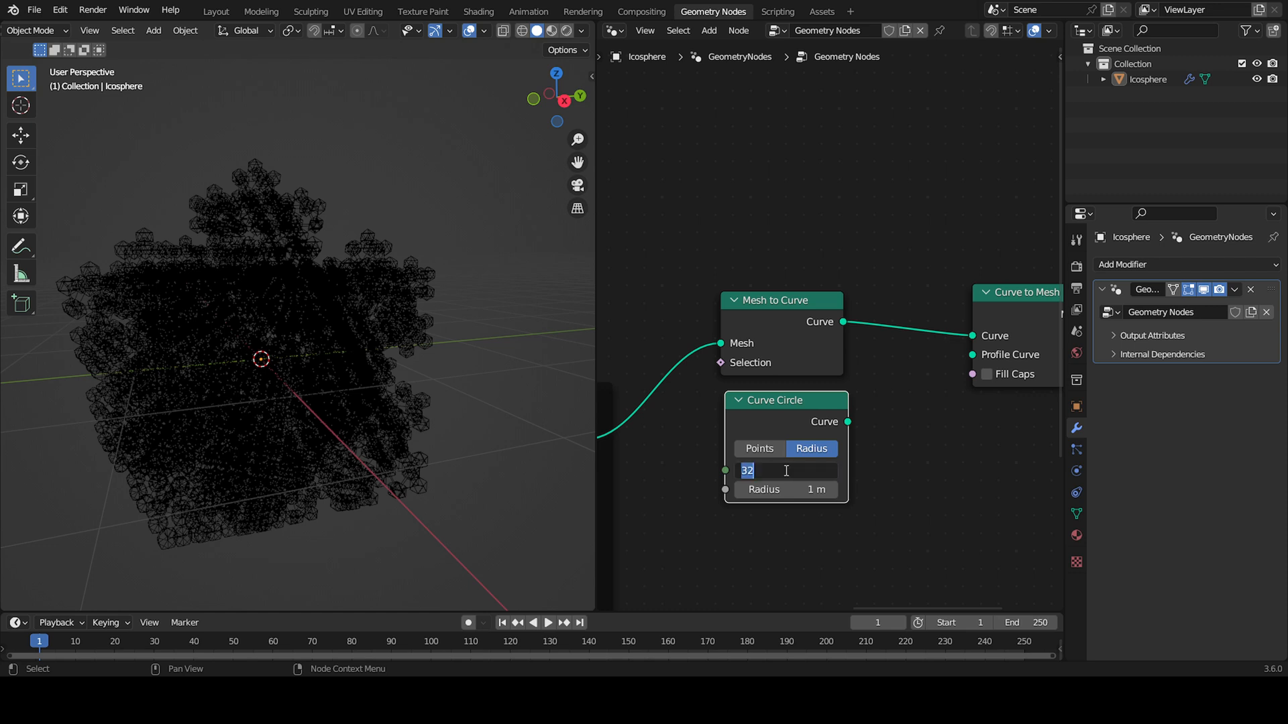
{"action": "type", "text": "3"}
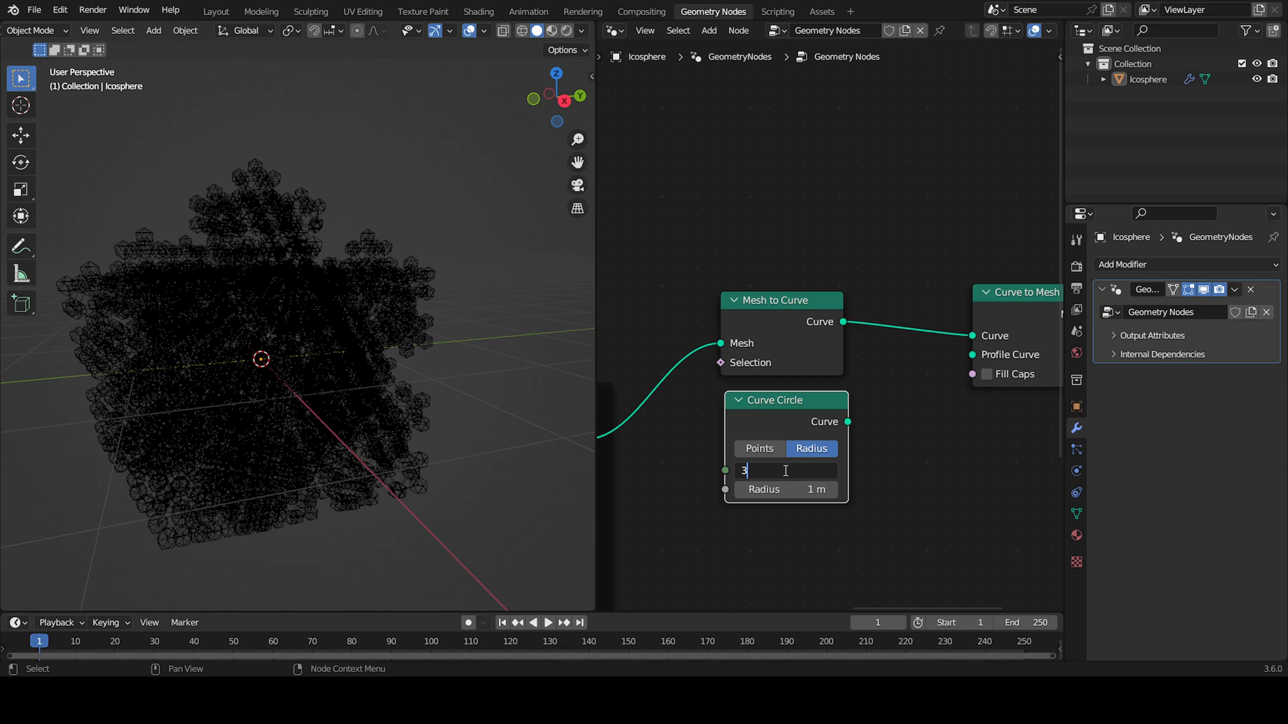
{"action": "key", "text": "Return"}
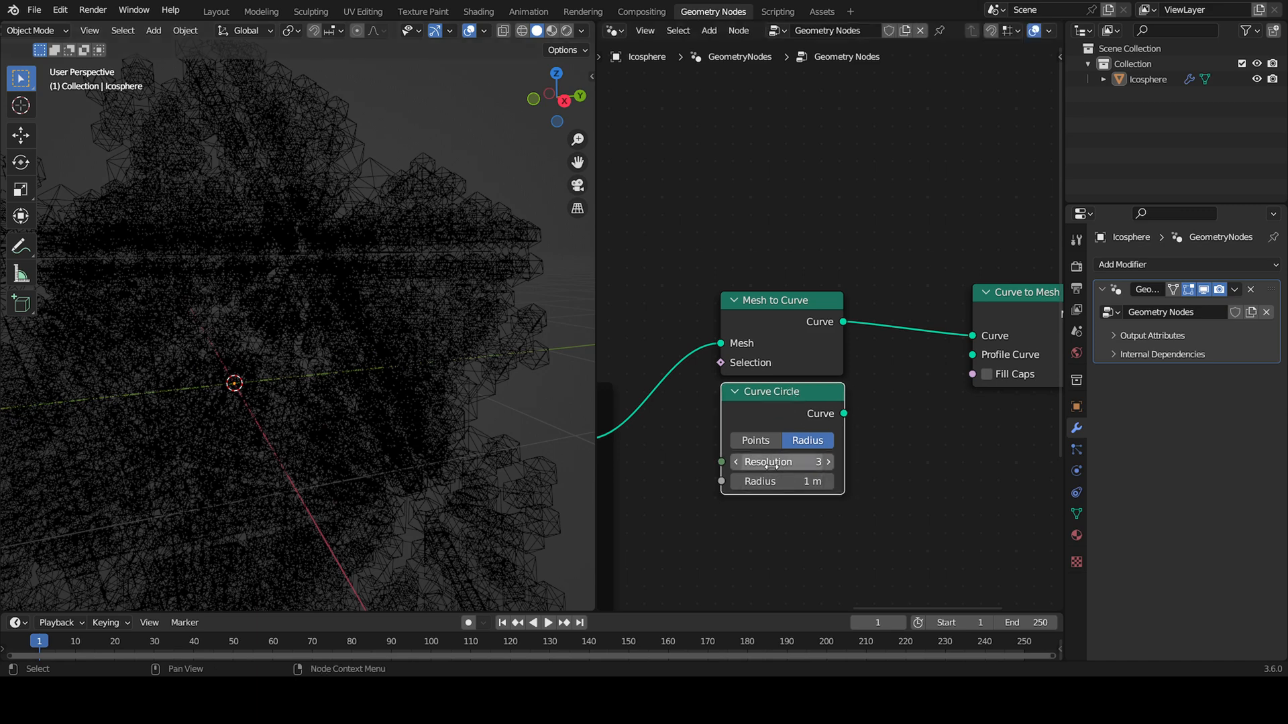
{"action": "mouse_move", "coordinate": [861, 430]}
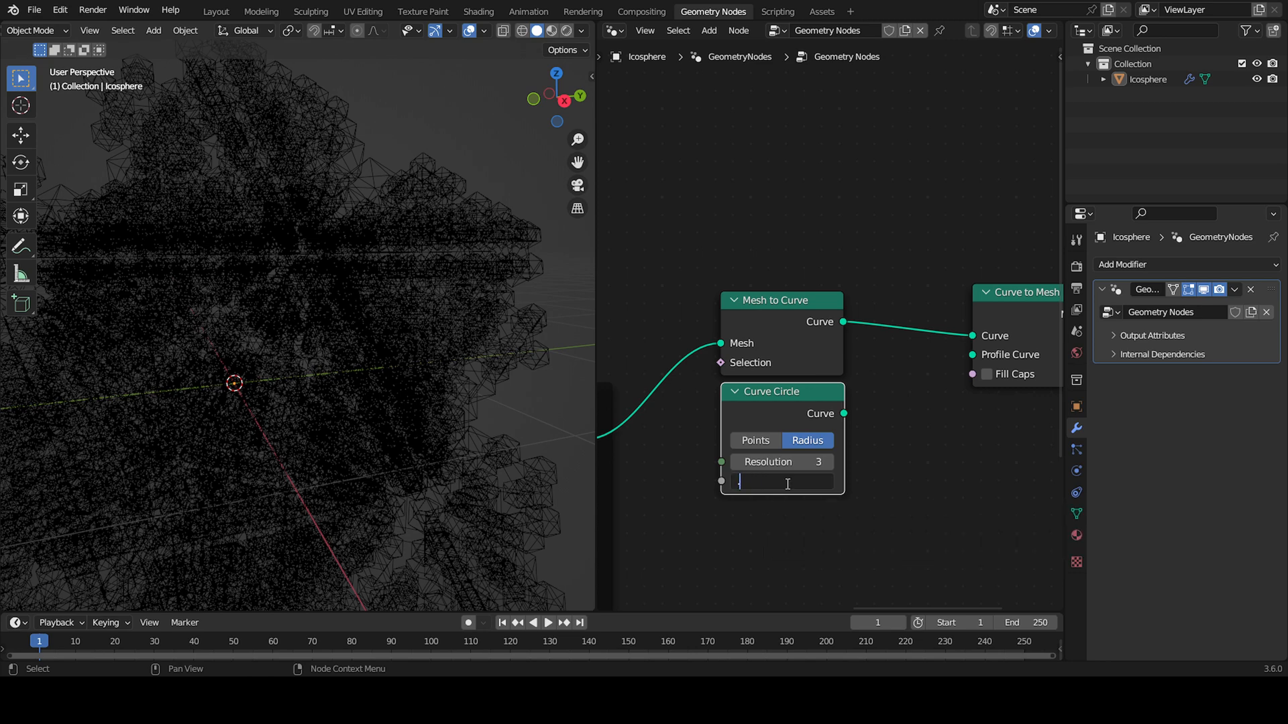
{"action": "type", "text": ".08"}
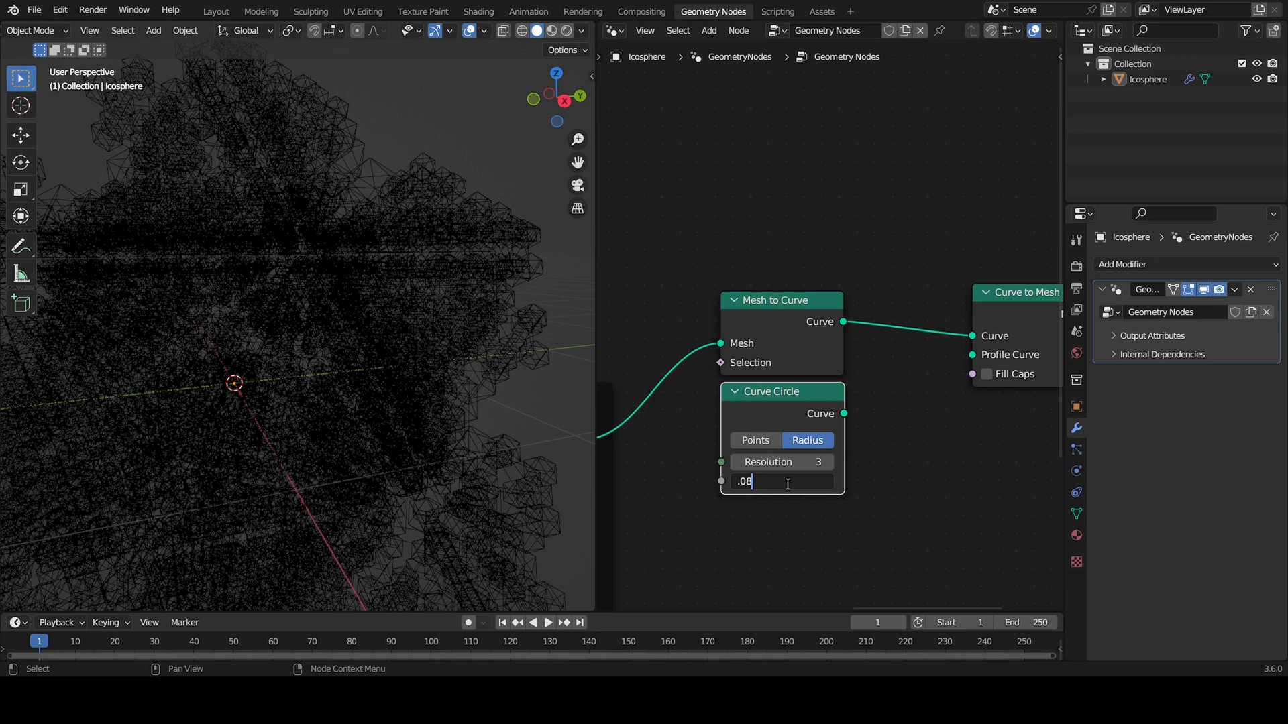
{"action": "key", "text": "Return"}
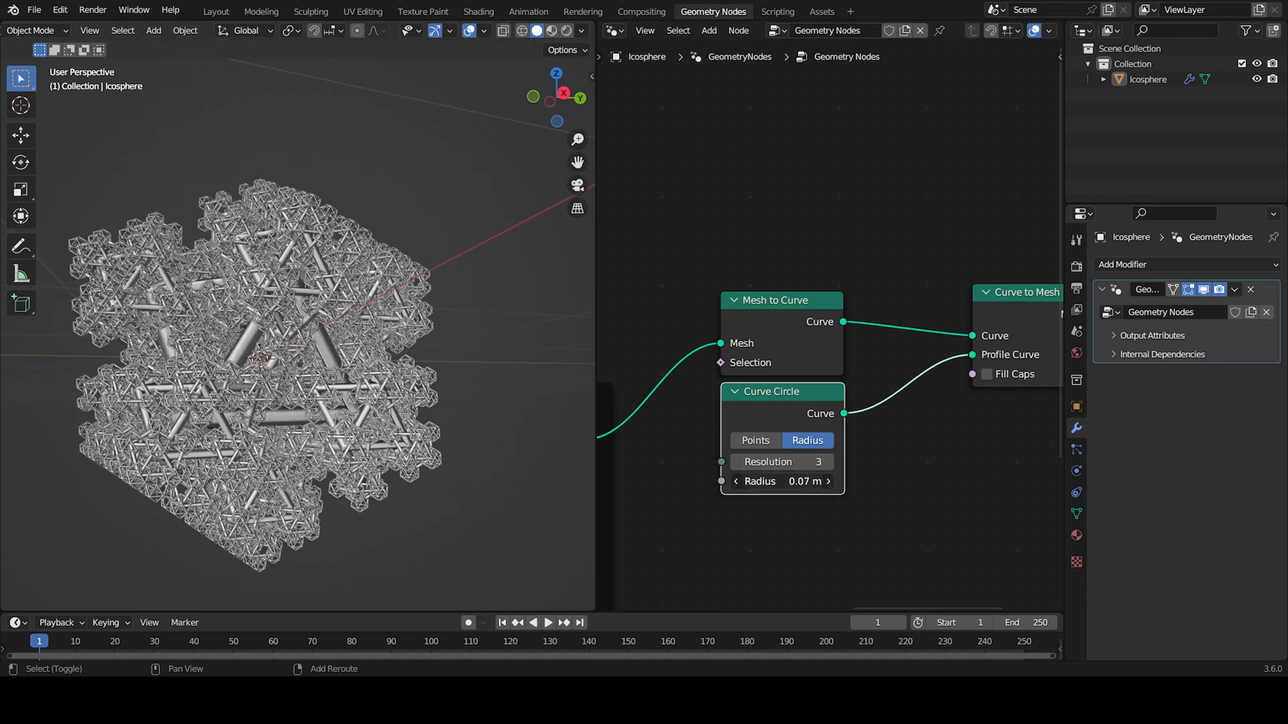
Step: Insert a Set Shade Smooth node between Curve to Mesh and Group Output
{"action": "left_click", "coordinate": [801, 481]}
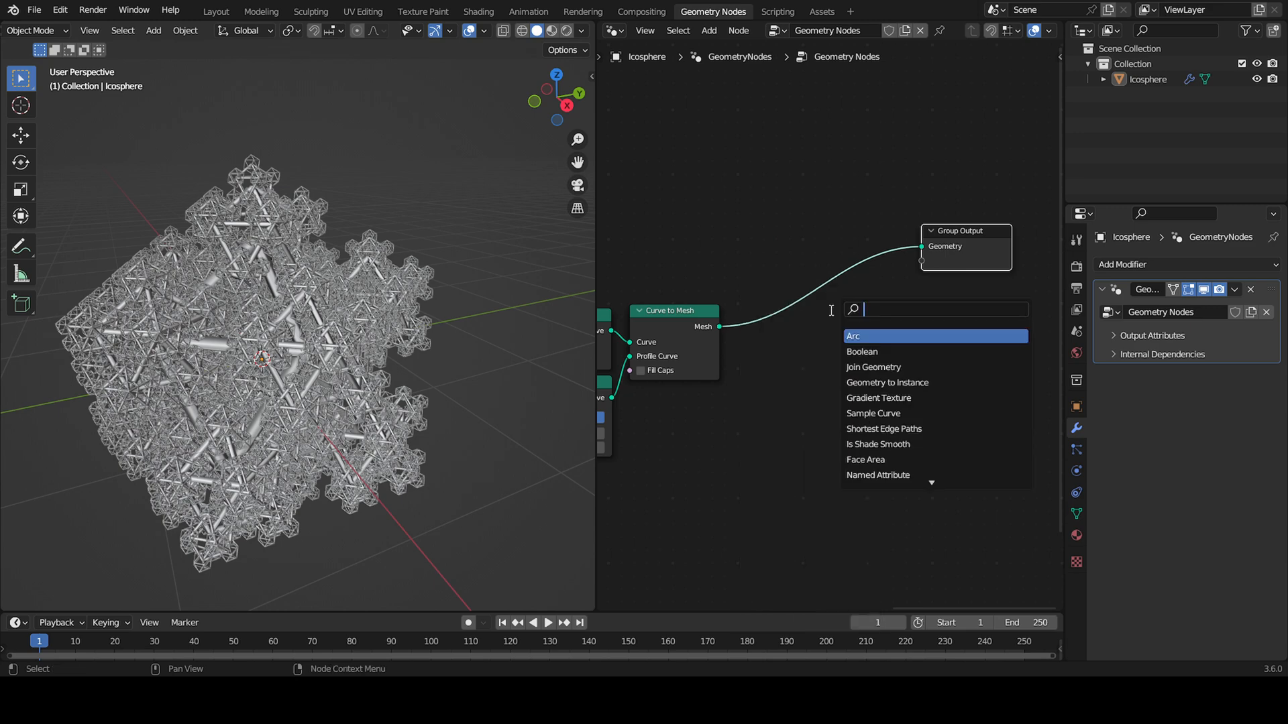
{"action": "type", "text": "set shade"}
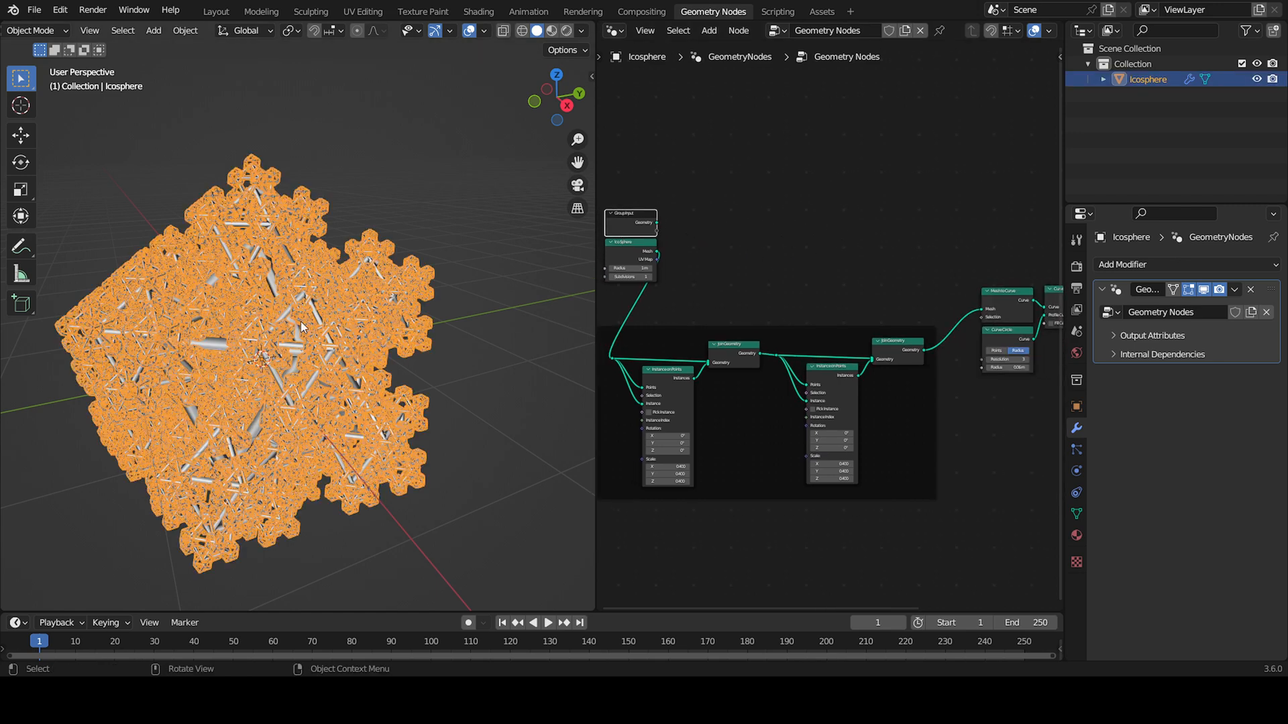
{"action": "right_click", "coordinate": [301, 326]}
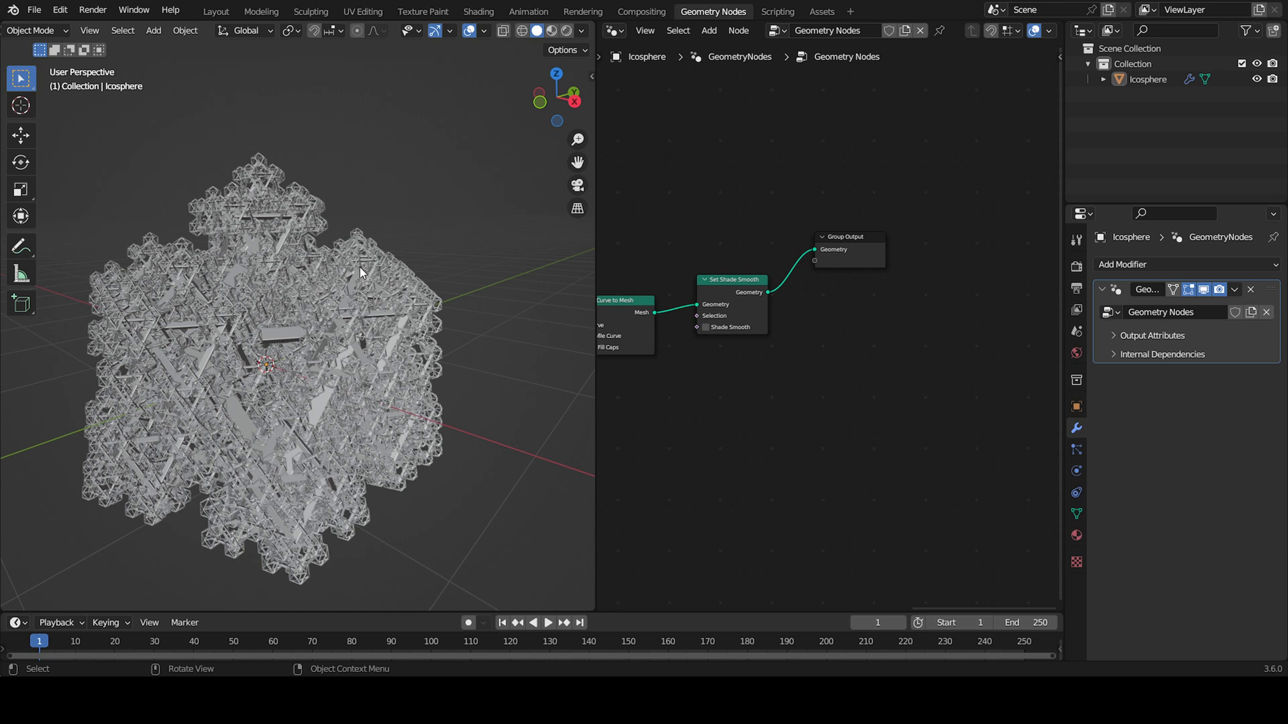
Step: Add a Set Material node before the output and link Group Input to a node setting
{"action": "left_click", "coordinate": [707, 30]}
{"action": "type", "text": "s"}
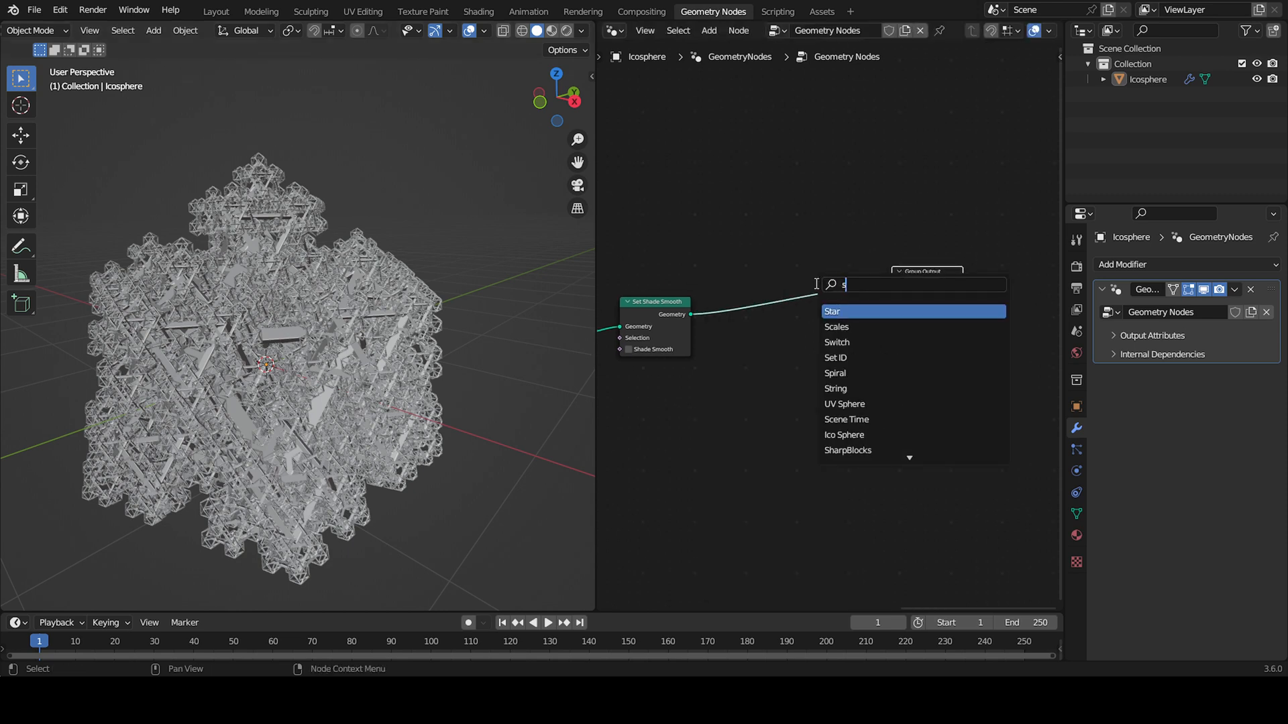
{"action": "type", "text": "ewt"}
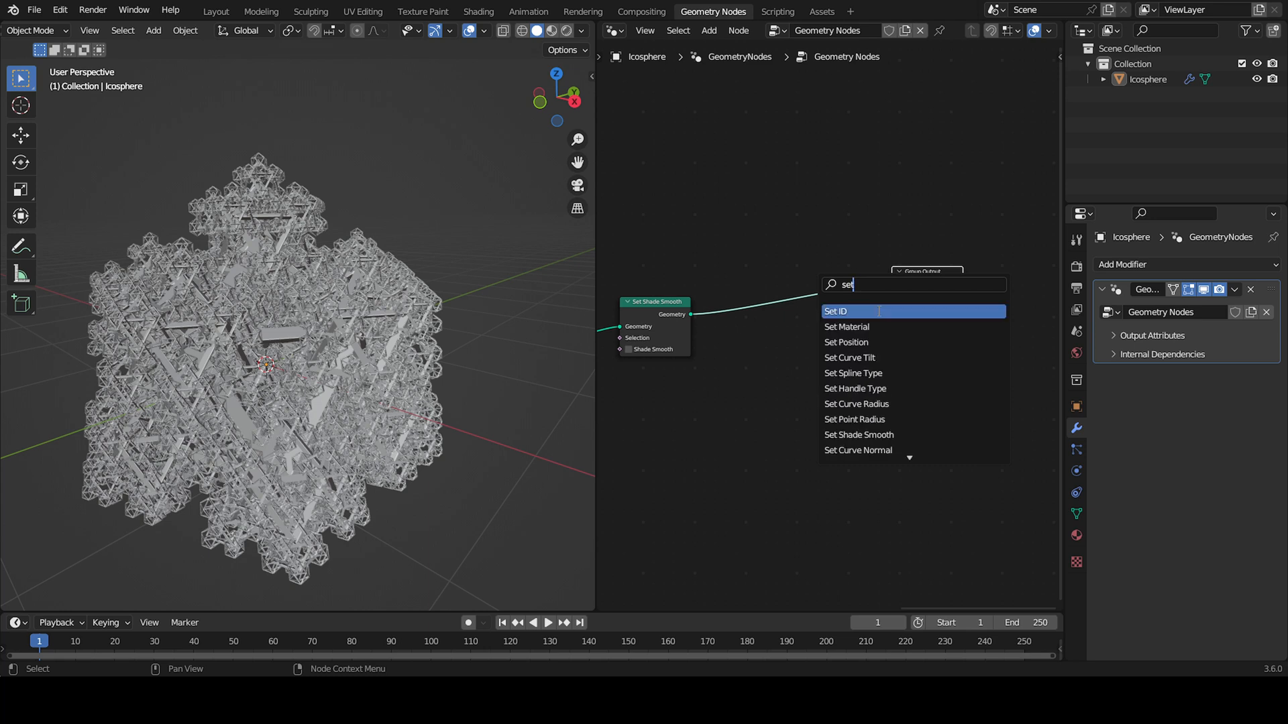
{"action": "left_click", "coordinate": [846, 326]}
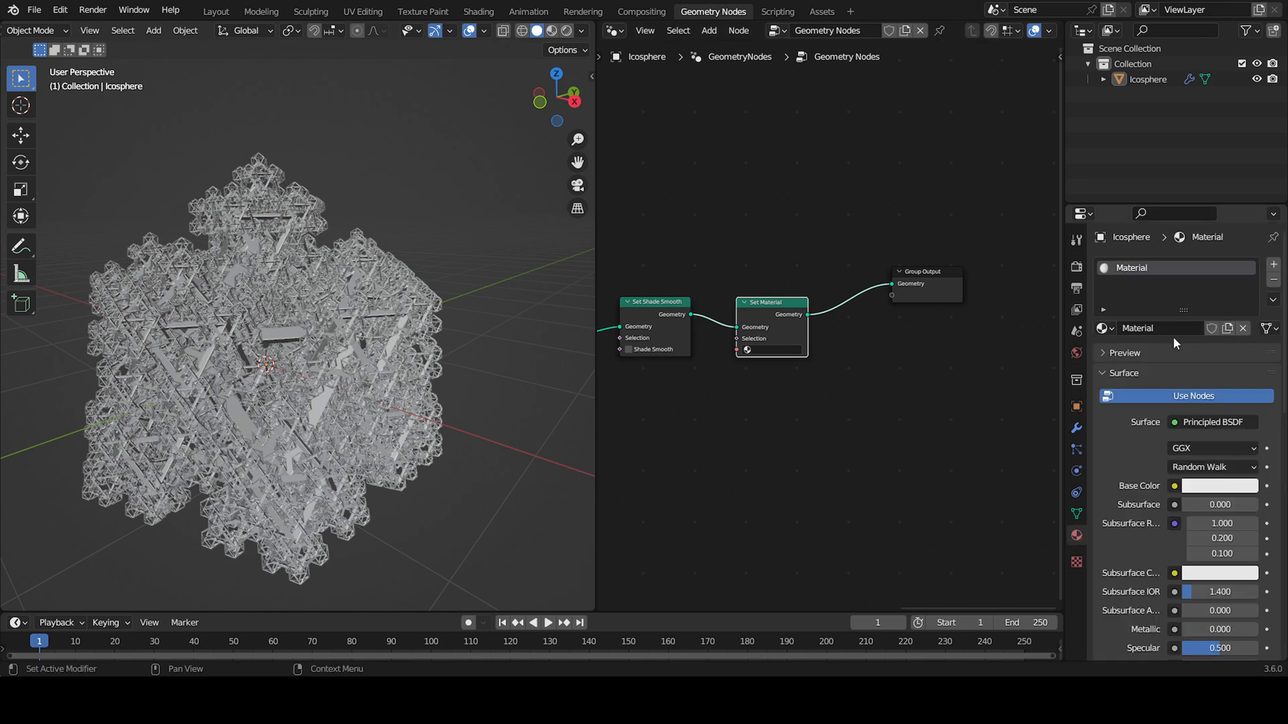
{"action": "left_click", "coordinate": [263, 344]}
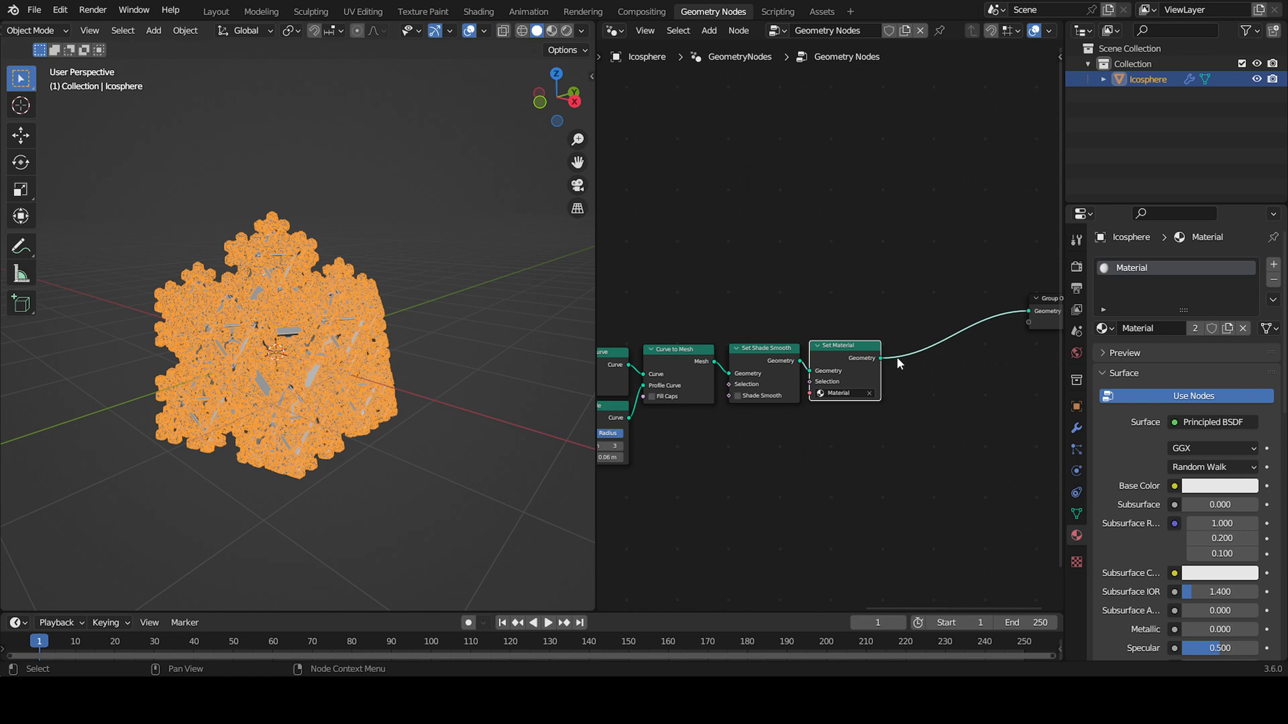
{"action": "scroll", "scroll_direction": "down", "scroll_amount": 3}
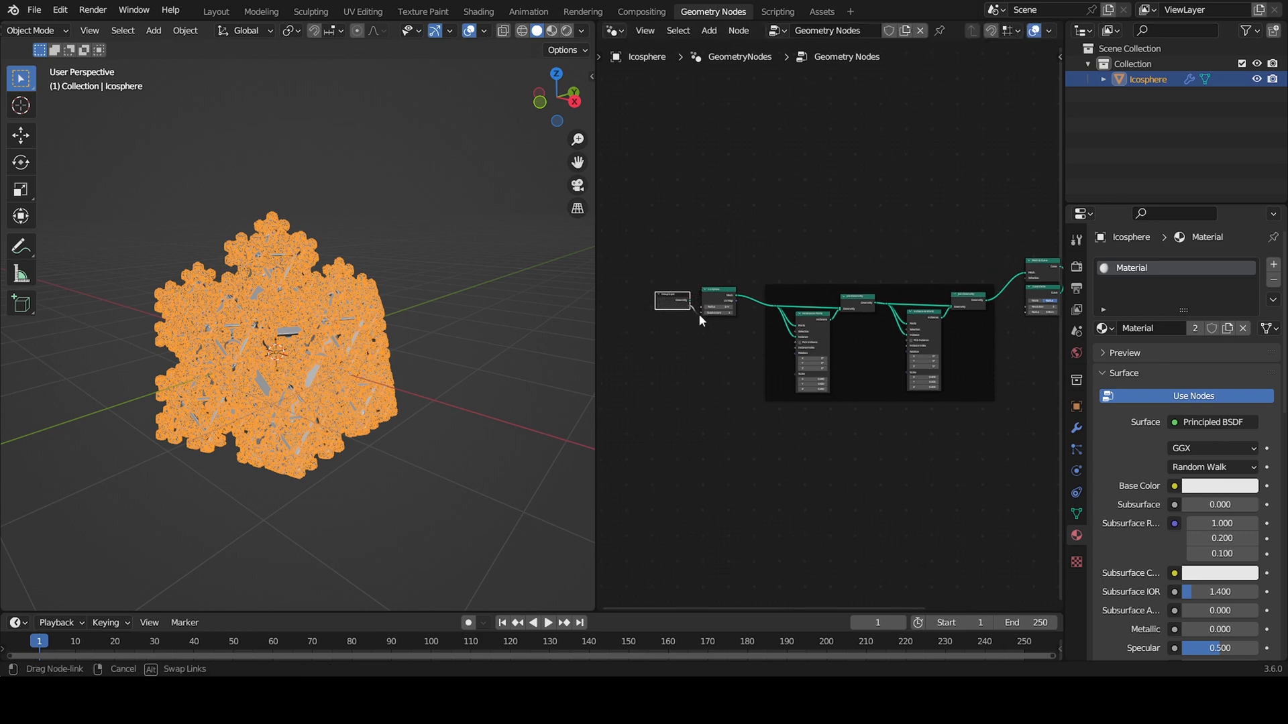
{"action": "left_click_drag", "start_coordinate": [671, 300], "coordinate": [770, 232]}
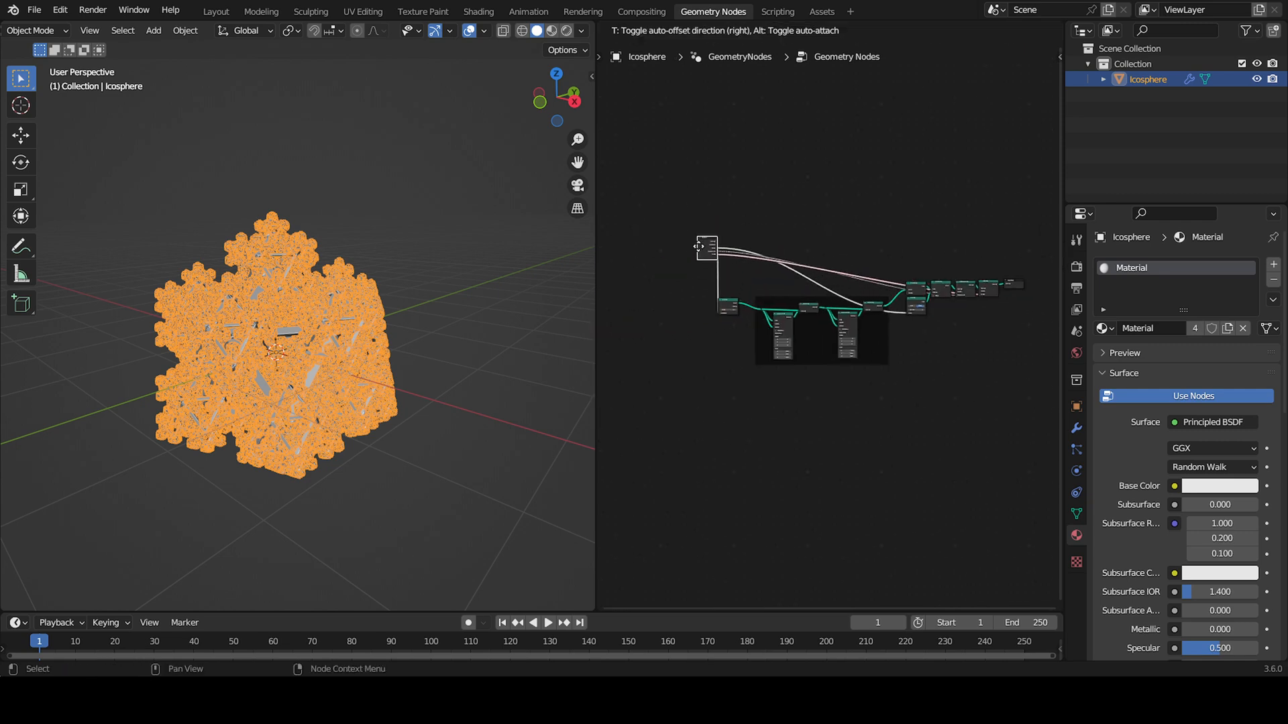
Step: Review the fractal modifier's exposed subdivisions, radius, smooth shading and material inputs, then return to Layout
{"action": "left_click", "coordinate": [1076, 428]}
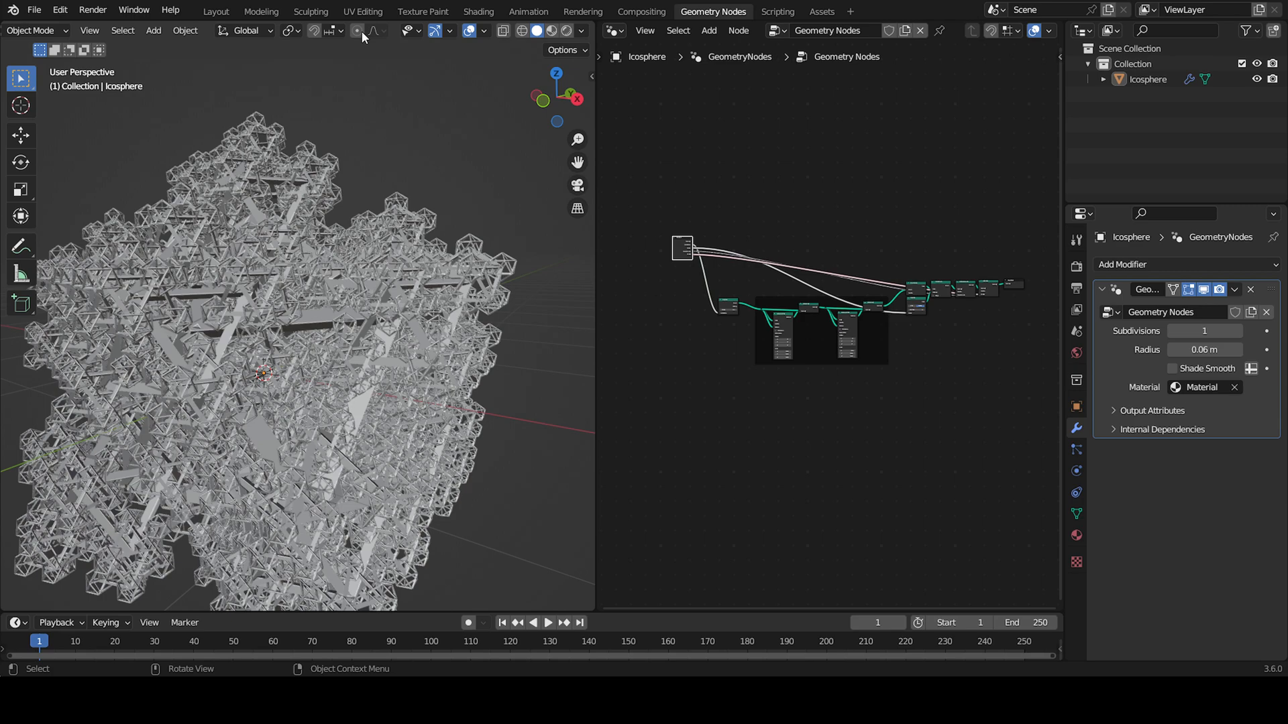
{"action": "left_click", "coordinate": [216, 11]}
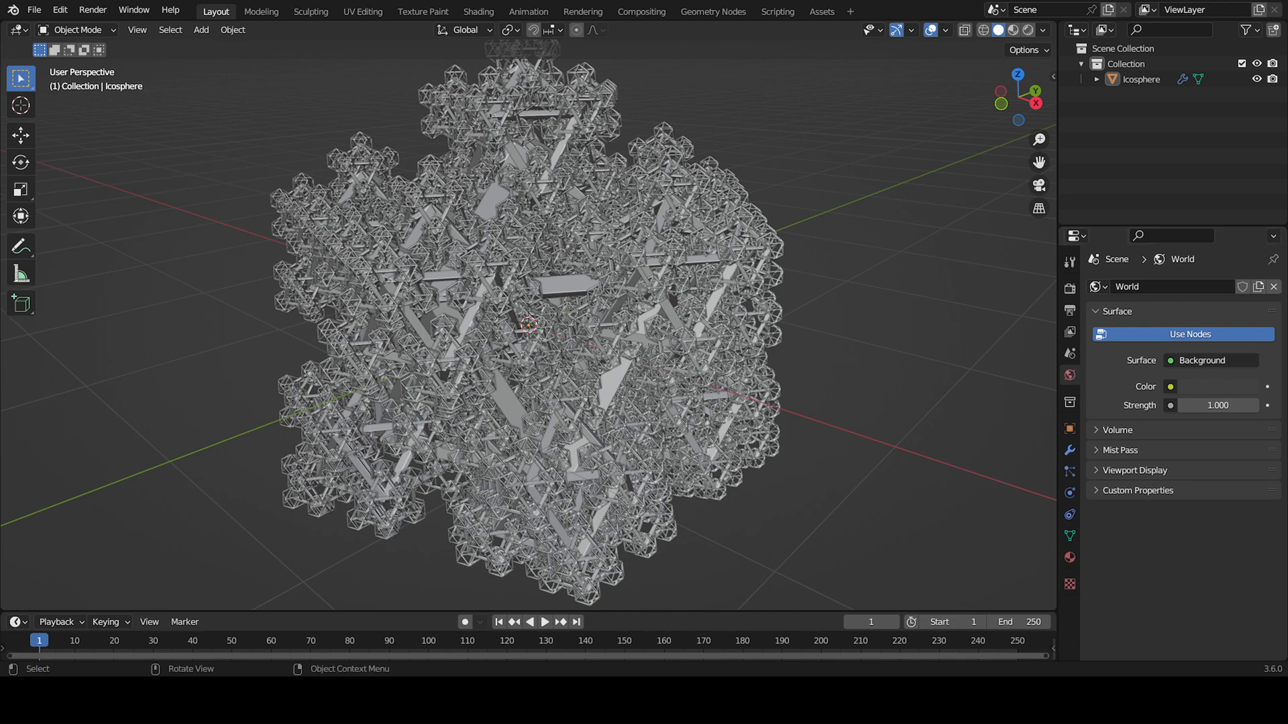
{"action": "mouse_move", "coordinate": [534, 324]}
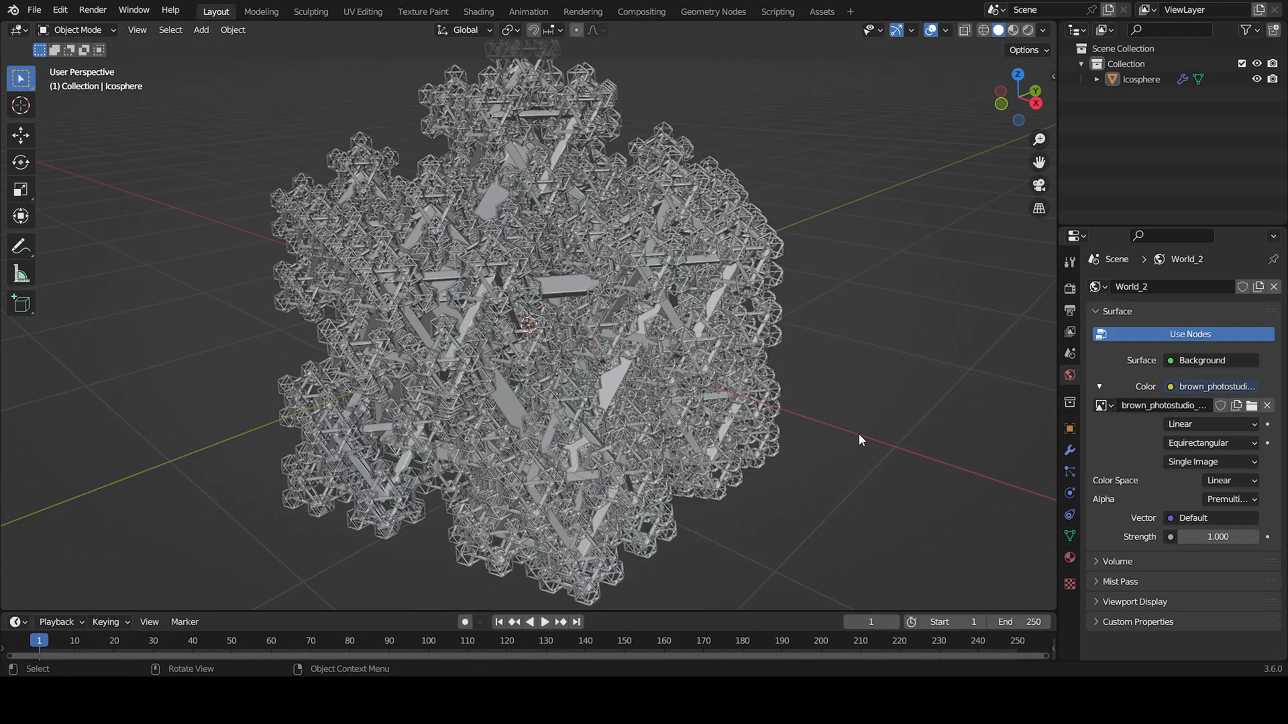
Step: Make a new world whose Color uses the brown photostudio HDRI as an Environment Texture
{"action": "left_click", "coordinate": [200, 29]}
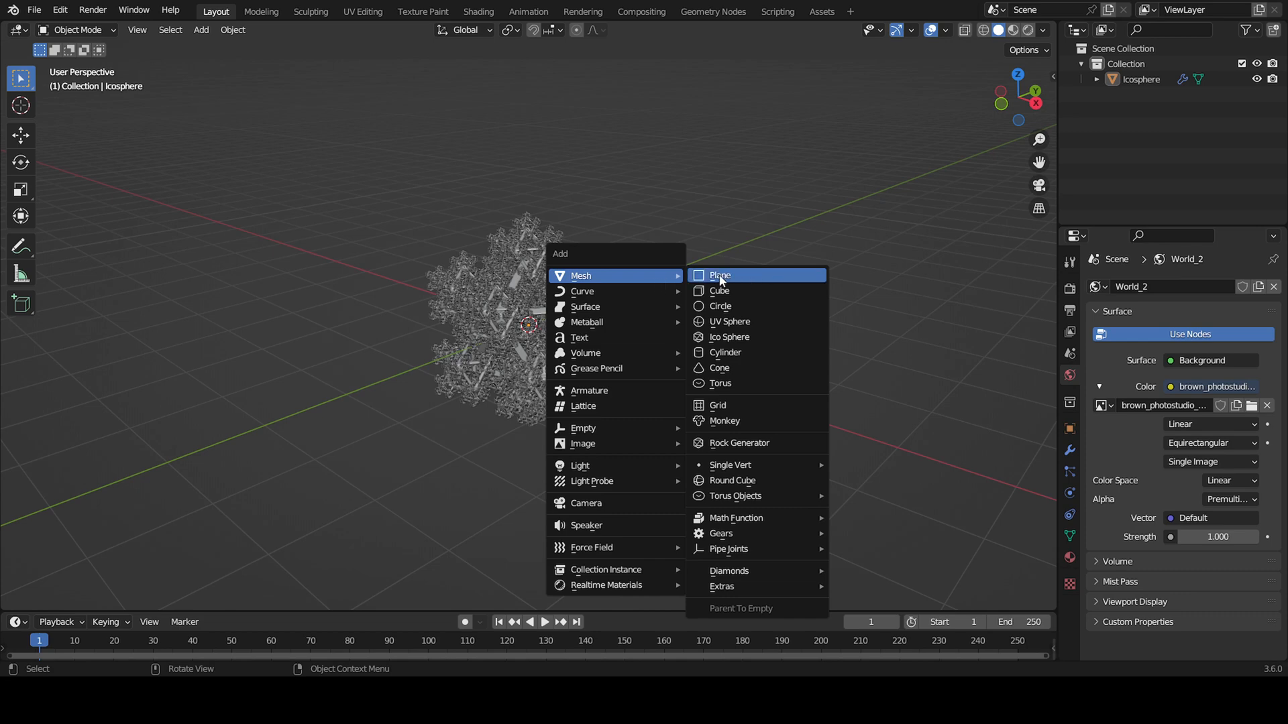
{"action": "mouse_move", "coordinate": [729, 275]}
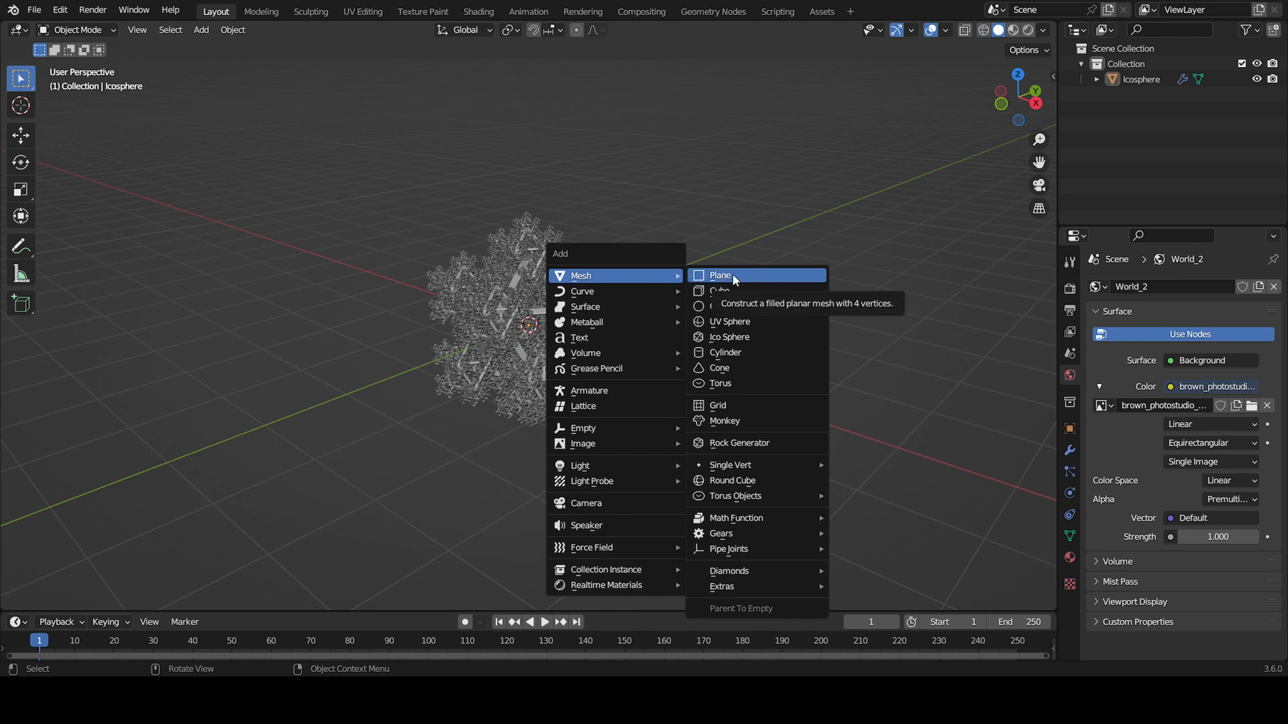
Step: Add a plane beneath the fractal, scale it up, and enter Edit Mode to curve it
{"action": "left_click", "coordinate": [719, 275]}
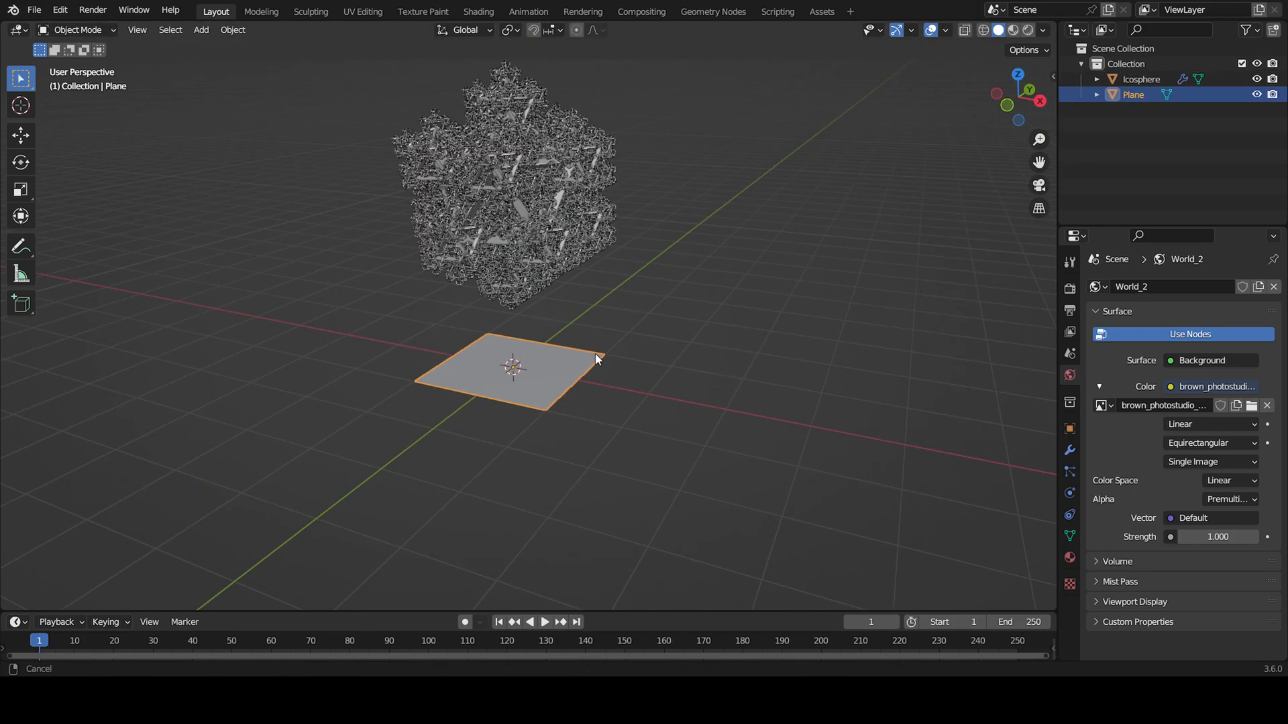
{"action": "key", "text": "Tab"}
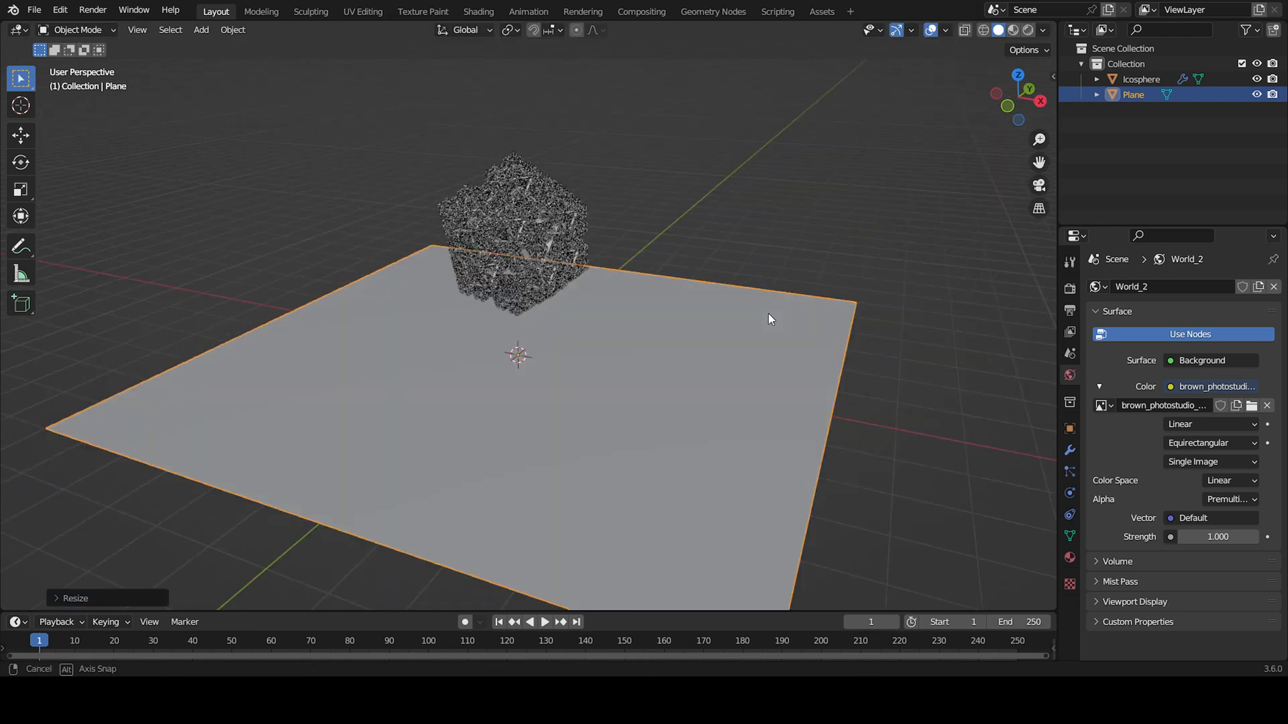
{"action": "key", "text": "Tab"}
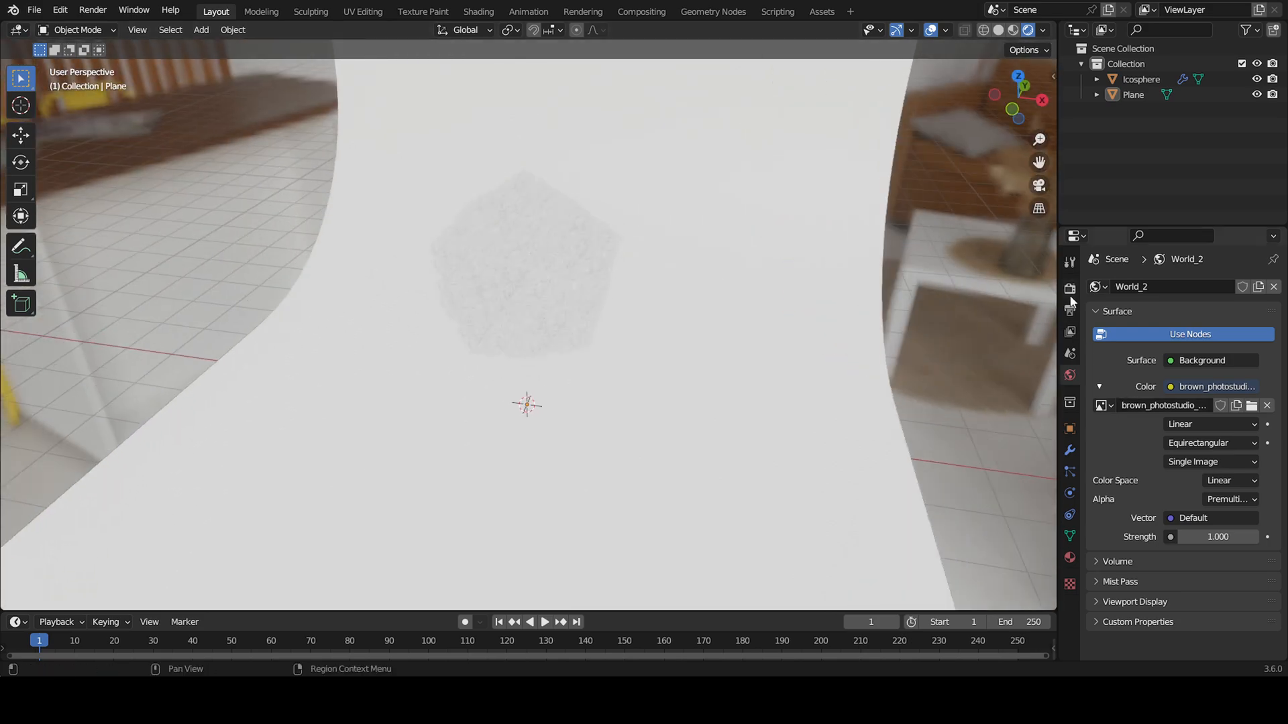
Step: Set the Render Engine to Cycles and preview the fractal's material in Material Preview shading
{"action": "left_click", "coordinate": [1069, 288]}
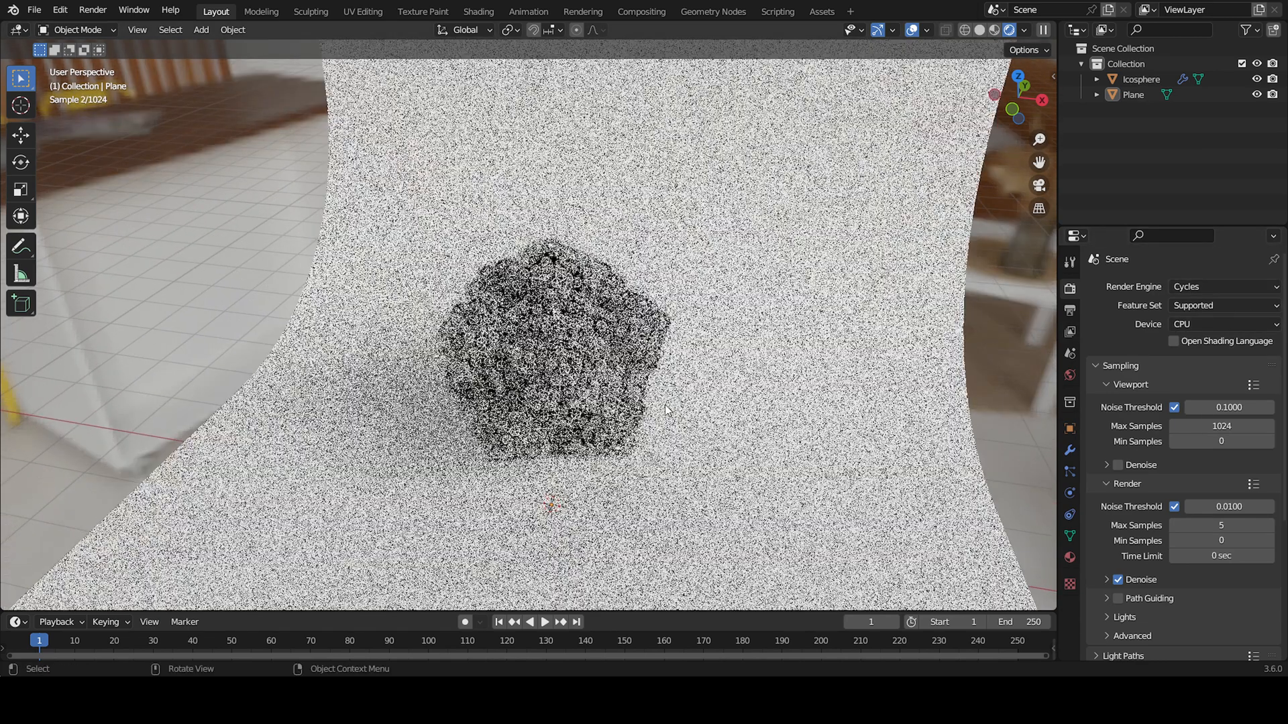
{"action": "left_click", "coordinate": [542, 329]}
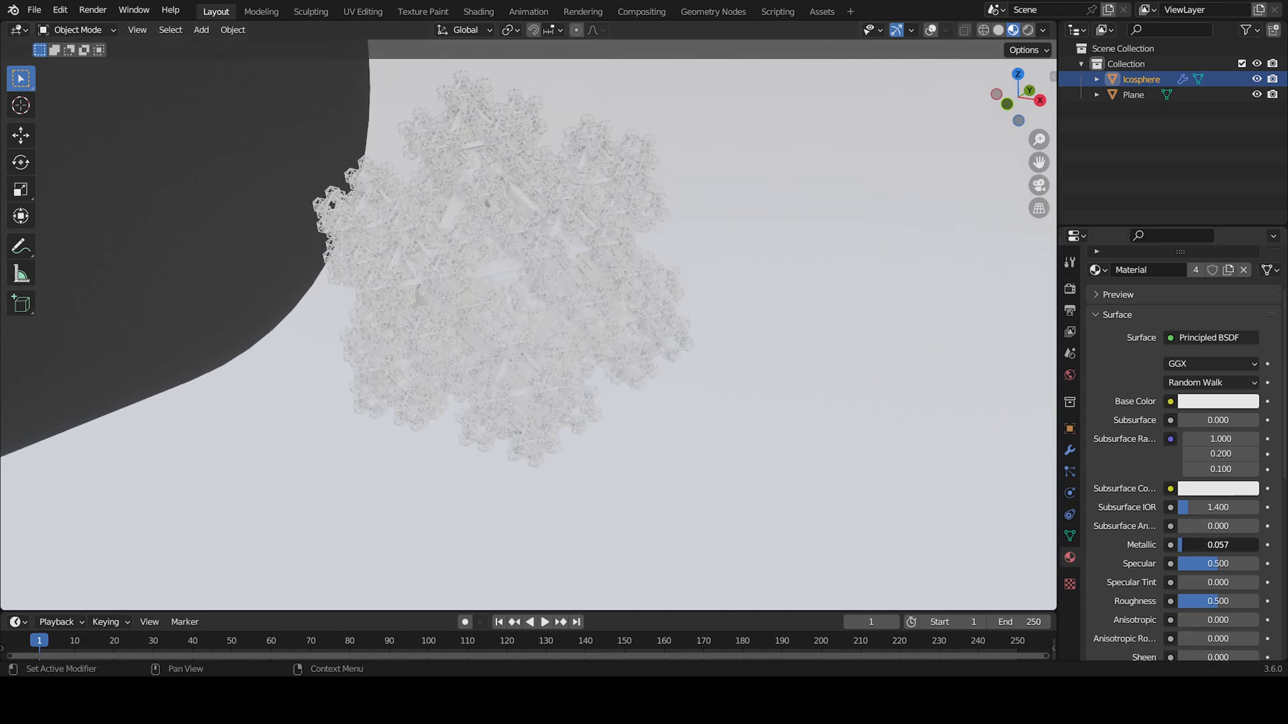
Step: Raise the fractal material's Metallic to 0.566 and lower Roughness to 0.18
{"action": "left_click_drag", "start_coordinate": [1207, 545], "coordinate": [1232, 544]}
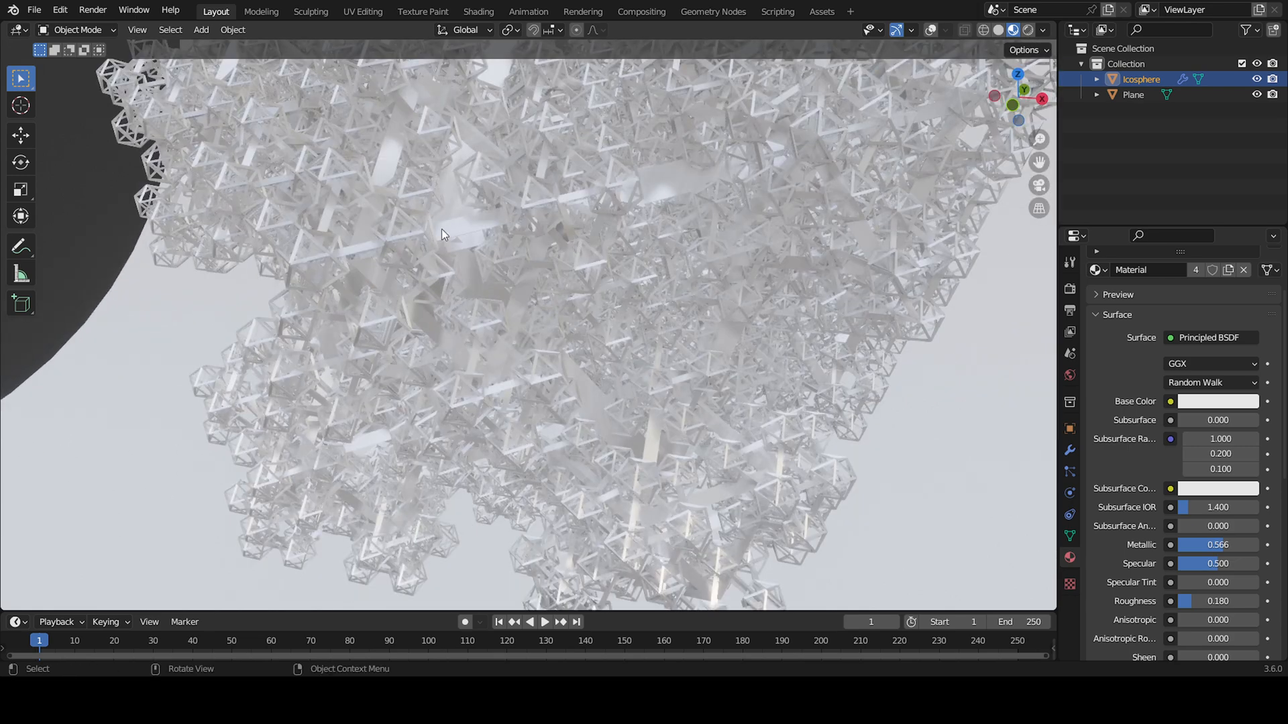
{"action": "scroll", "scroll_direction": "down", "scroll_amount": 3}
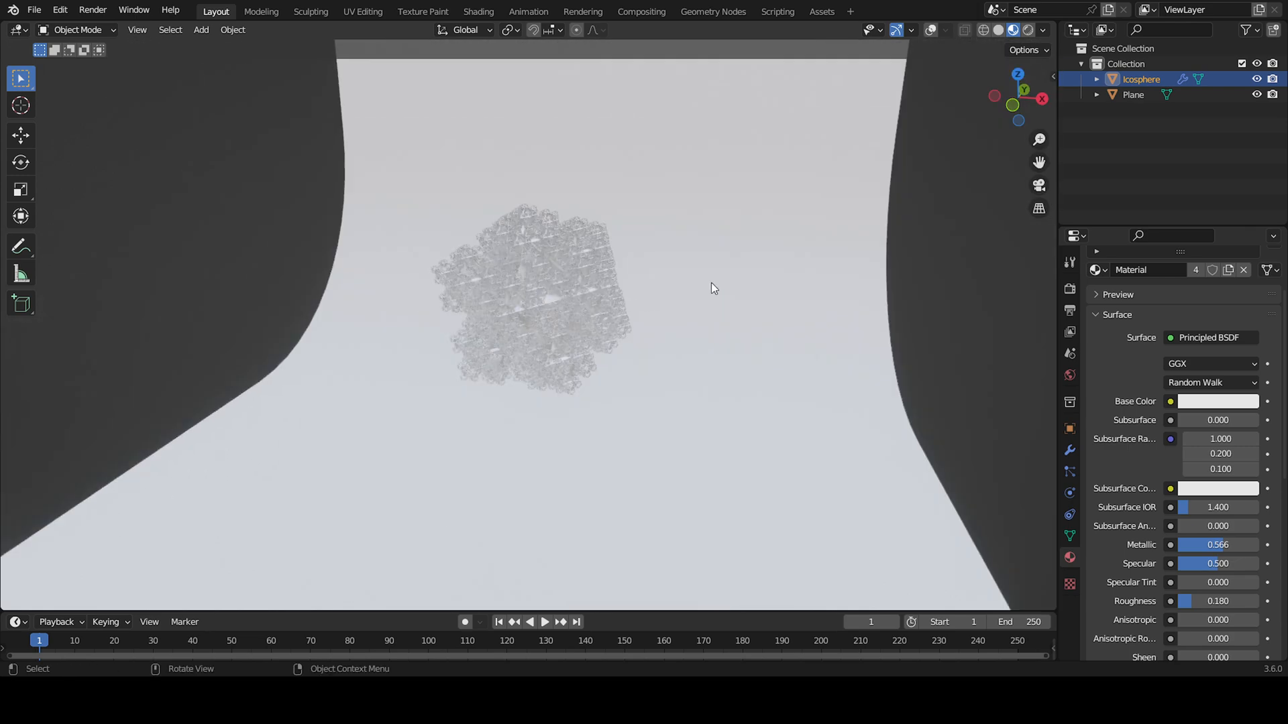
Step: Give the Plane a new material with dark gray Base Color and Roughness 1.0
{"action": "left_click", "coordinate": [1133, 94]}
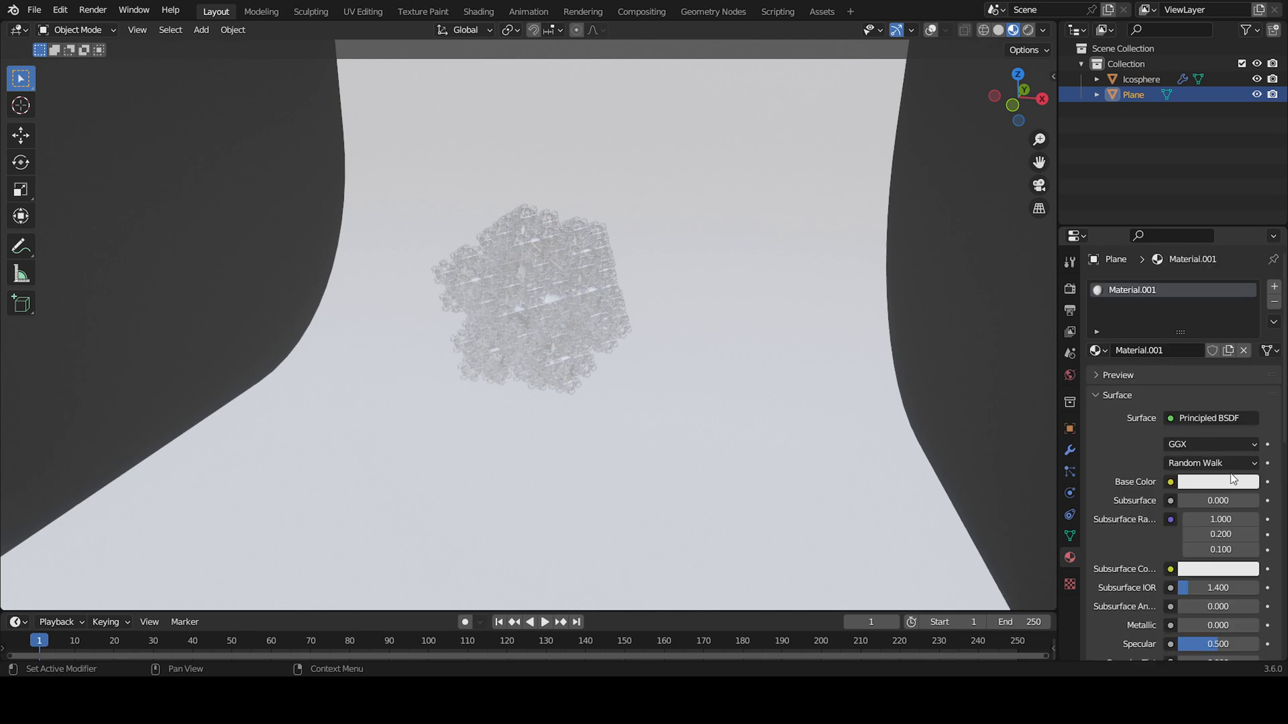
{"action": "left_click", "coordinate": [1218, 481]}
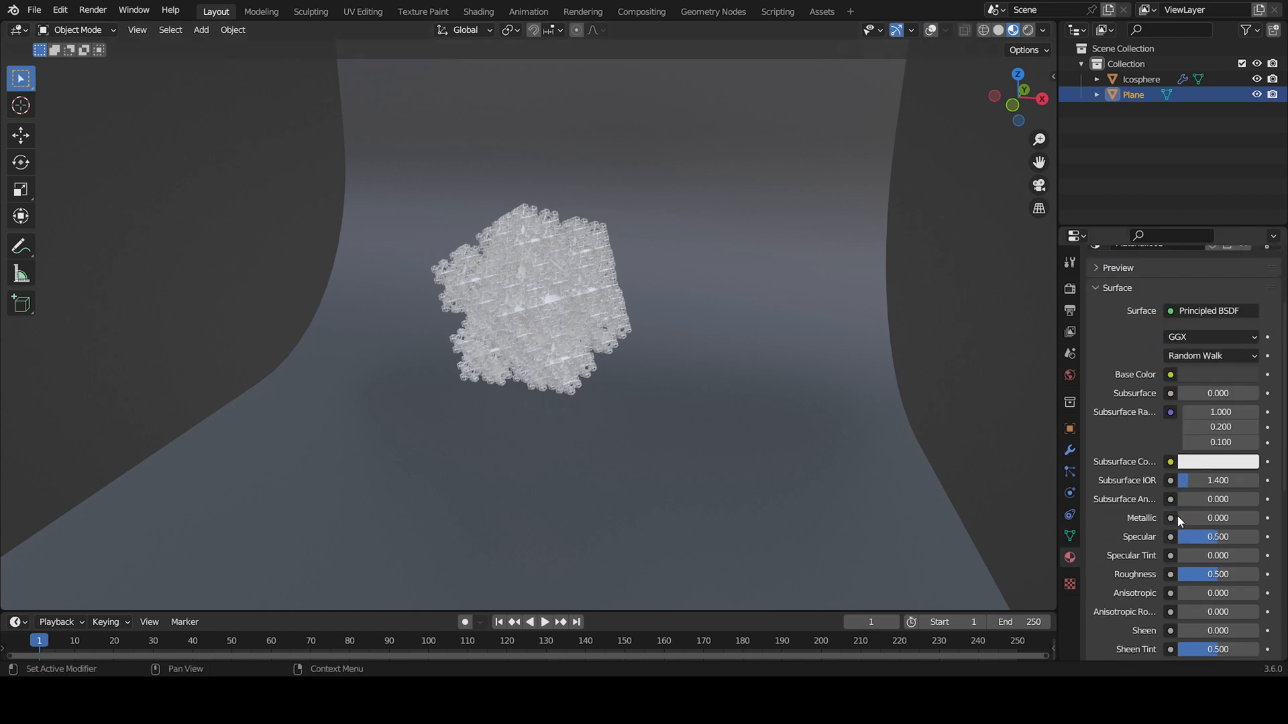
{"action": "scroll", "scroll_direction": "down", "scroll_amount": 3}
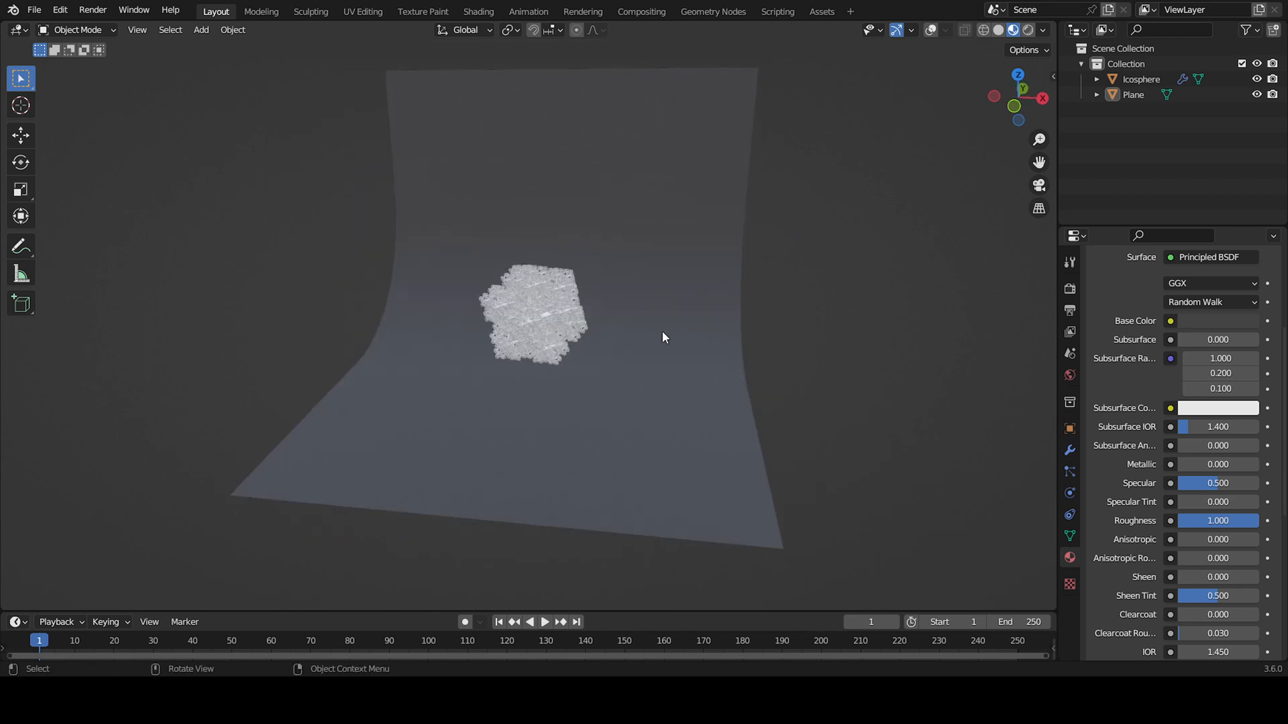
{"action": "left_click", "coordinate": [201, 29]}
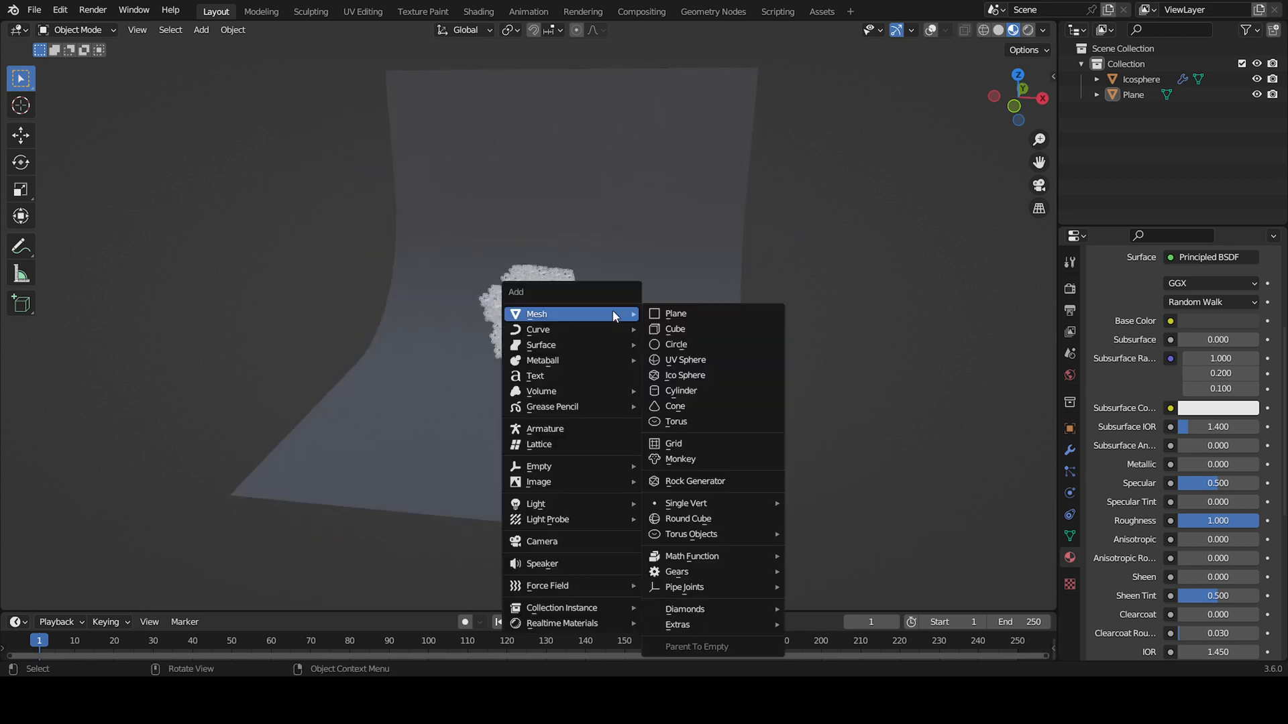
Step: Add a camera aligned to the view and rotate the backdrop plane around Z to face it
{"action": "left_click", "coordinate": [541, 542]}
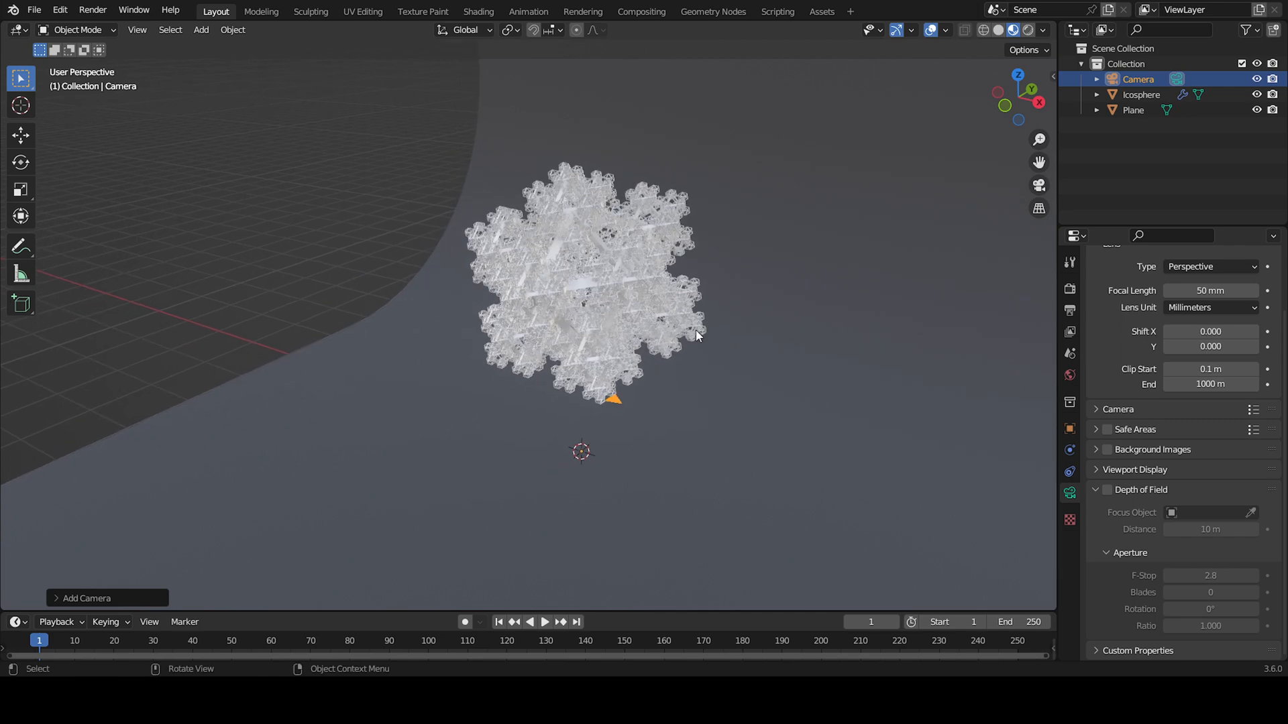
{"action": "left_click_drag", "start_coordinate": [698, 335], "coordinate": [690, 352]}
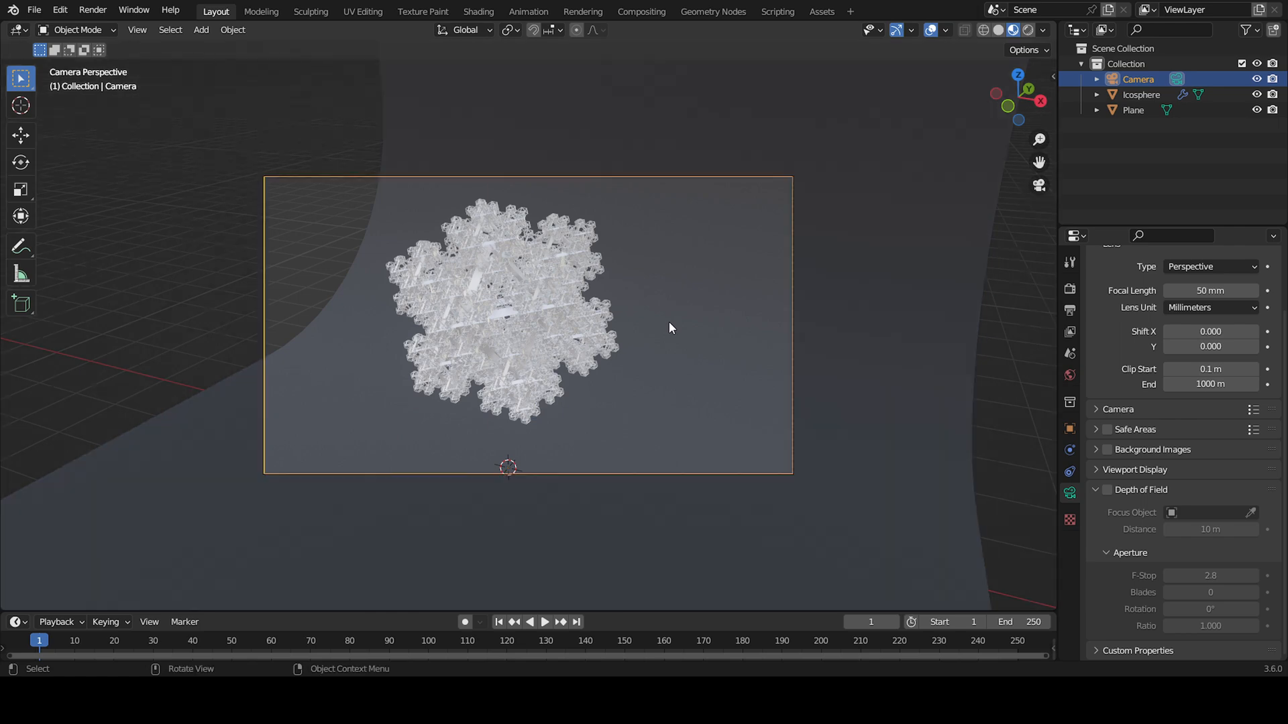
{"action": "mouse_move", "coordinate": [688, 357]}
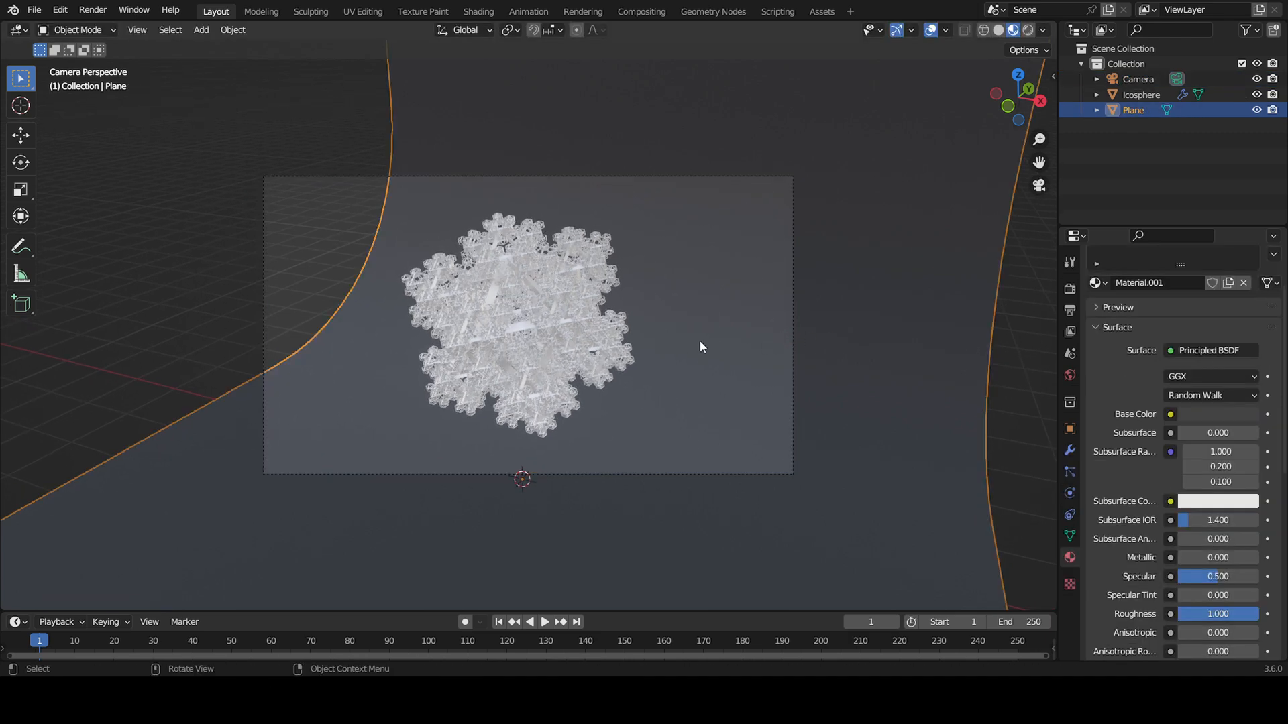
{"action": "key", "text": "r"}
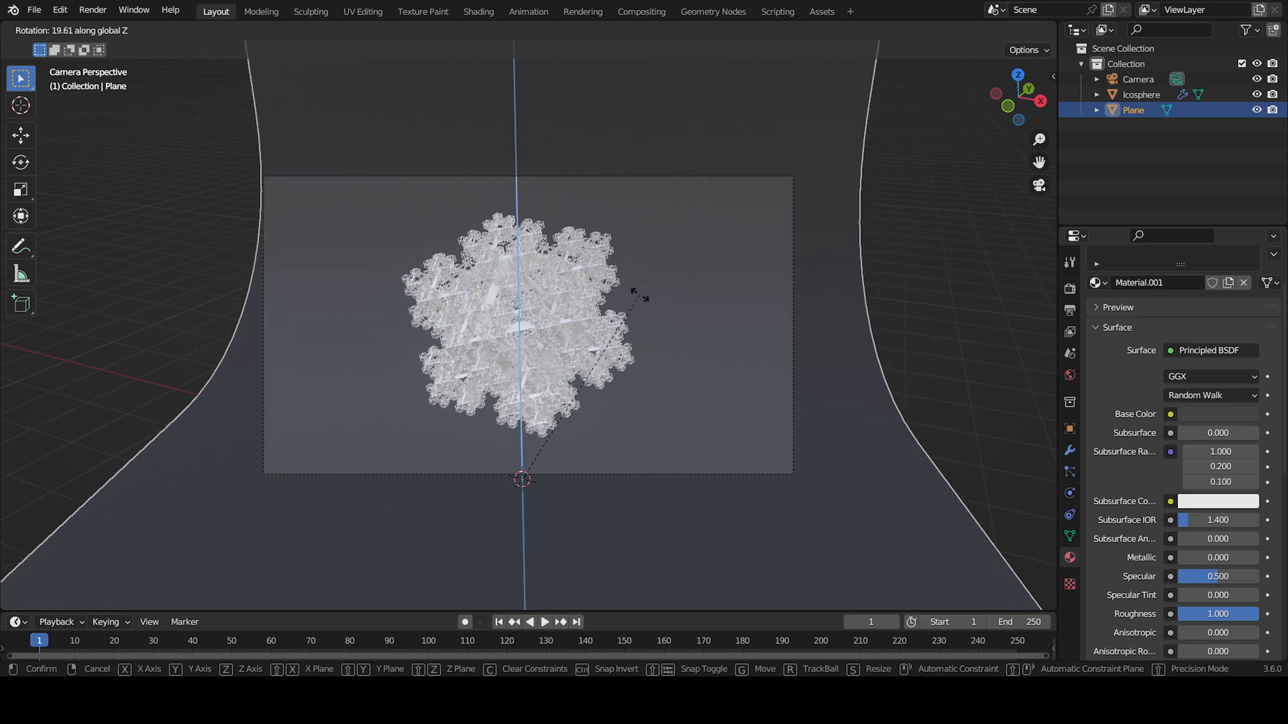
{"action": "left_click", "coordinate": [603, 197]}
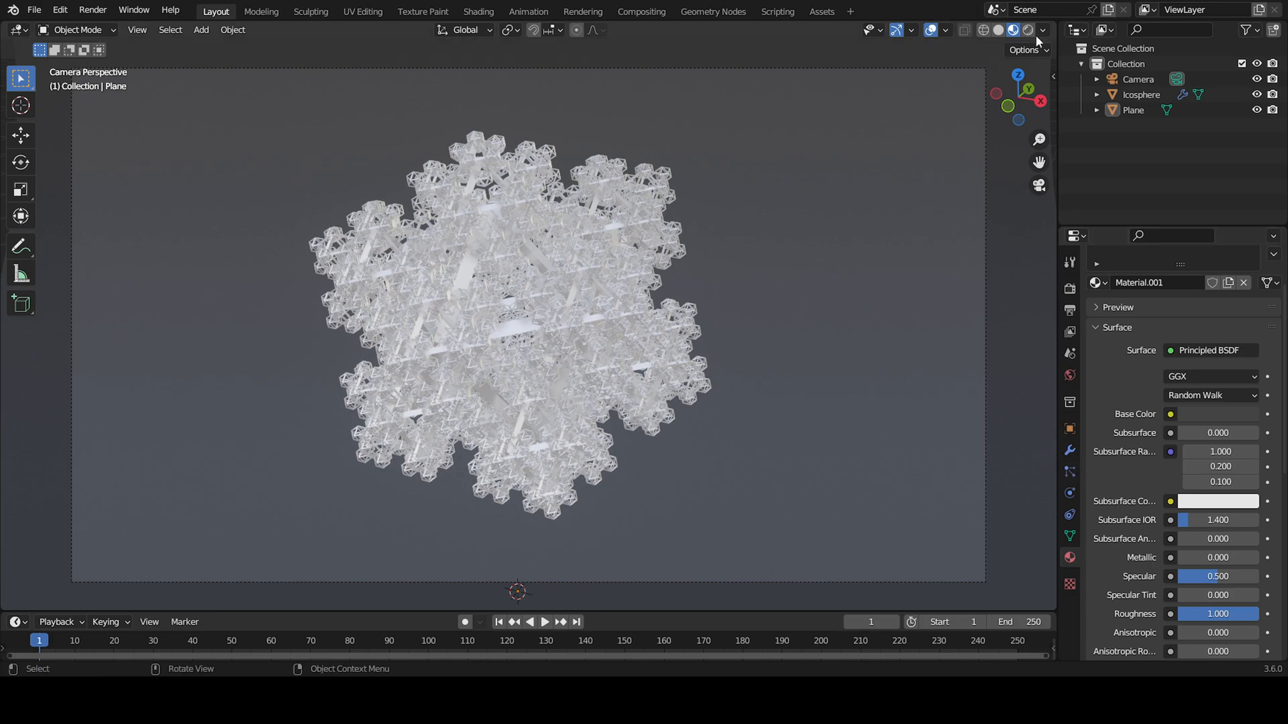
Step: Switch the viewport to Rendered shading for a live Cycles preview through the camera
{"action": "left_click", "coordinate": [1010, 30]}
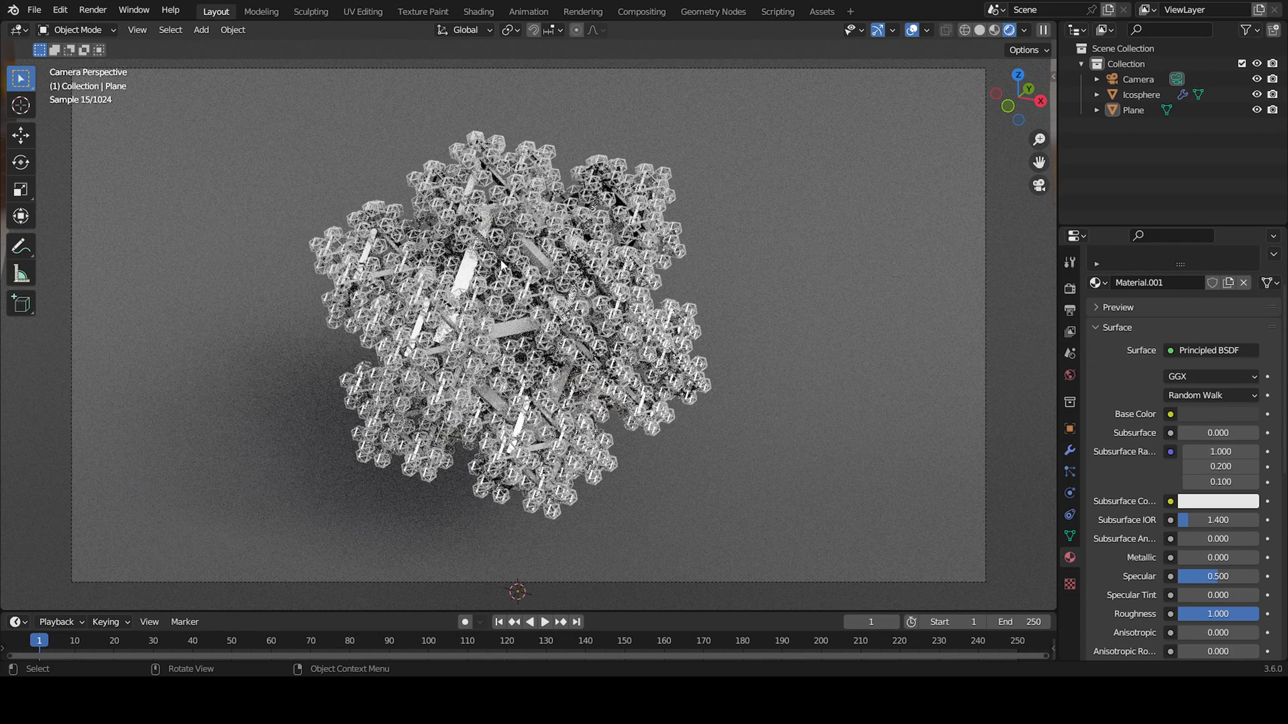
{"action": "mouse_move", "coordinate": [694, 333]}
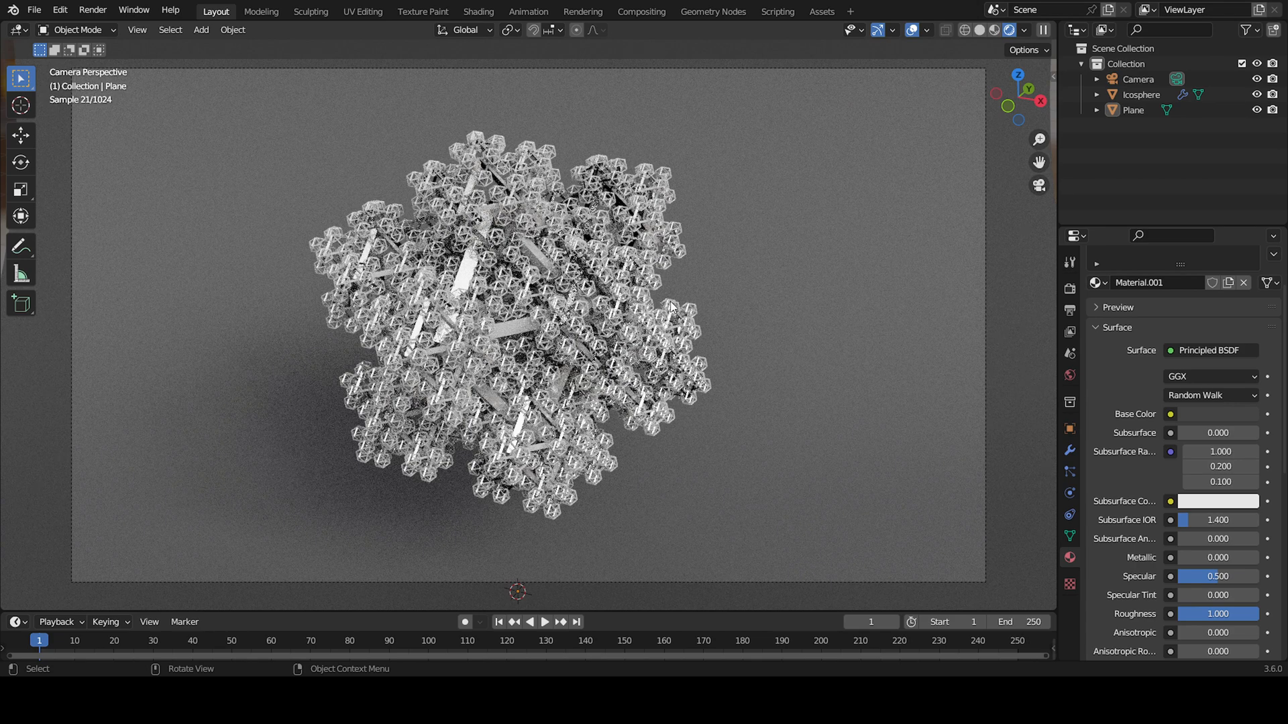
{"action": "mouse_move", "coordinate": [603, 316]}
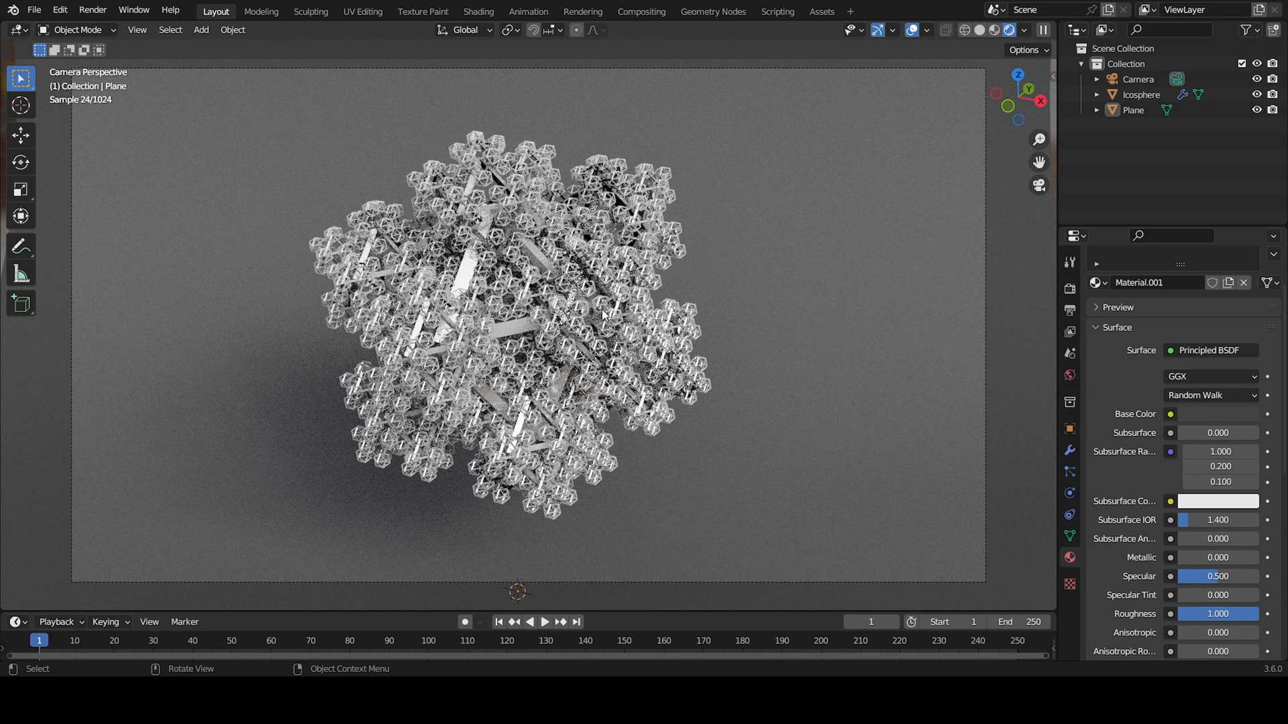